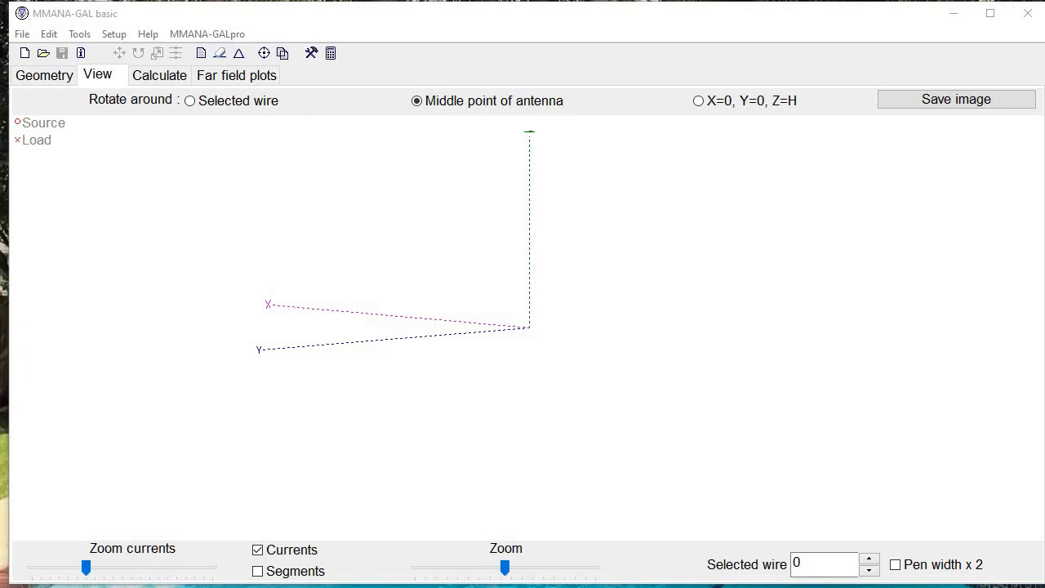
- View the empty wire, source and load tables at 14.150 MHz
{"action": "left_click", "coordinate": [22, 34]}
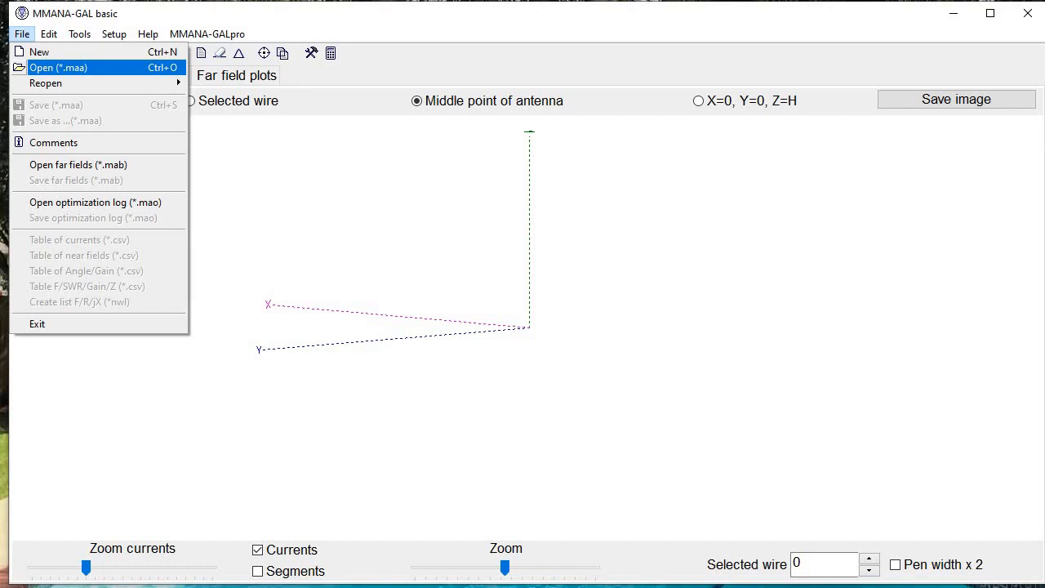
{"action": "left_click", "coordinate": [79, 33]}
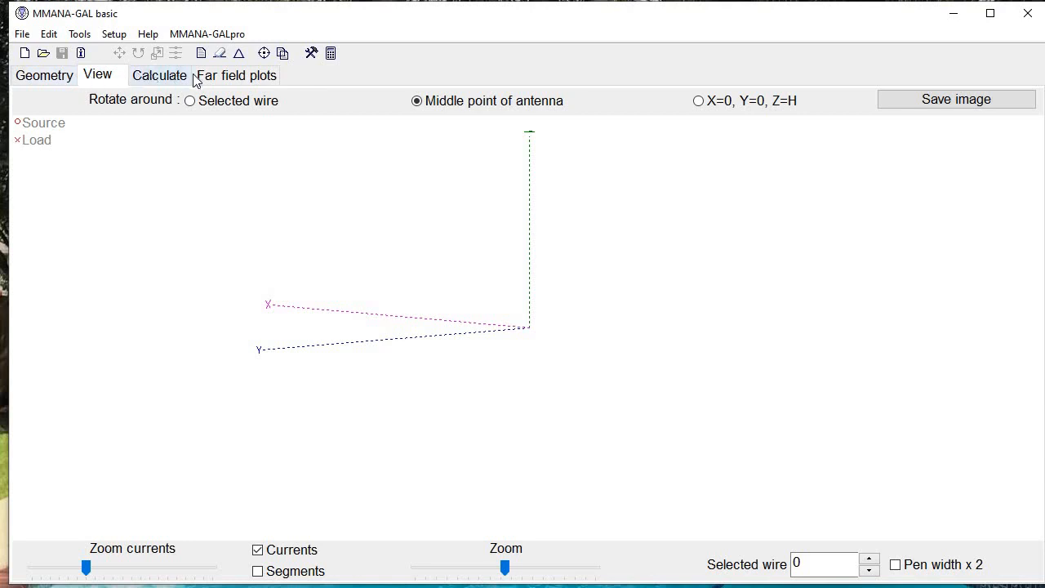
{"action": "left_click", "coordinate": [43, 75]}
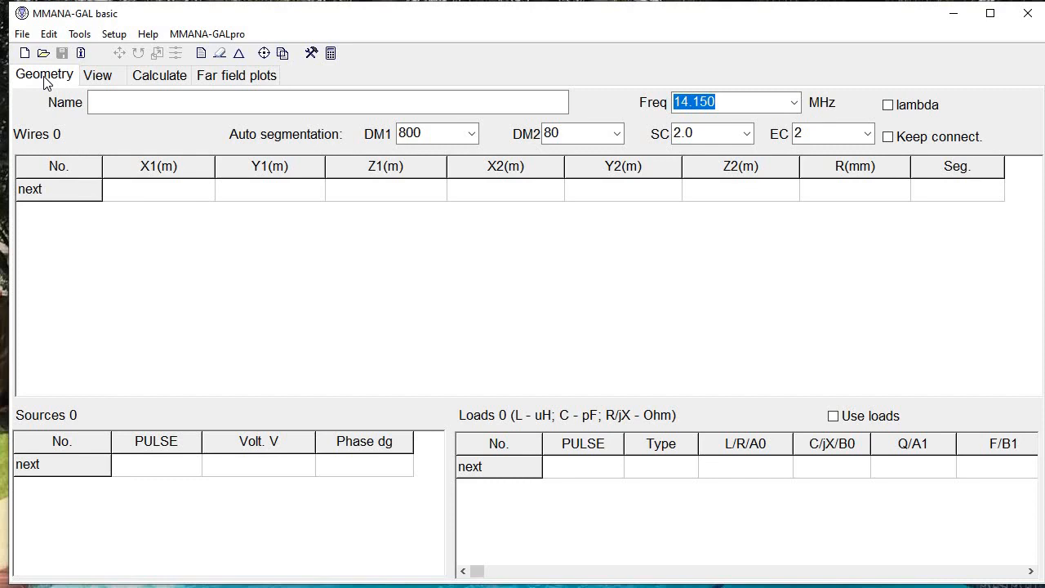
{"action": "mouse_move", "coordinate": [881, 237]}
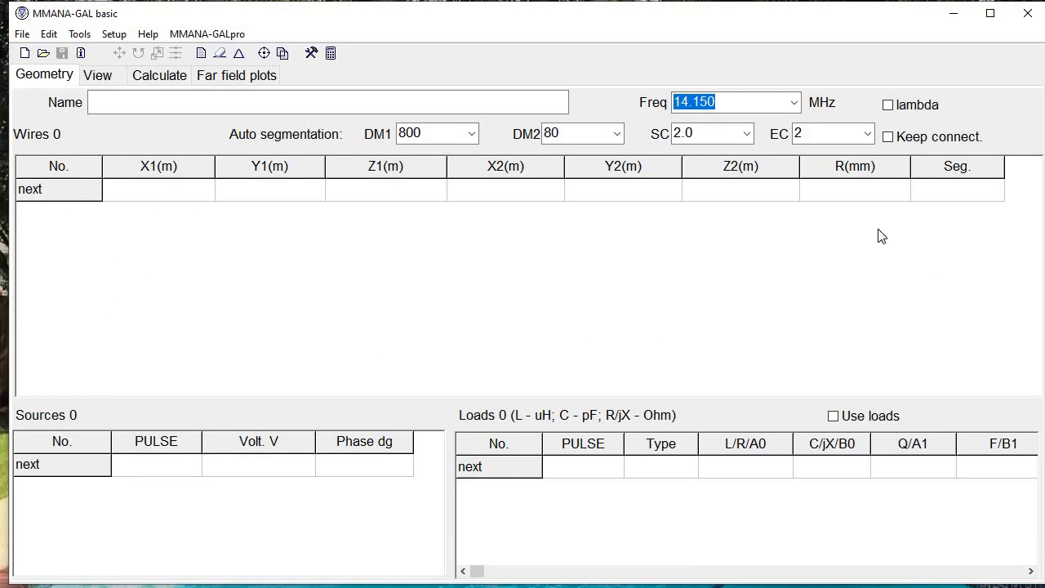
{"action": "mouse_move", "coordinate": [227, 462]}
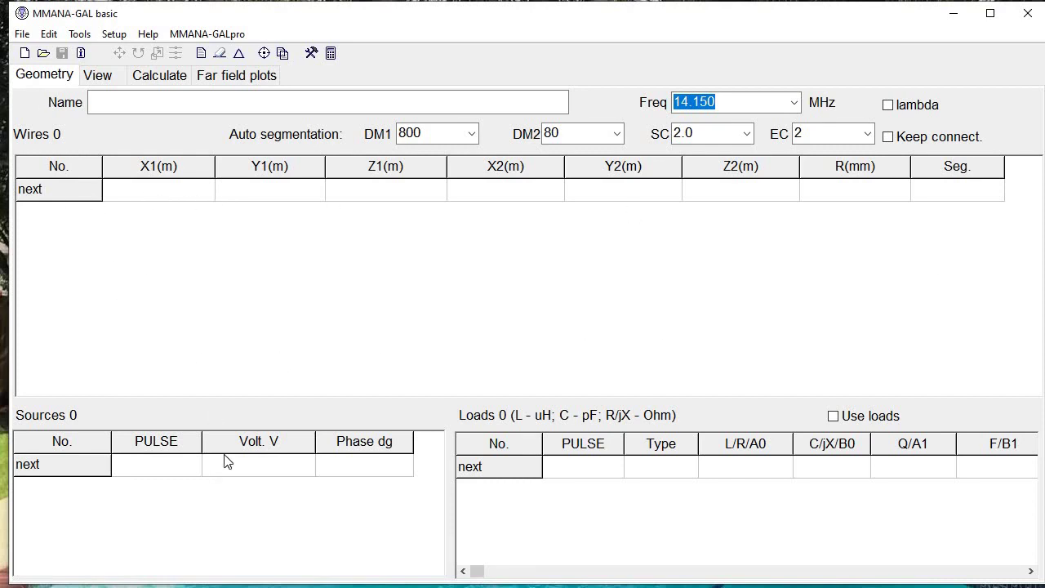
{"action": "mouse_move", "coordinate": [127, 469]}
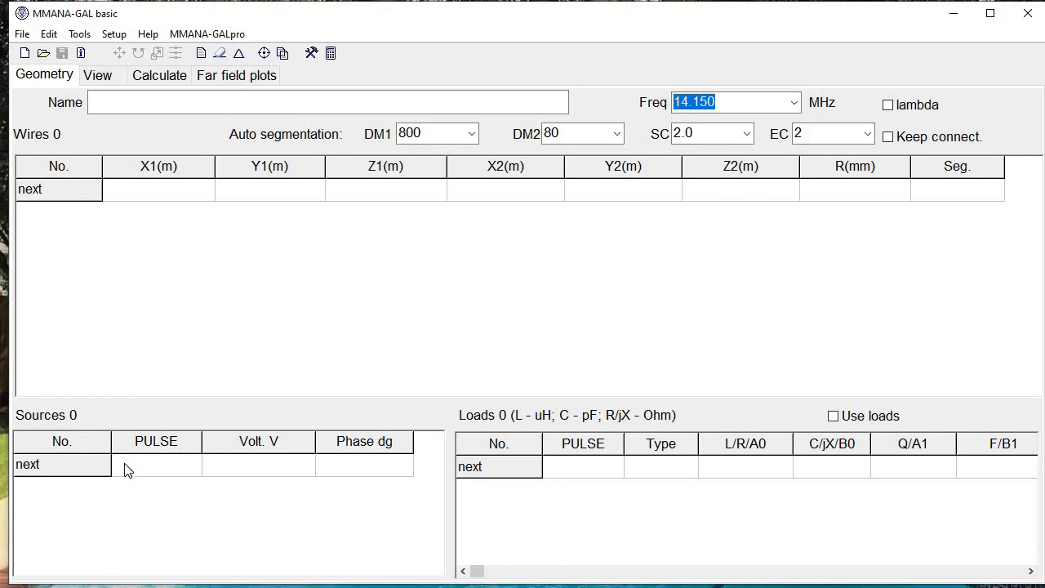
{"action": "mouse_move", "coordinate": [173, 478]}
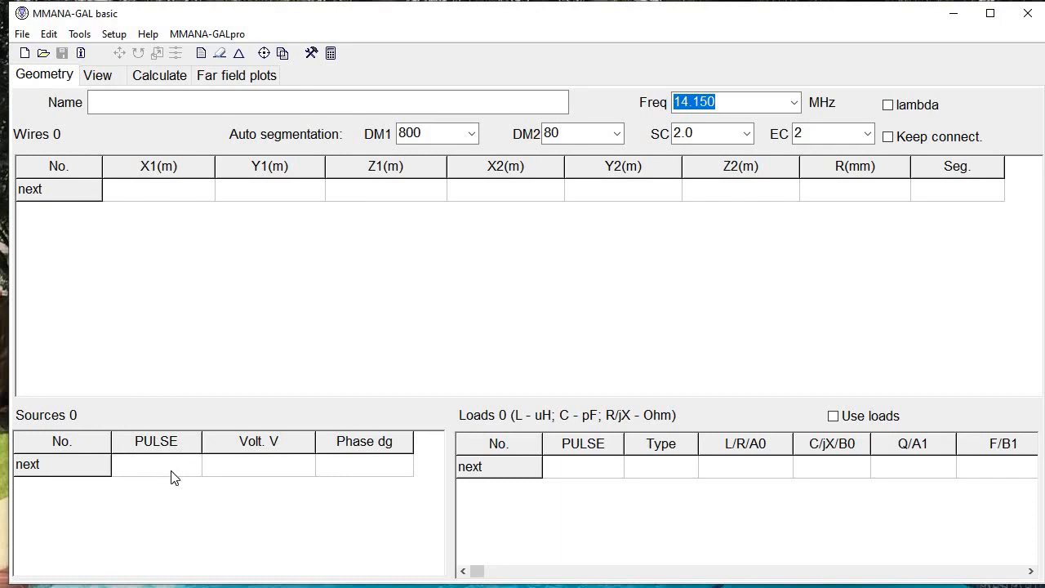
{"action": "mouse_move", "coordinate": [719, 421]}
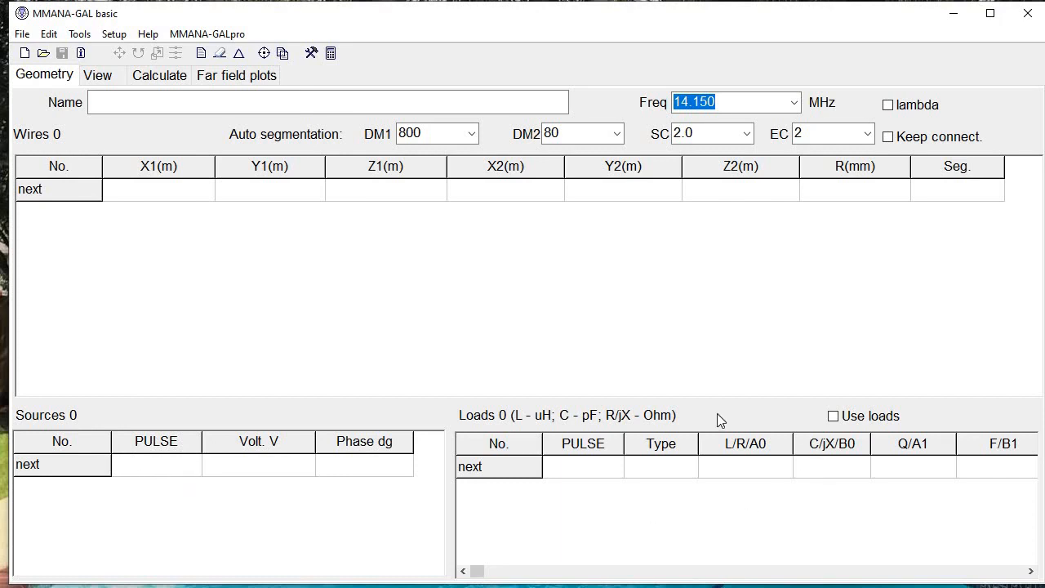
{"action": "mouse_move", "coordinate": [706, 521]}
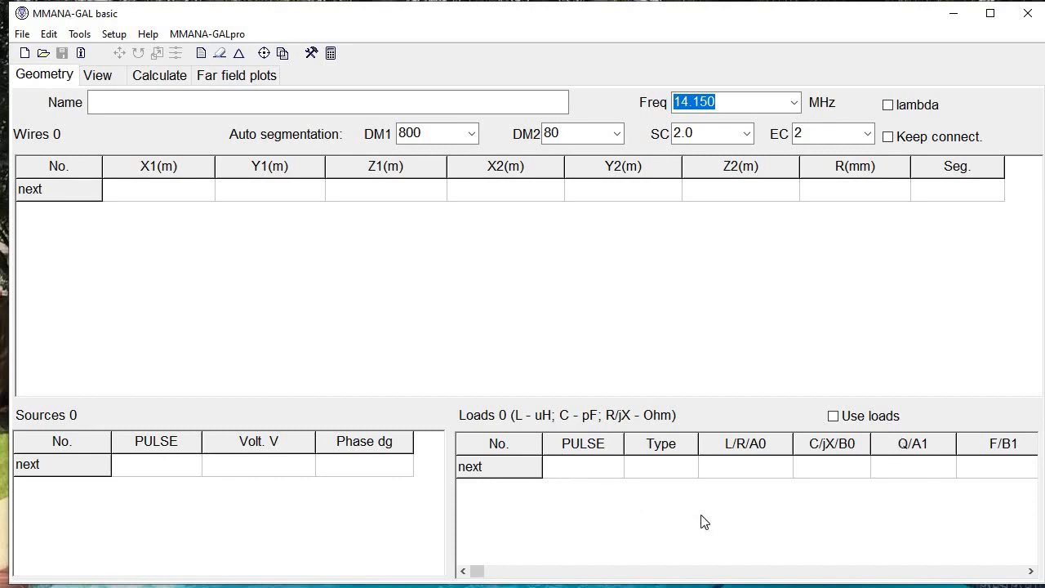
{"action": "mouse_move", "coordinate": [765, 492]}
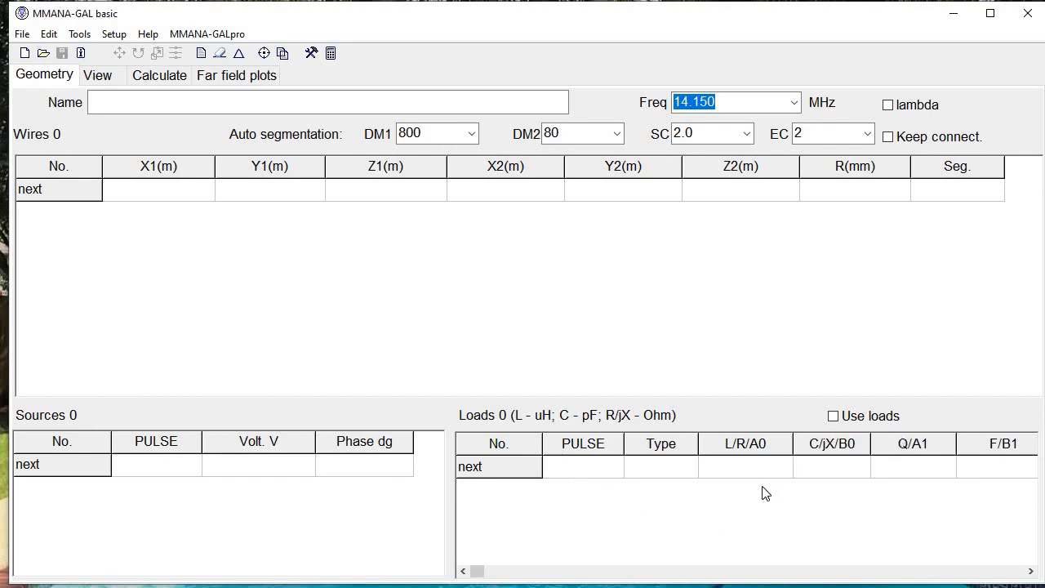
{"action": "mouse_move", "coordinate": [810, 474]}
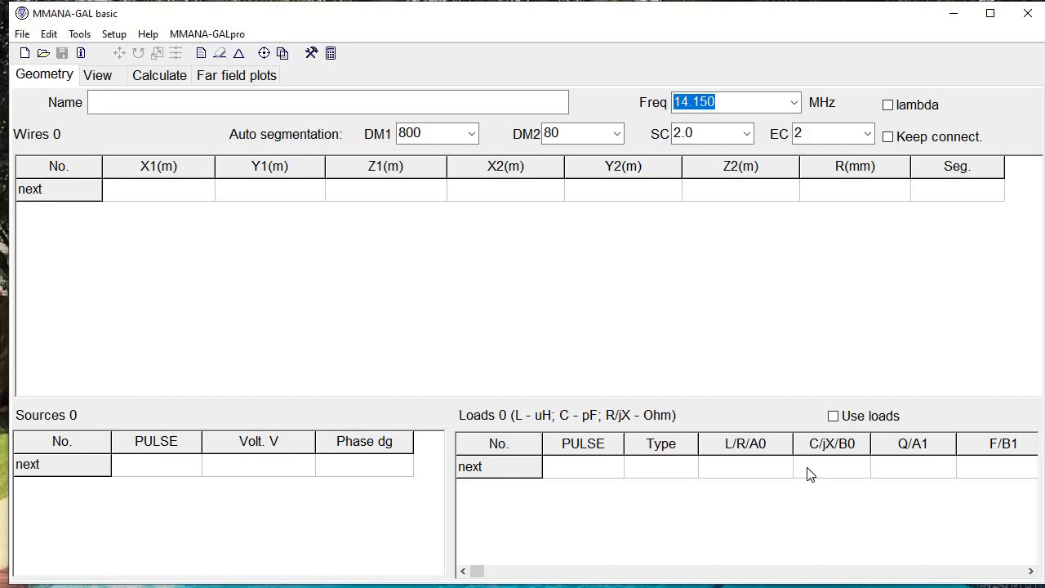
{"action": "mouse_move", "coordinate": [98, 75]}
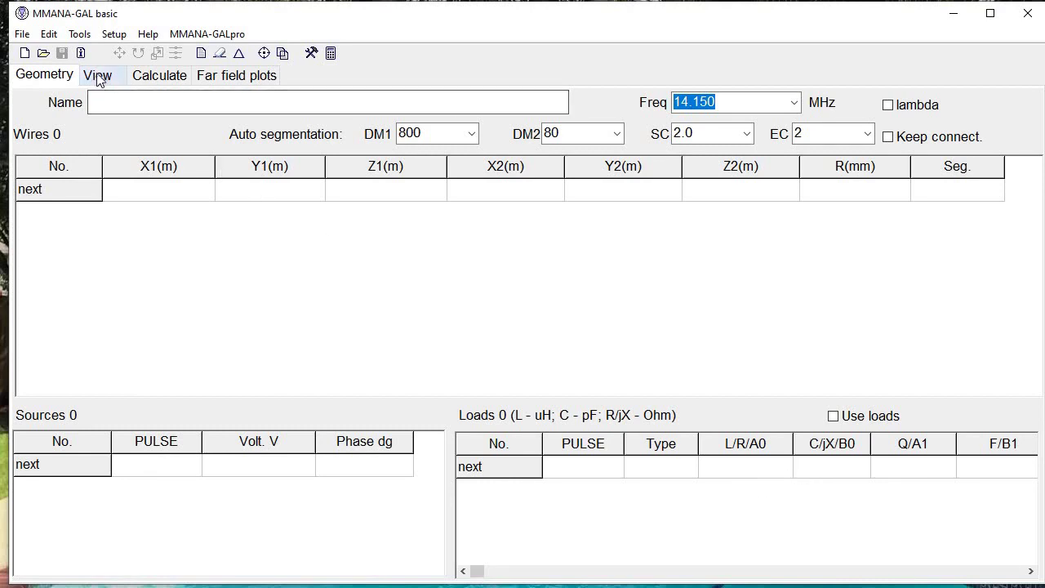
- Show the empty 3D antenna view and rotate it slightly around its centre
{"action": "left_click", "coordinate": [98, 75]}
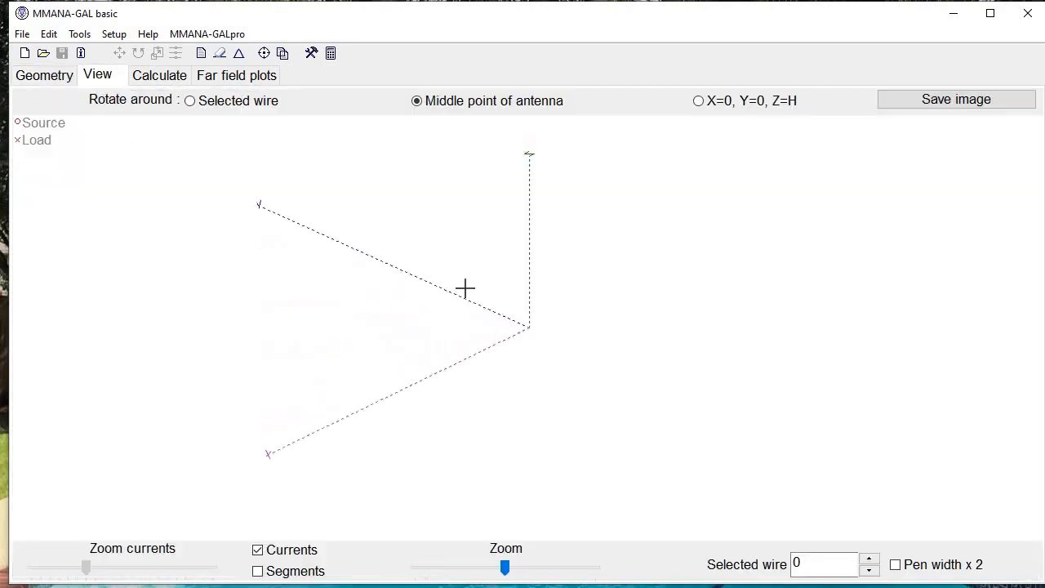
{"action": "left_click_drag", "start_coordinate": [466, 288], "coordinate": [468, 277]}
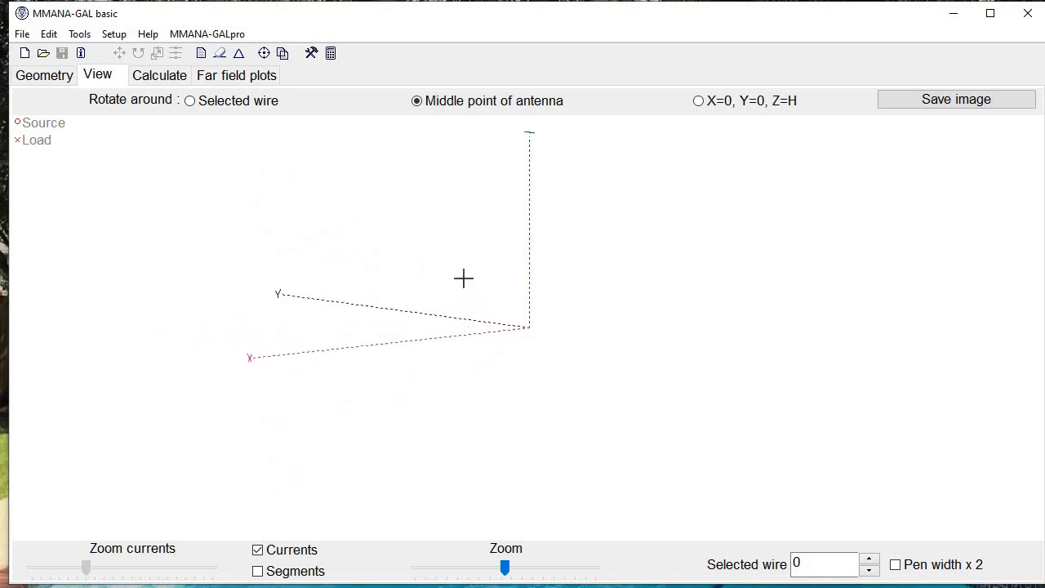
{"action": "mouse_move", "coordinate": [507, 275]}
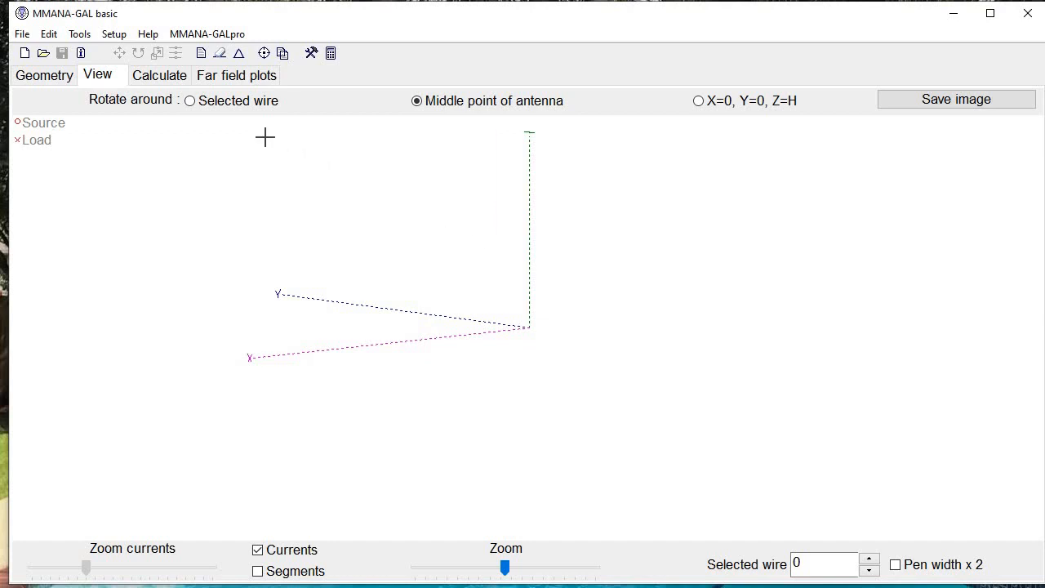
{"action": "mouse_move", "coordinate": [550, 318]}
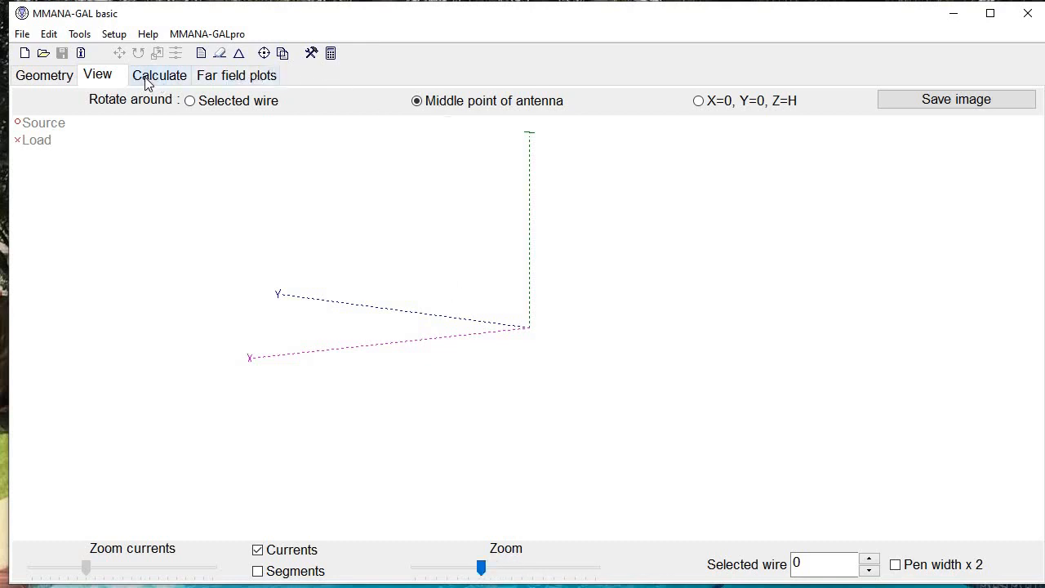
{"action": "left_click", "coordinate": [159, 75]}
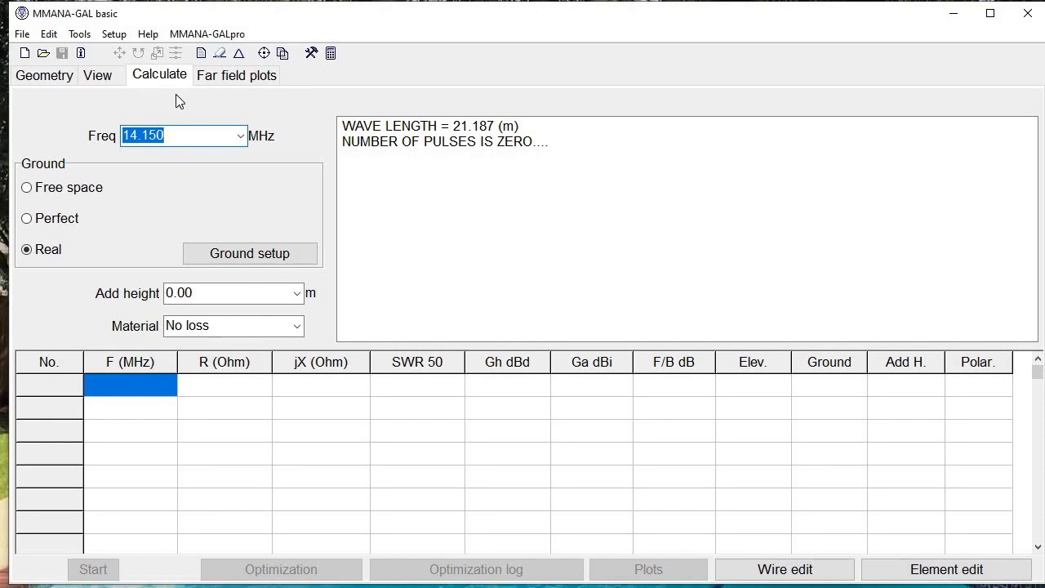
{"action": "mouse_move", "coordinate": [218, 465]}
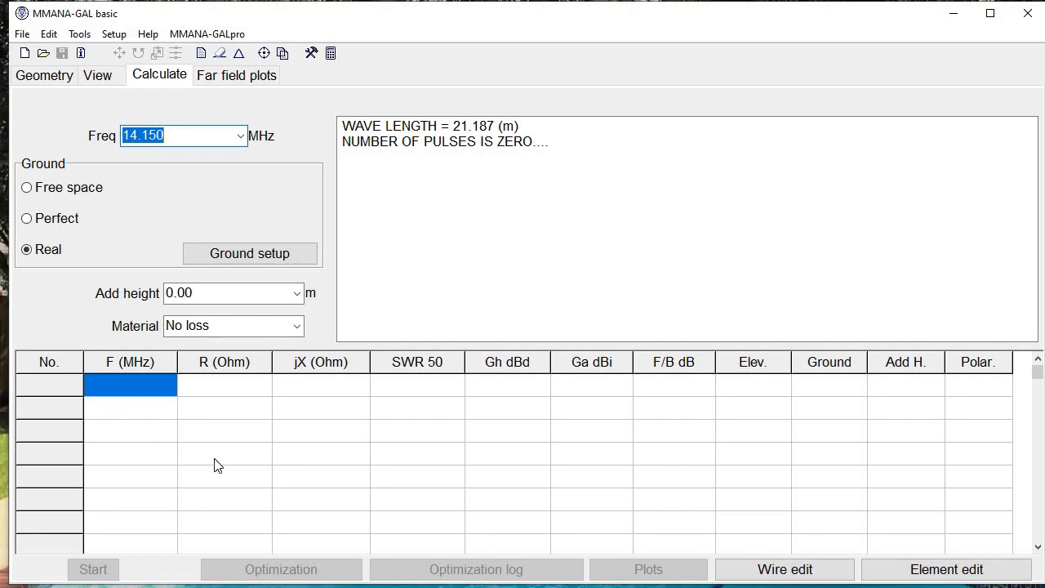
{"action": "mouse_move", "coordinate": [157, 112]}
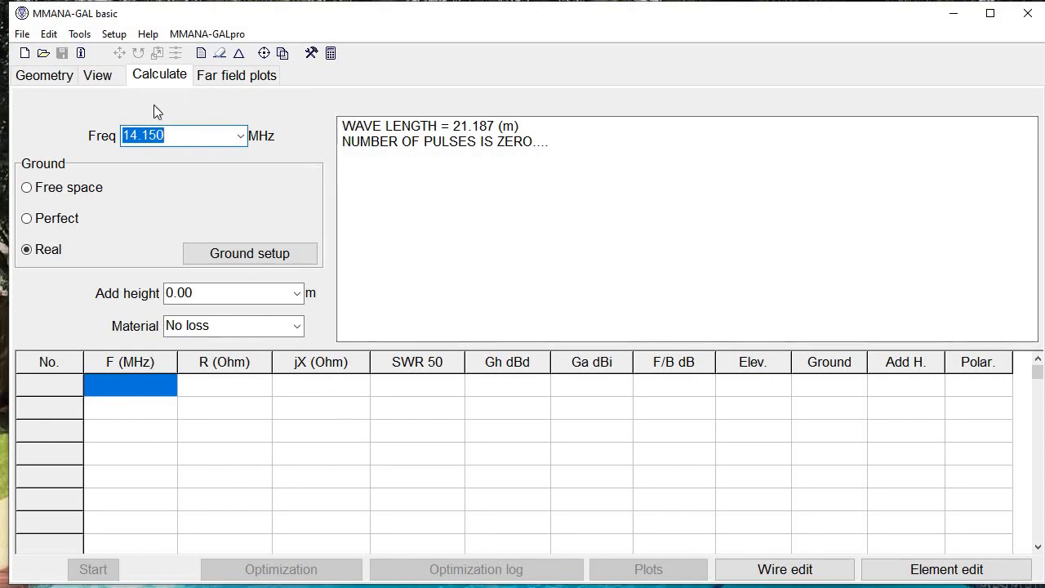
{"action": "mouse_move", "coordinate": [149, 115]}
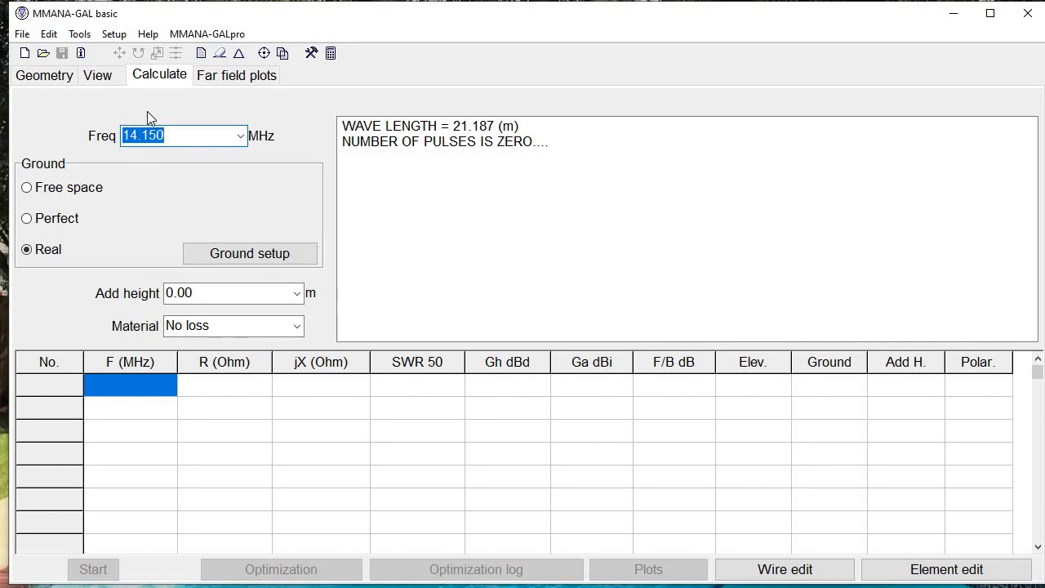
{"action": "mouse_move", "coordinate": [100, 127]}
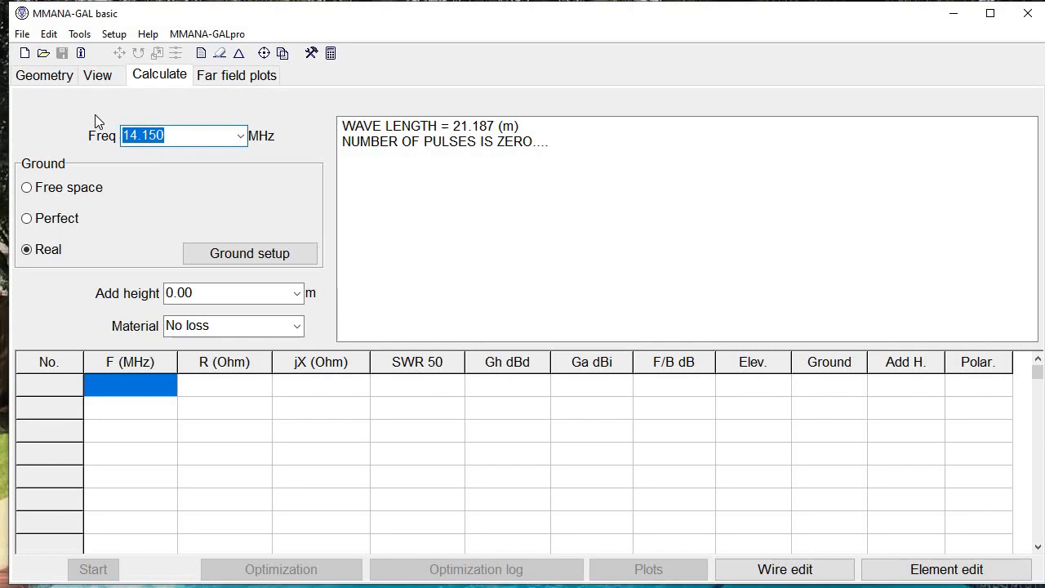
{"action": "mouse_move", "coordinate": [108, 150]}
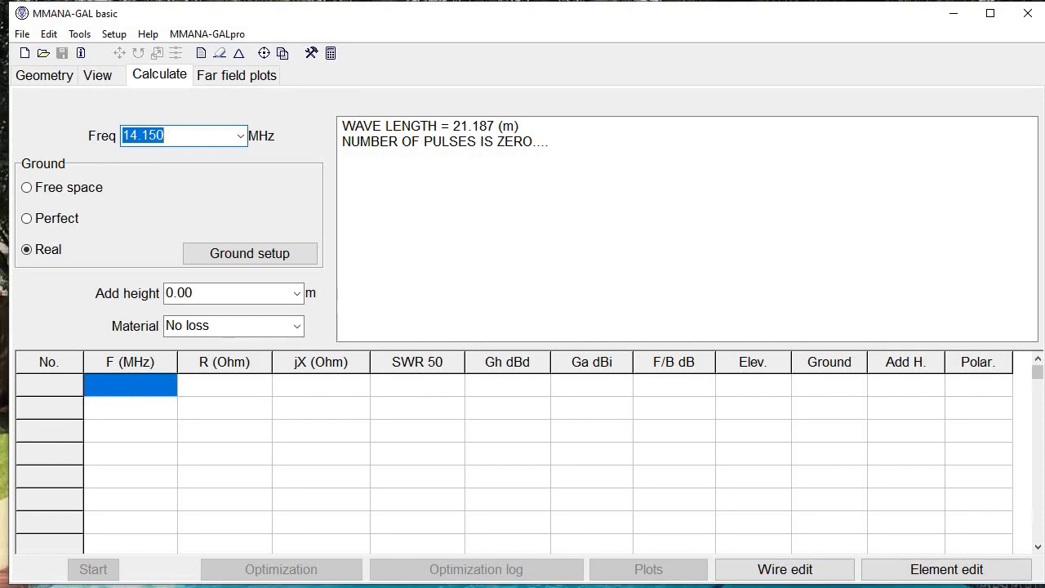
{"action": "mouse_move", "coordinate": [604, 420]}
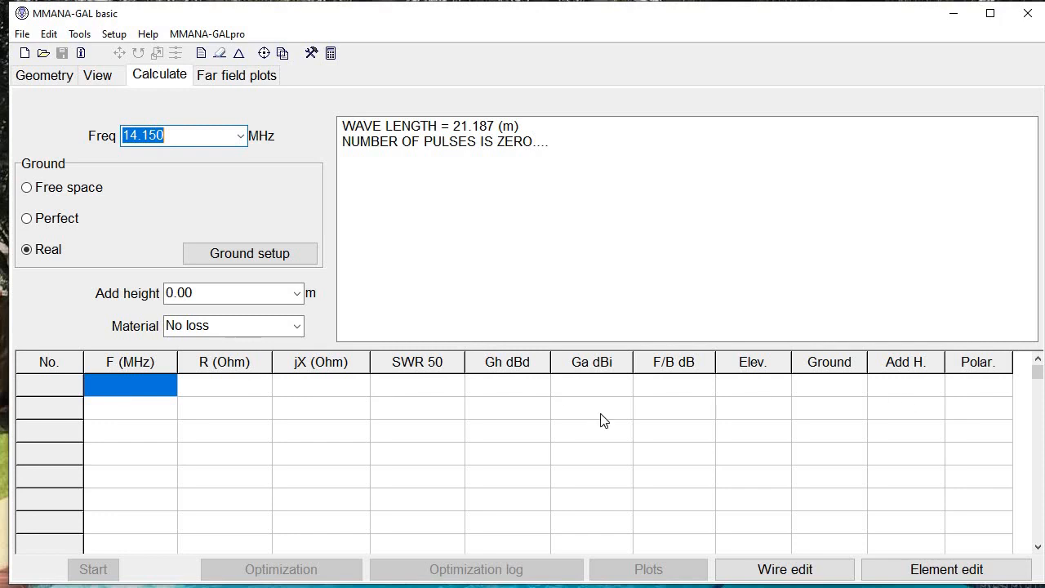
{"action": "mouse_move", "coordinate": [48, 374]}
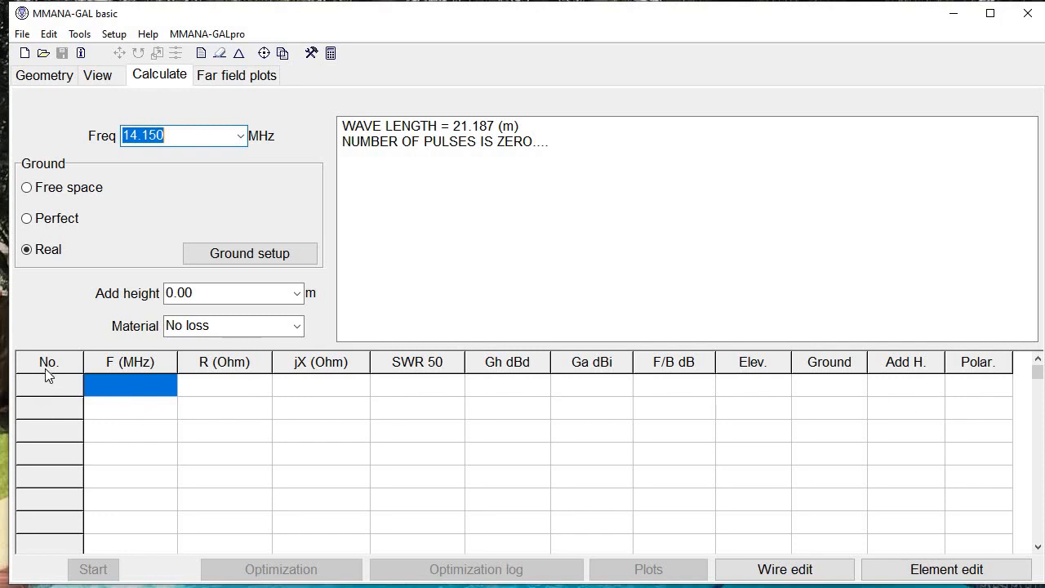
{"action": "mouse_move", "coordinate": [531, 389]}
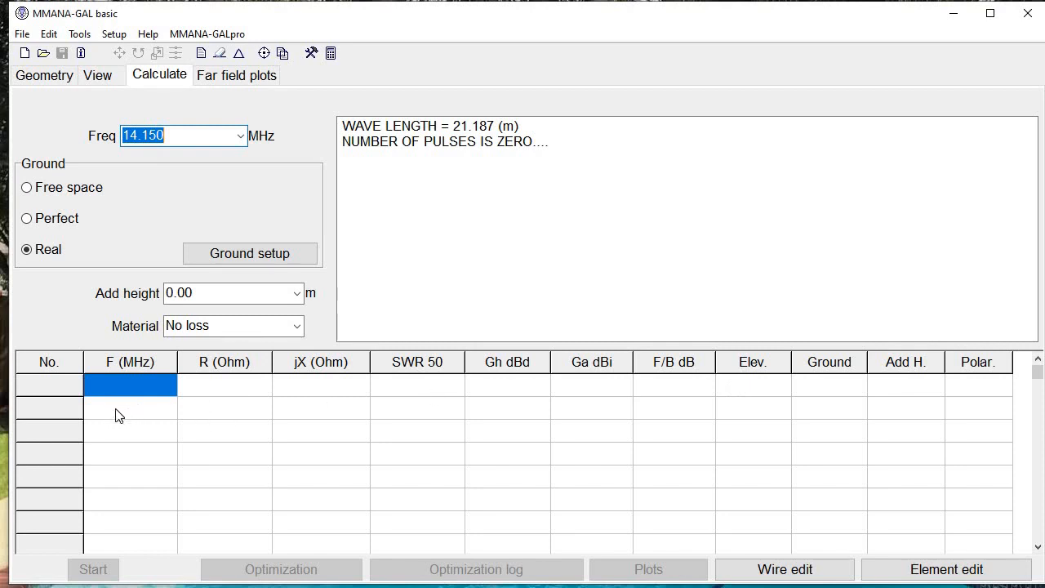
{"action": "mouse_move", "coordinate": [547, 394]}
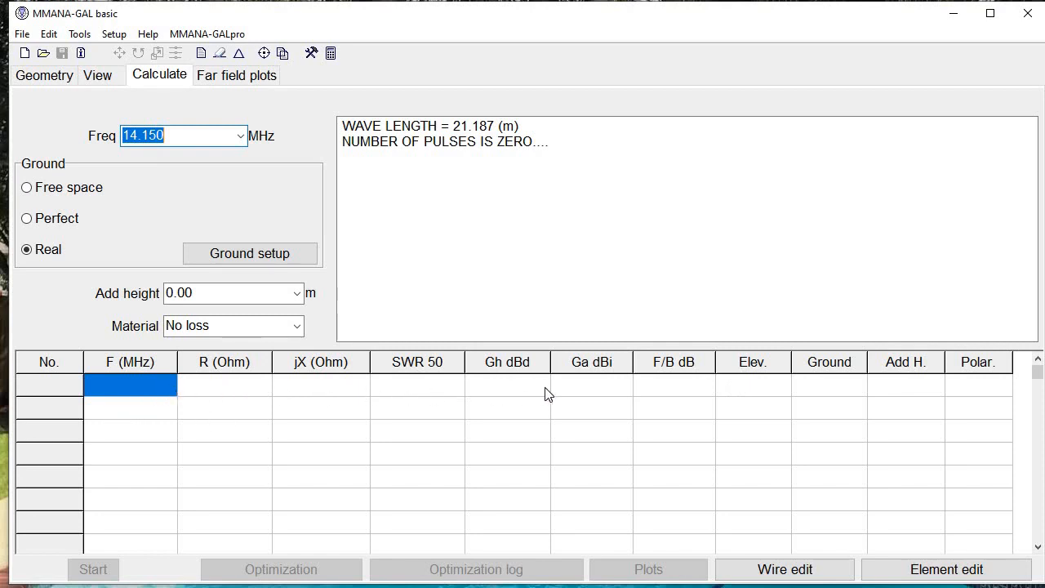
{"action": "mouse_move", "coordinate": [612, 396]}
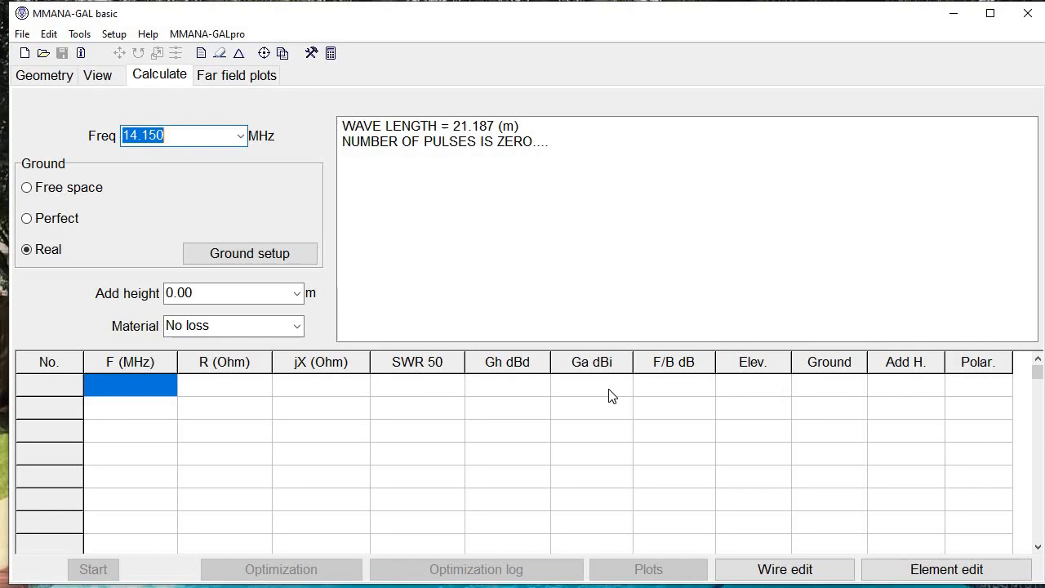
{"action": "mouse_move", "coordinate": [447, 399]}
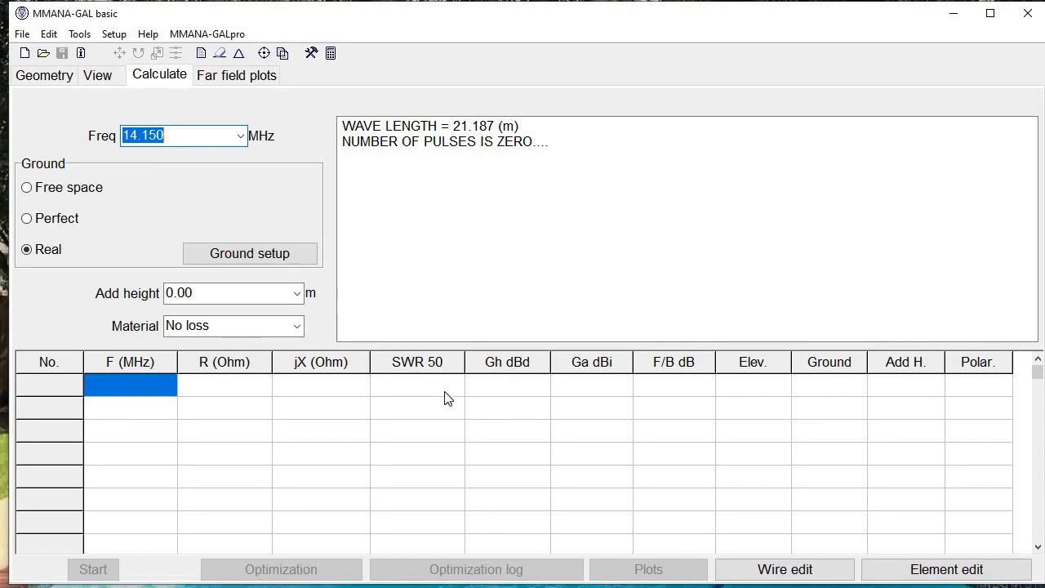
{"action": "mouse_move", "coordinate": [623, 383]}
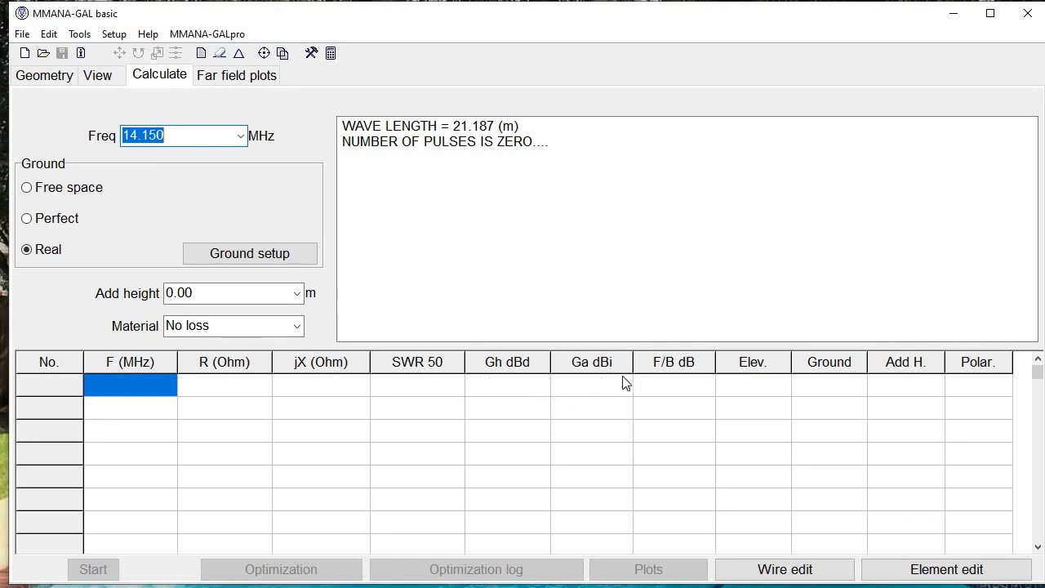
{"action": "mouse_move", "coordinate": [523, 387]}
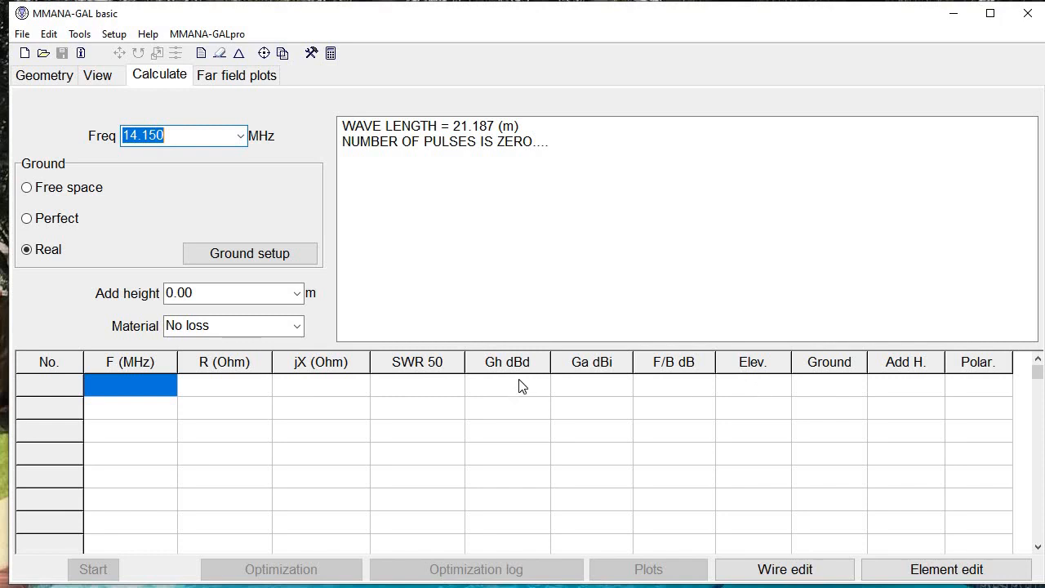
{"action": "mouse_move", "coordinate": [139, 277]}
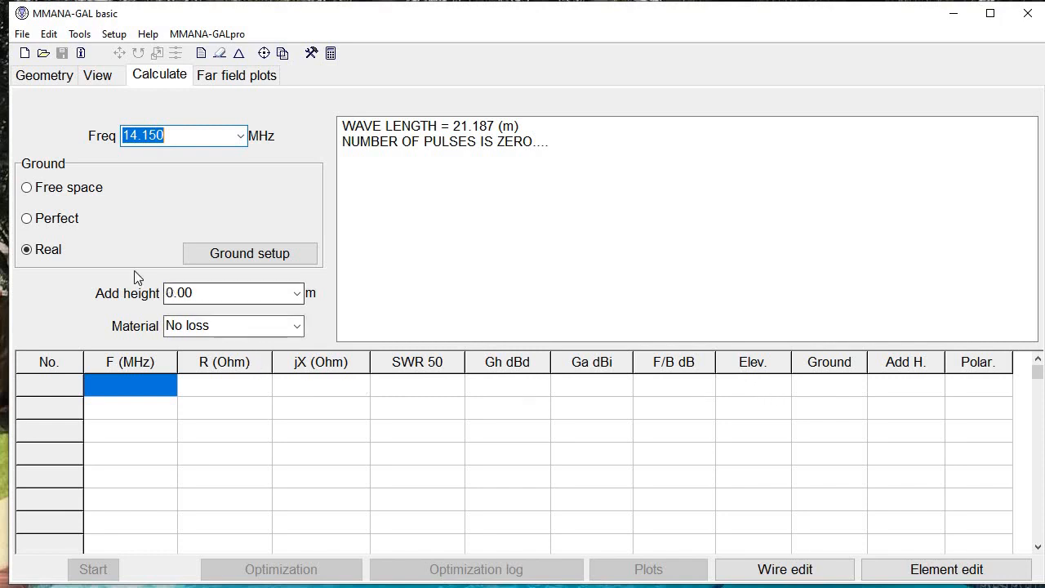
{"action": "mouse_move", "coordinate": [61, 194]}
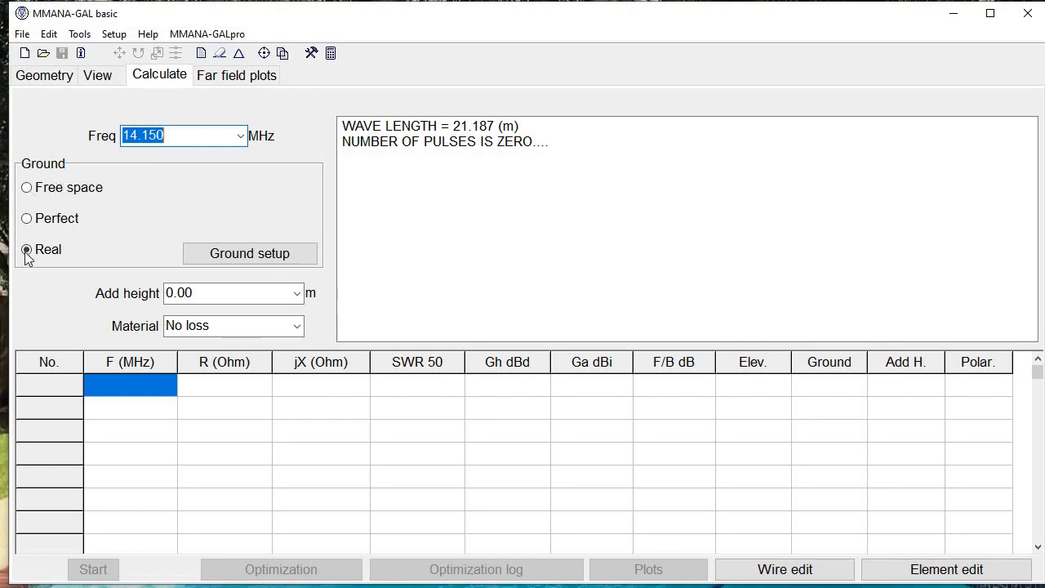
{"action": "mouse_move", "coordinate": [27, 269]}
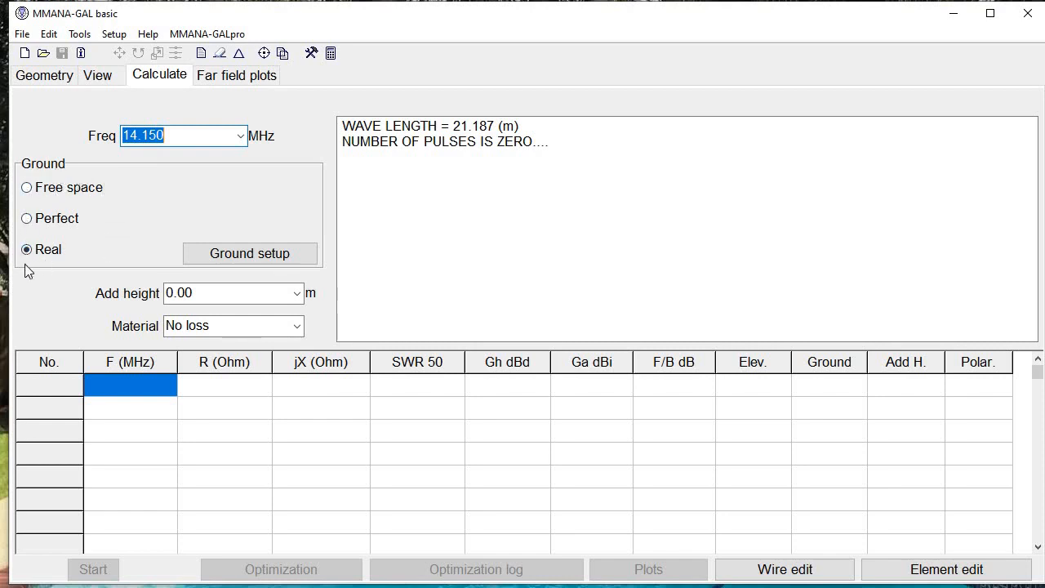
{"action": "mouse_move", "coordinate": [37, 271]}
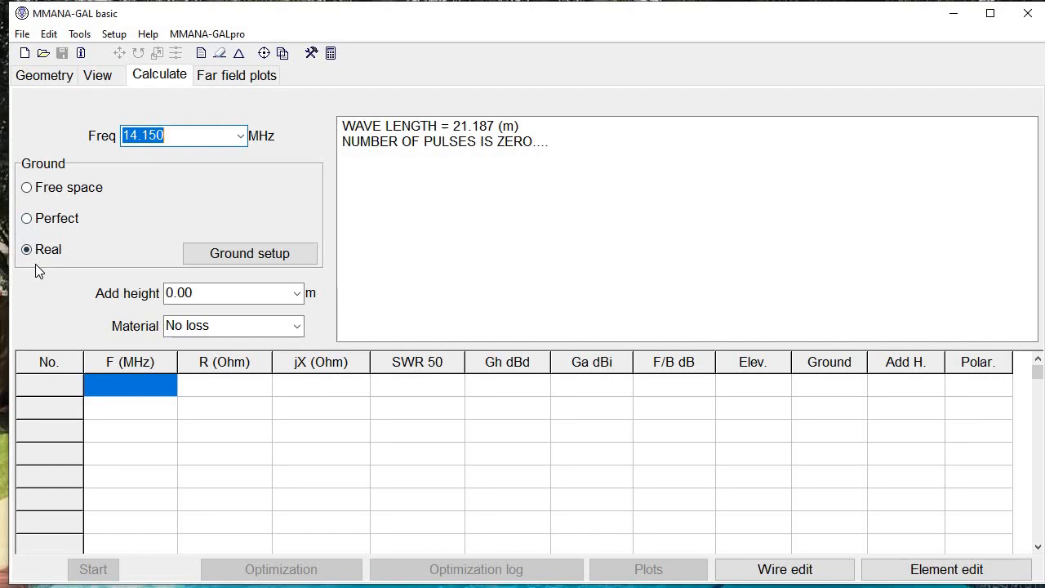
{"action": "mouse_move", "coordinate": [78, 273]}
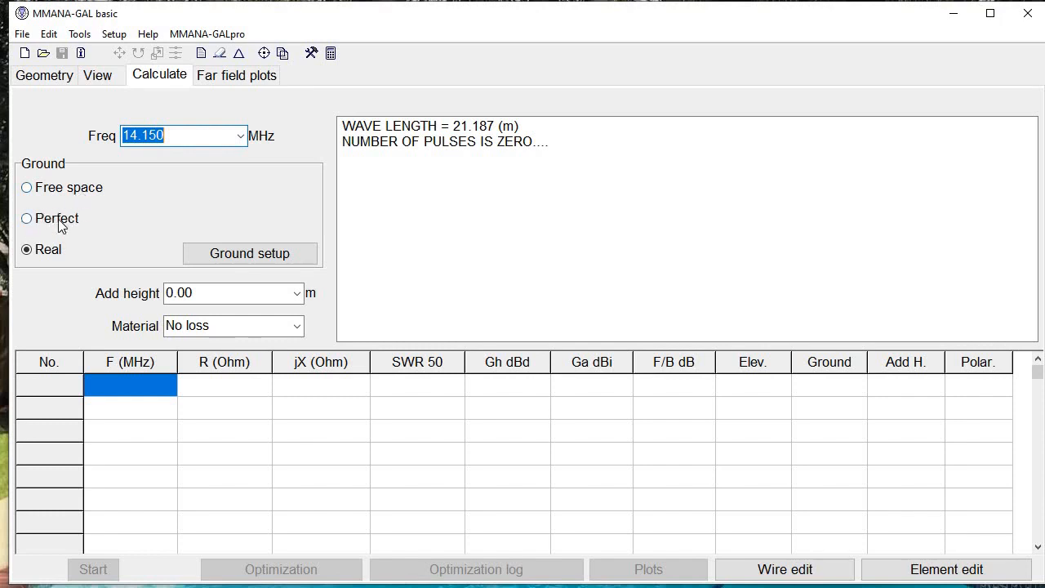
{"action": "mouse_move", "coordinate": [150, 255]}
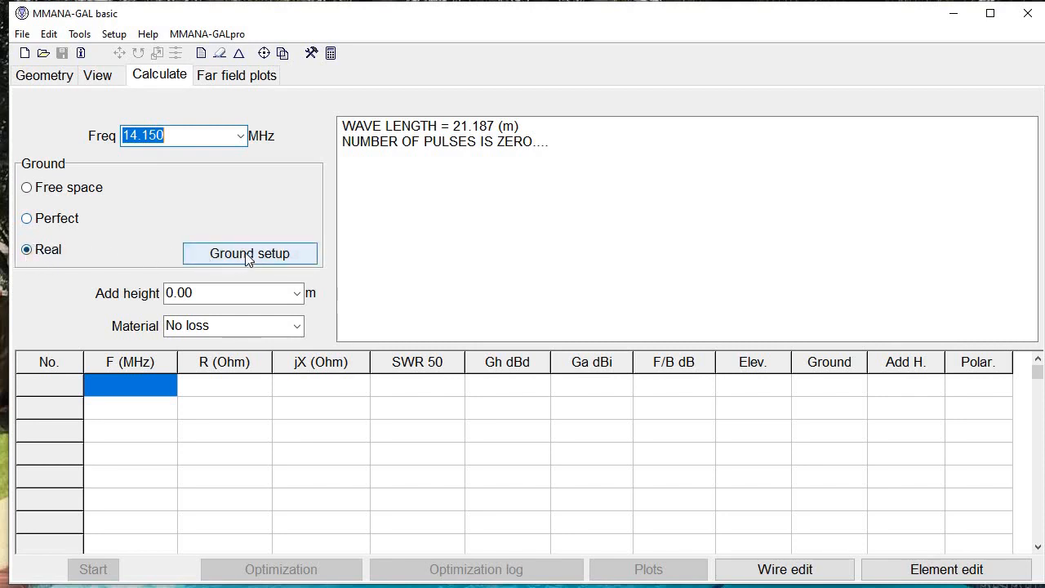
{"action": "mouse_move", "coordinate": [277, 259]}
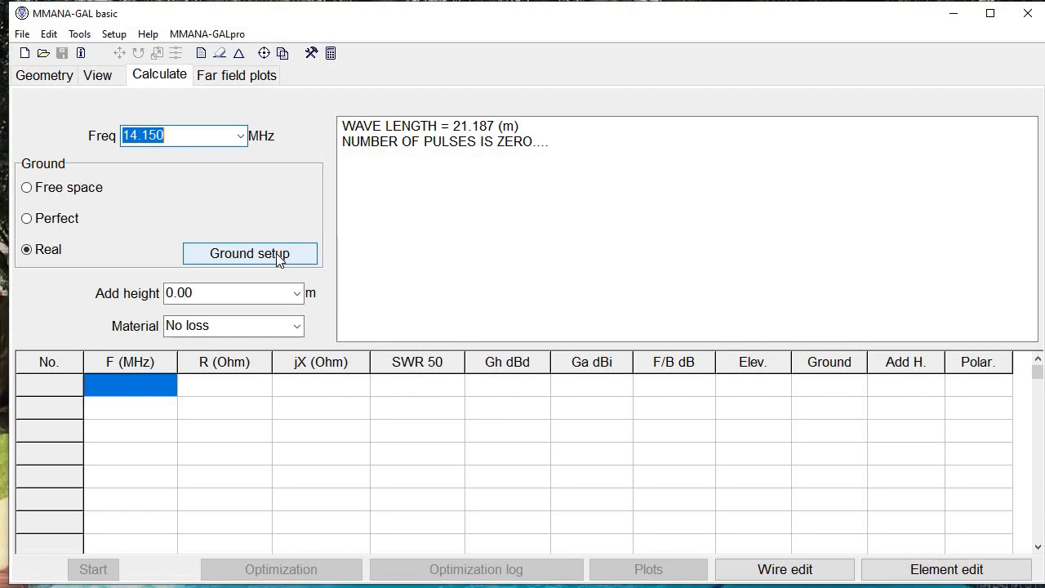
- Open the real ground setup and check its 24 radials of 0.8 mm radius
{"action": "left_click", "coordinate": [250, 253]}
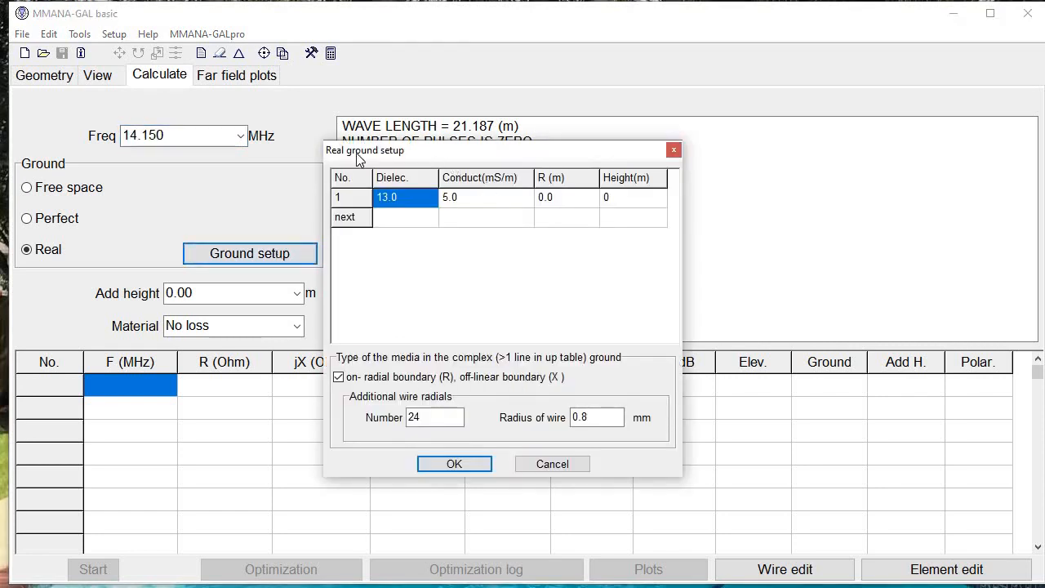
{"action": "mouse_move", "coordinate": [408, 212]}
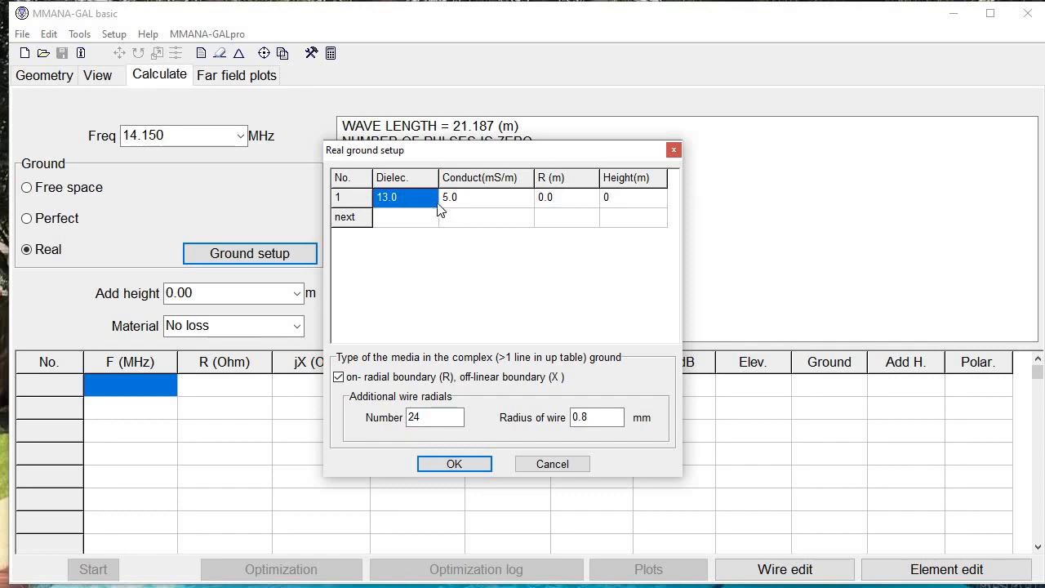
{"action": "mouse_move", "coordinate": [503, 191]}
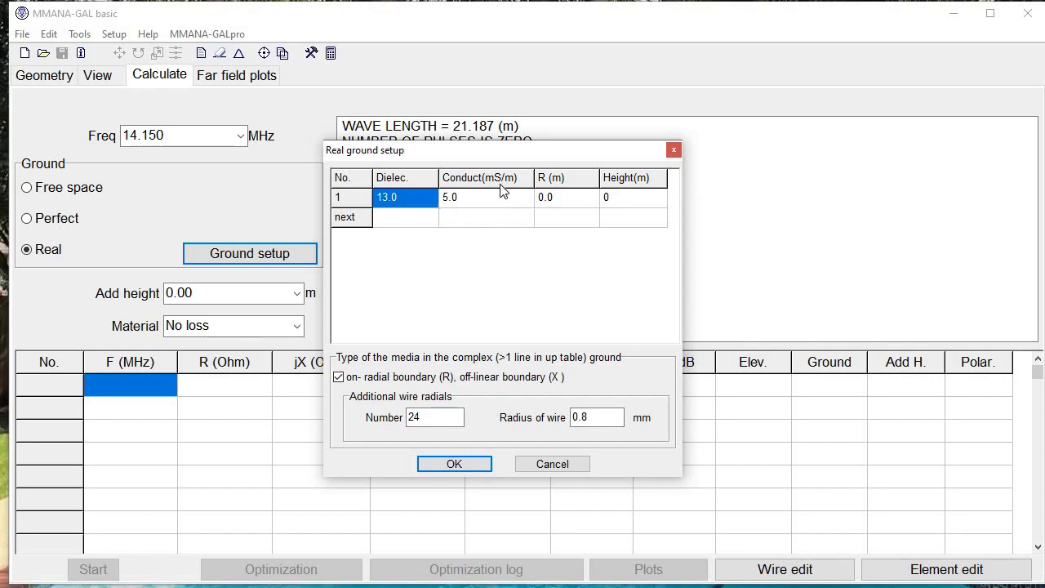
{"action": "mouse_move", "coordinate": [486, 204]}
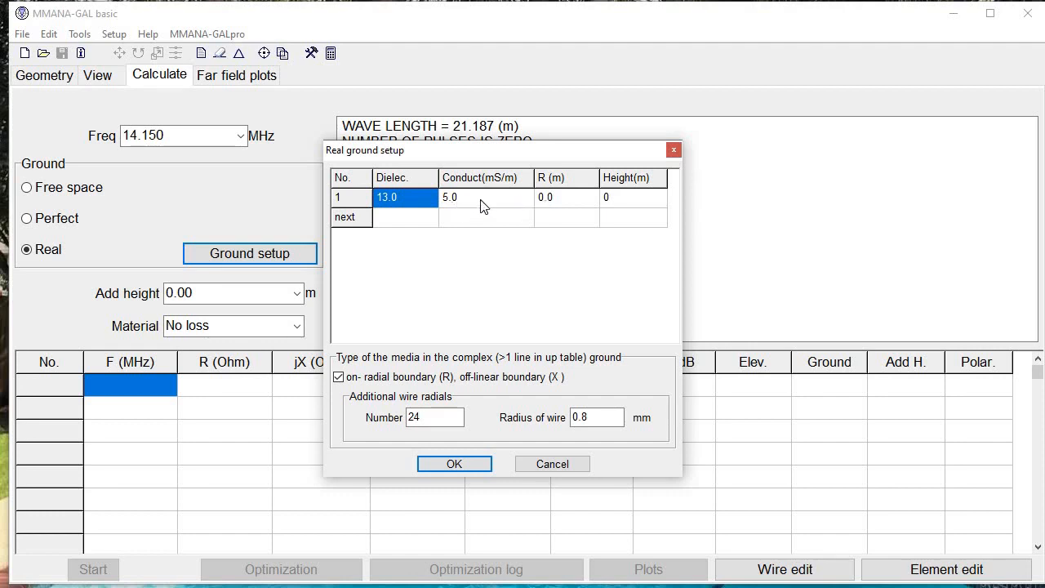
{"action": "mouse_move", "coordinate": [512, 210]}
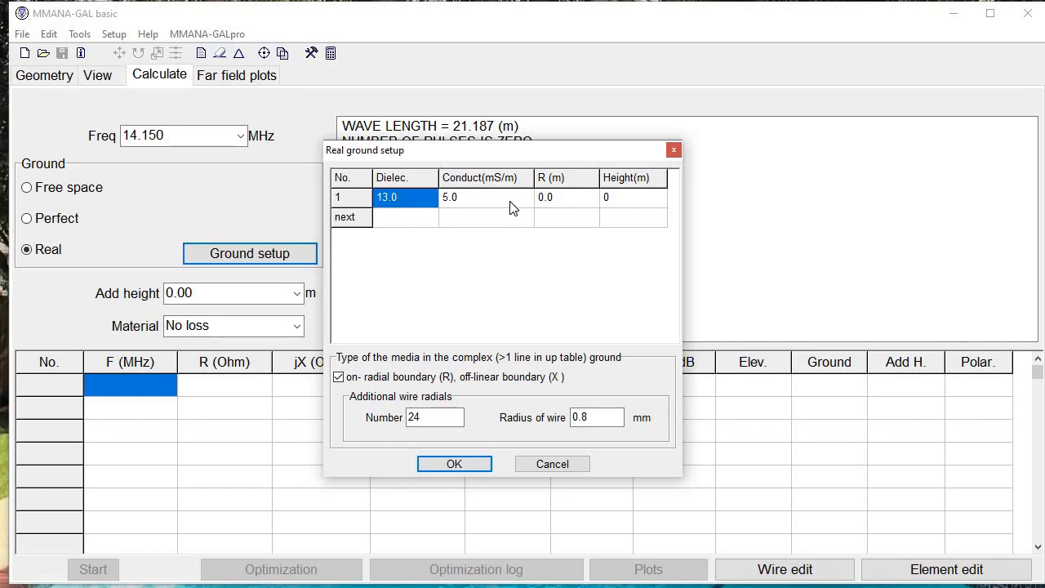
{"action": "mouse_move", "coordinate": [477, 205]}
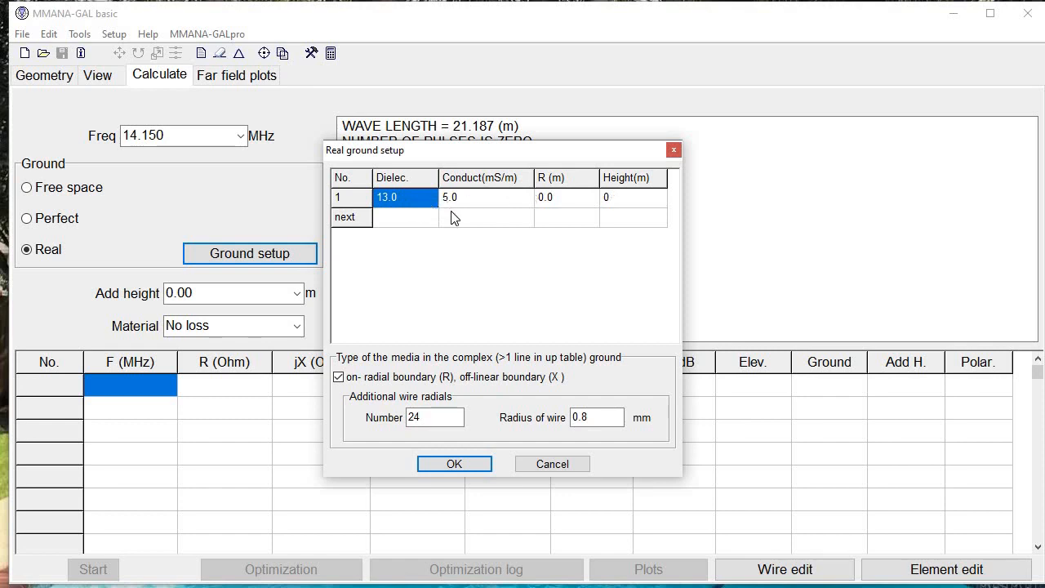
{"action": "mouse_move", "coordinate": [612, 206]}
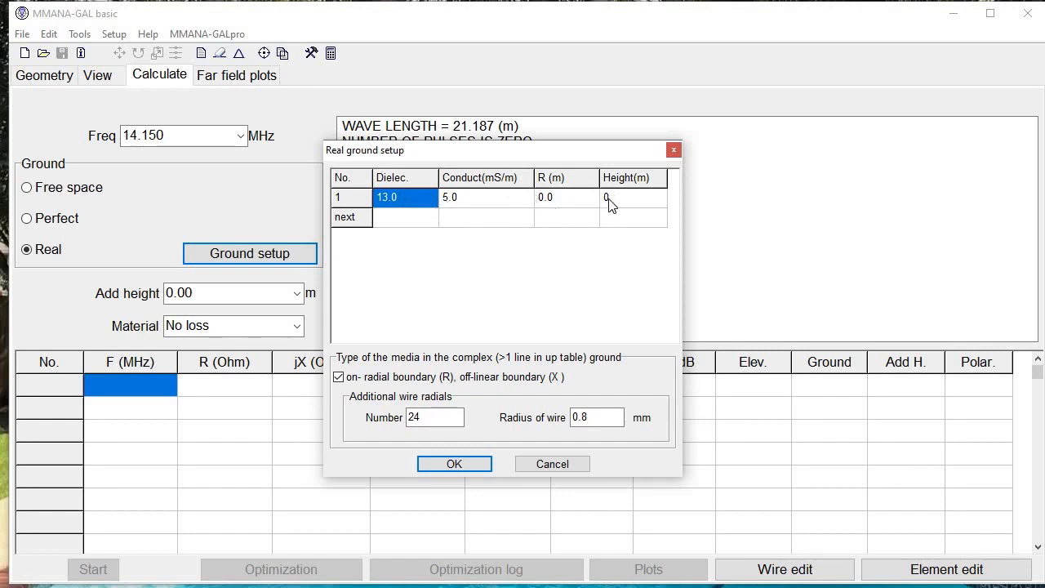
{"action": "mouse_move", "coordinate": [425, 394]}
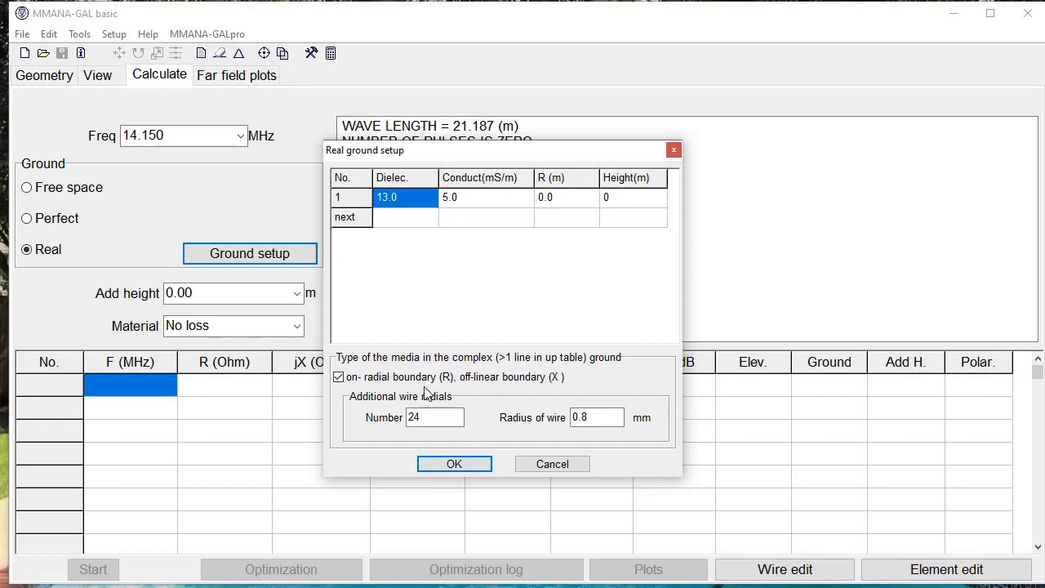
{"action": "mouse_move", "coordinate": [359, 392]}
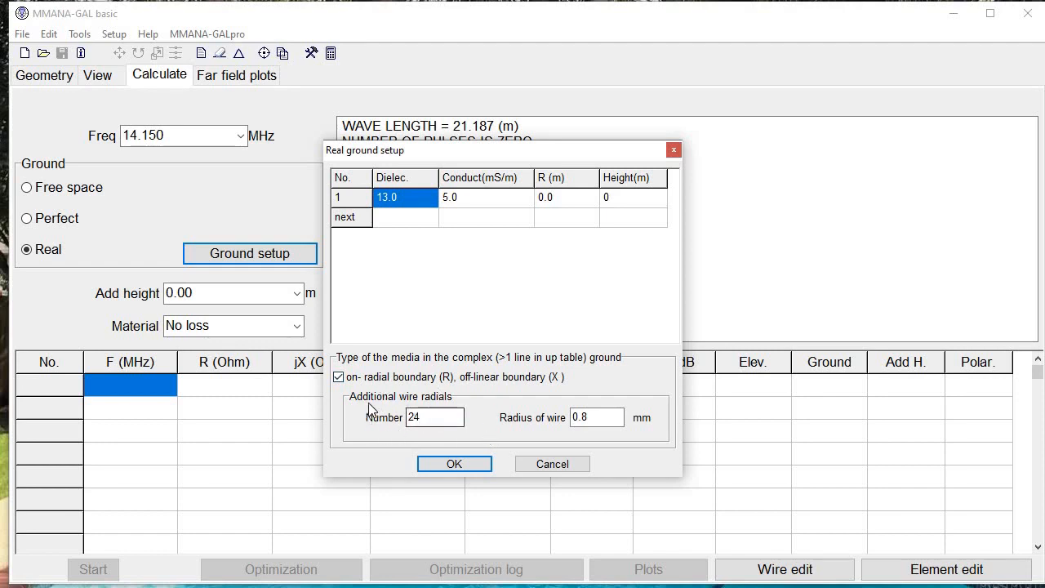
{"action": "left_click", "coordinate": [435, 417]}
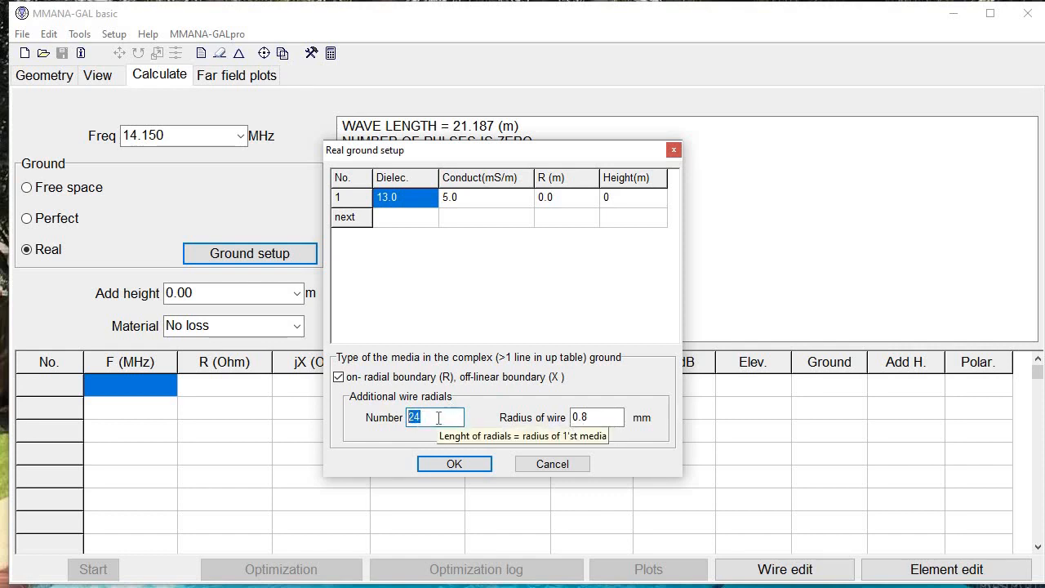
{"action": "mouse_move", "coordinate": [630, 425]}
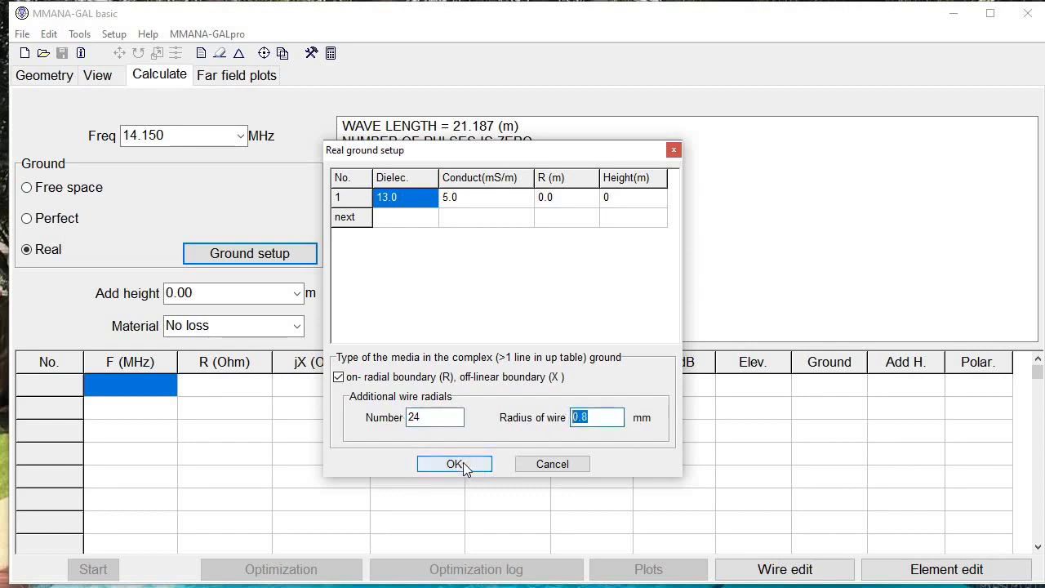
- Accept the real ground settings (dielectric 13, 5 mS/m) and close the dialog
{"action": "left_click", "coordinate": [454, 464]}
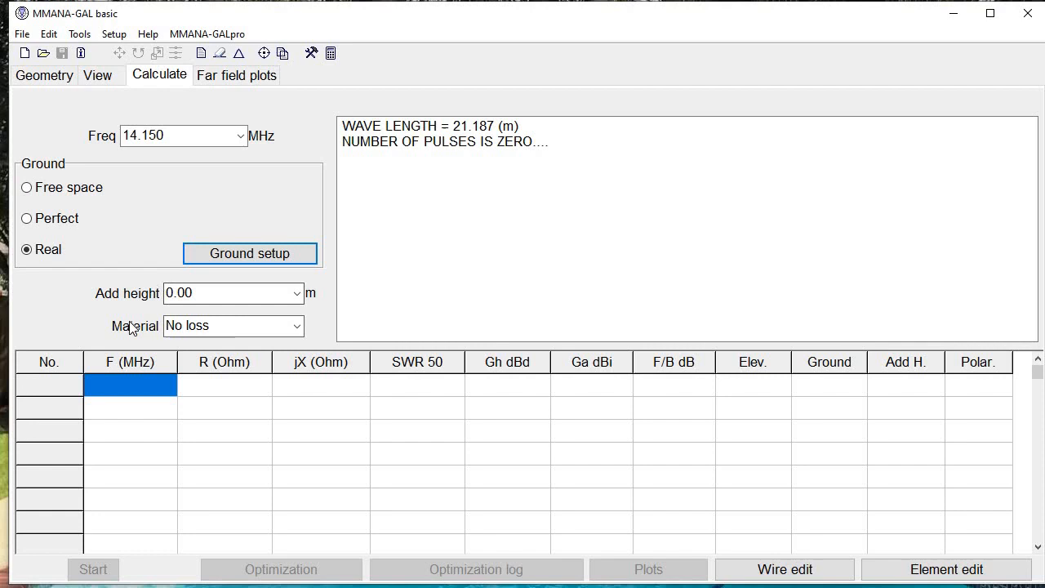
{"action": "mouse_move", "coordinate": [327, 144]}
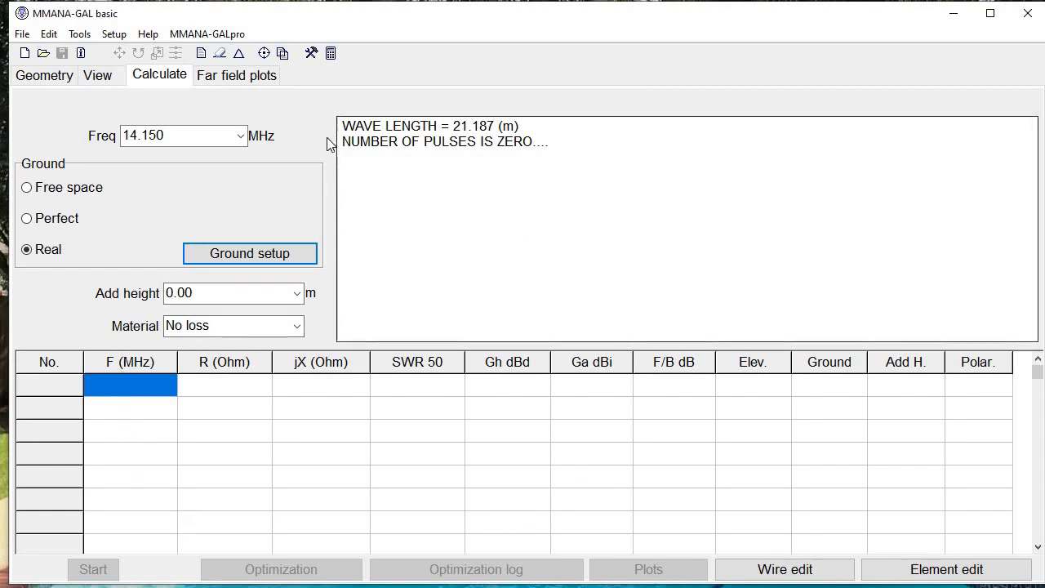
{"action": "mouse_move", "coordinate": [121, 351]}
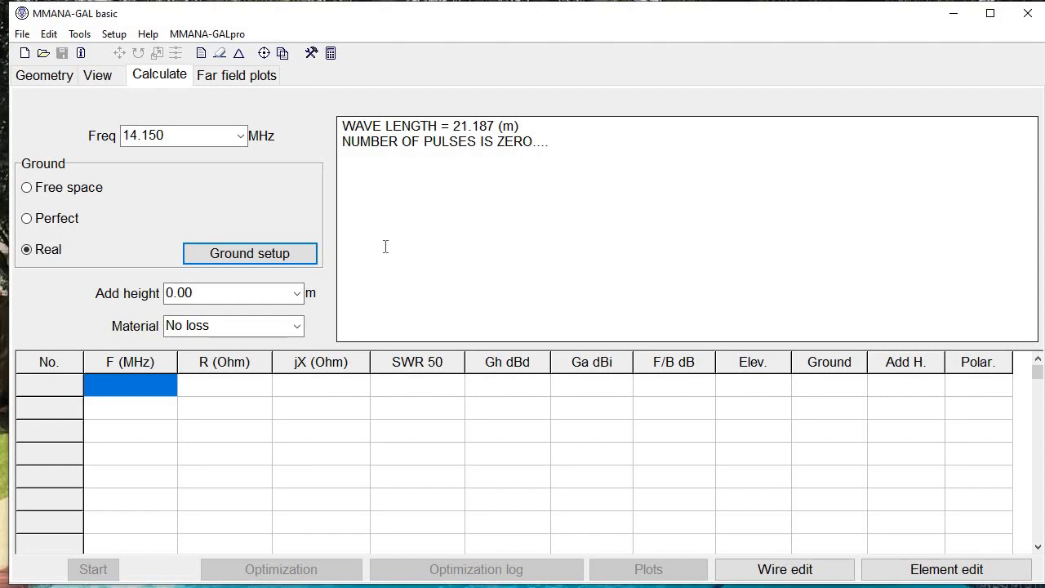
{"action": "mouse_move", "coordinate": [233, 86]}
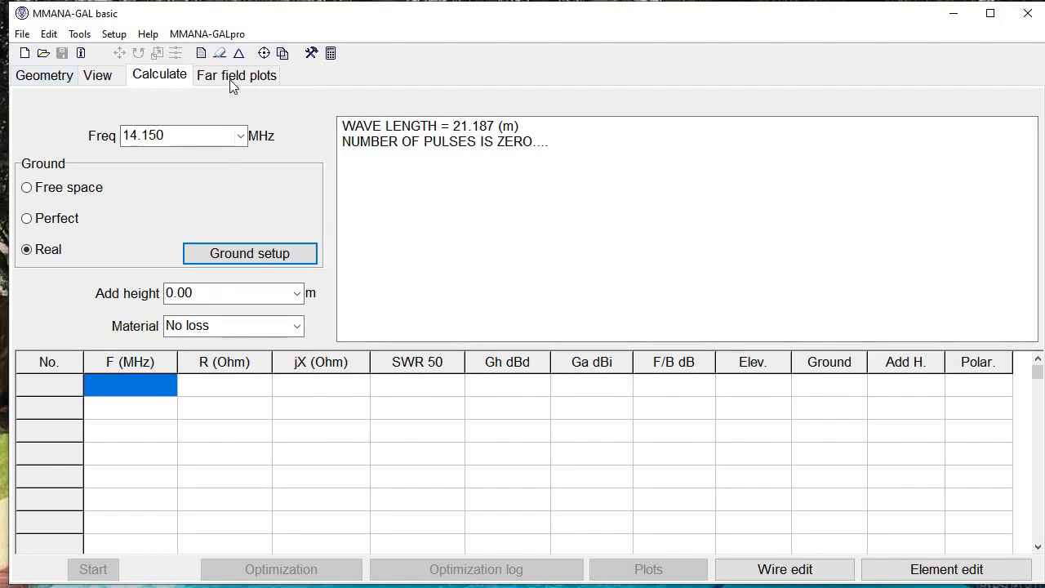
{"action": "mouse_move", "coordinate": [127, 545]}
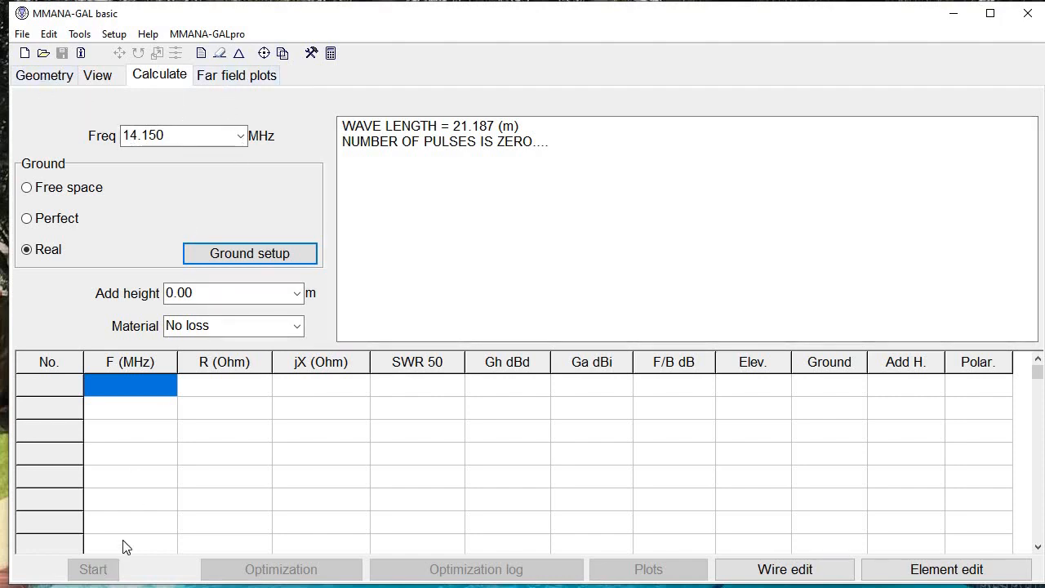
{"action": "mouse_move", "coordinate": [553, 387]}
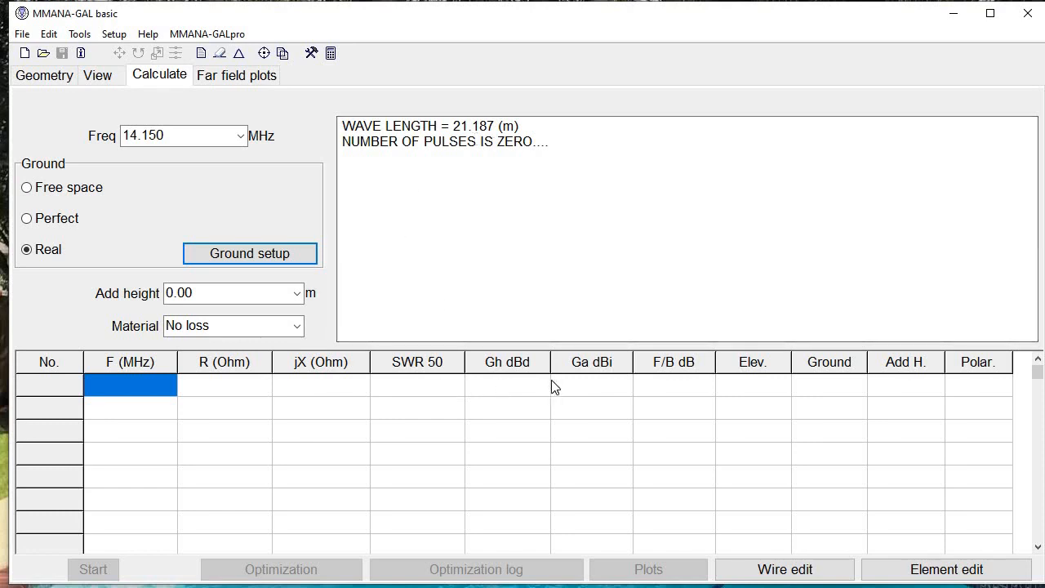
{"action": "mouse_move", "coordinate": [318, 465]}
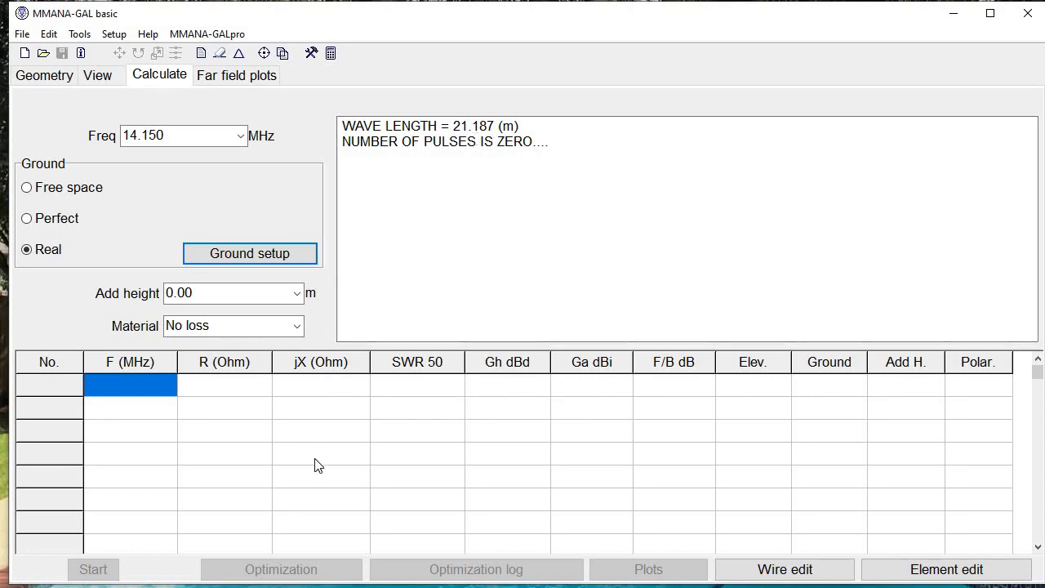
{"action": "mouse_move", "coordinate": [308, 400]}
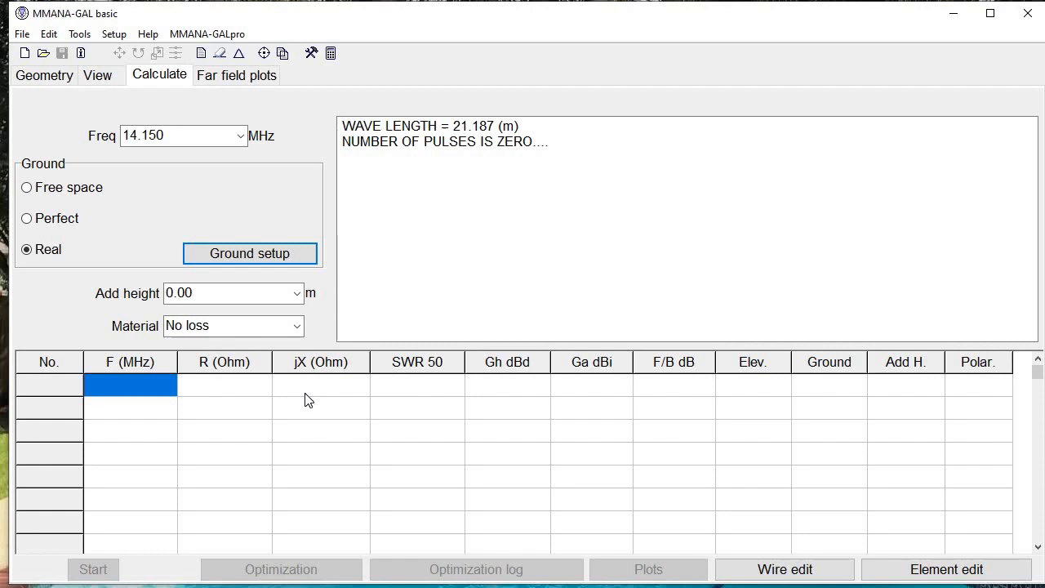
{"action": "mouse_move", "coordinate": [321, 573]}
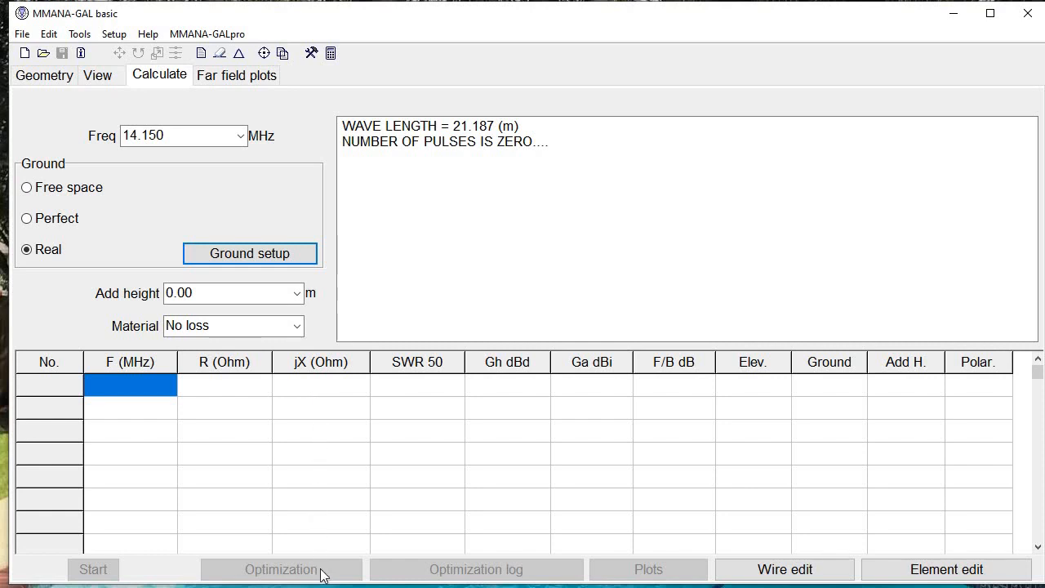
{"action": "mouse_move", "coordinate": [604, 554]}
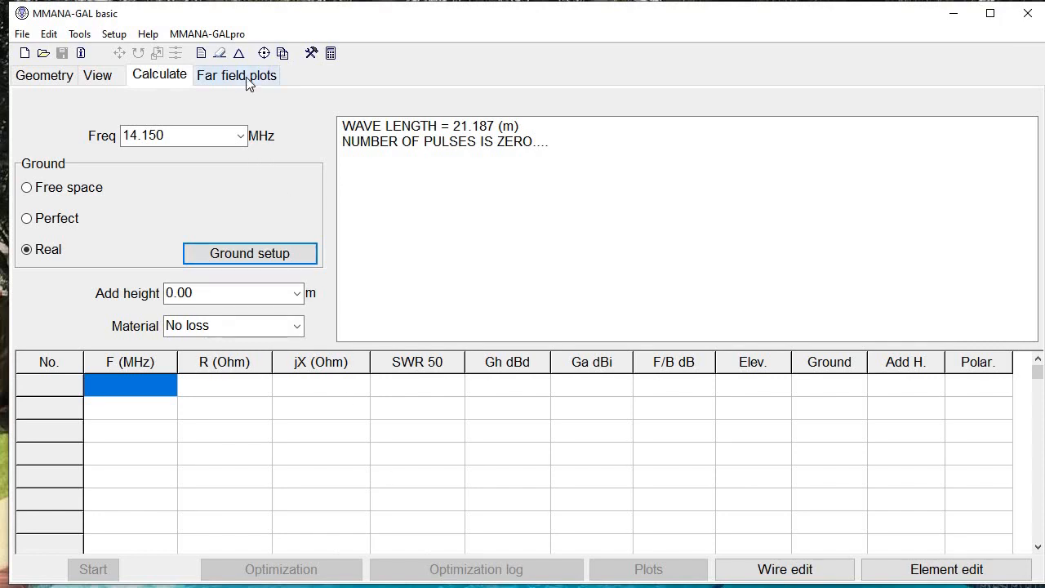
{"action": "left_click", "coordinate": [237, 74]}
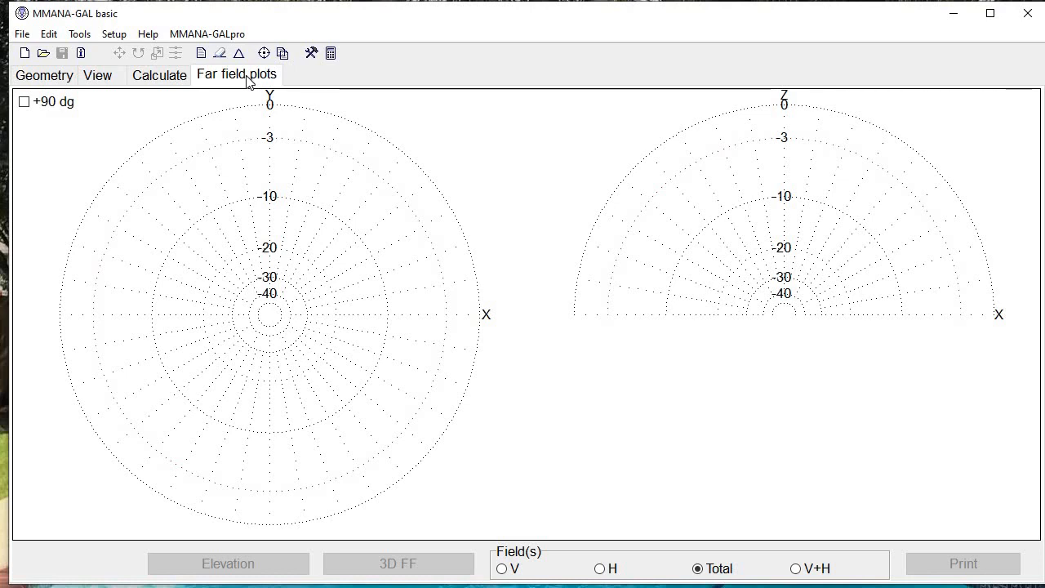
{"action": "mouse_move", "coordinate": [65, 242]}
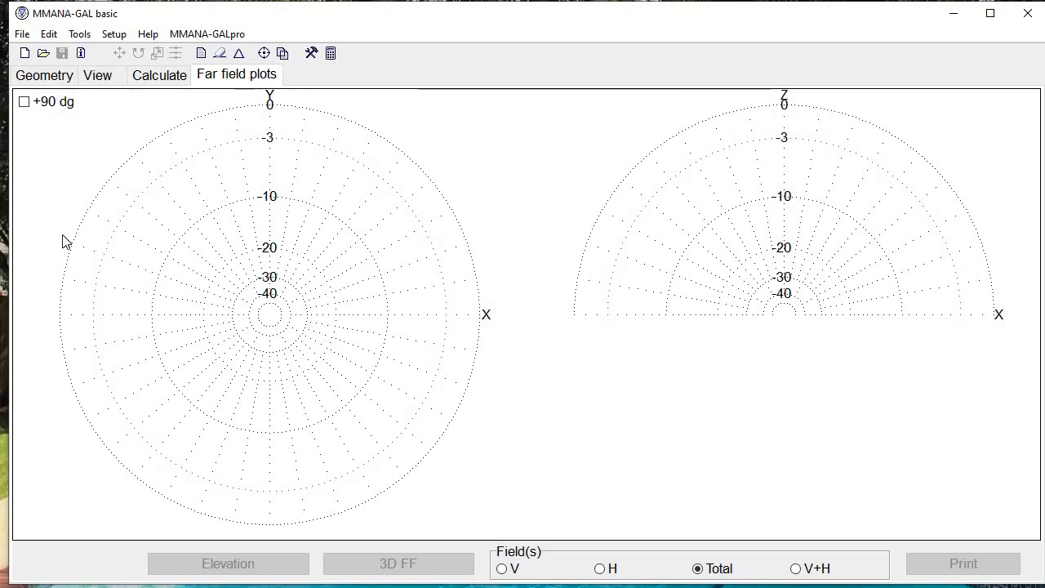
{"action": "mouse_move", "coordinate": [349, 152]}
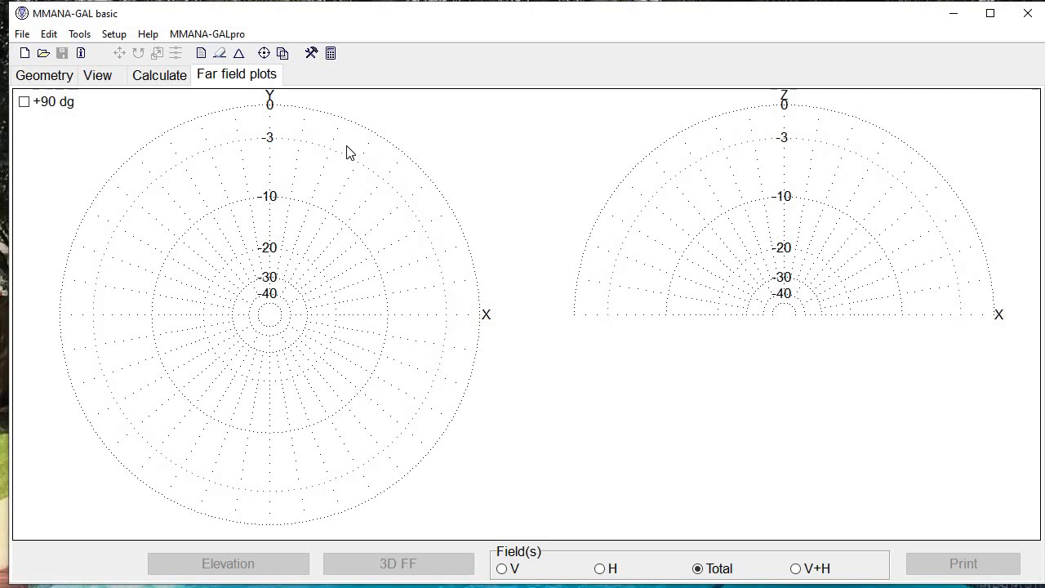
{"action": "mouse_move", "coordinate": [257, 338]}
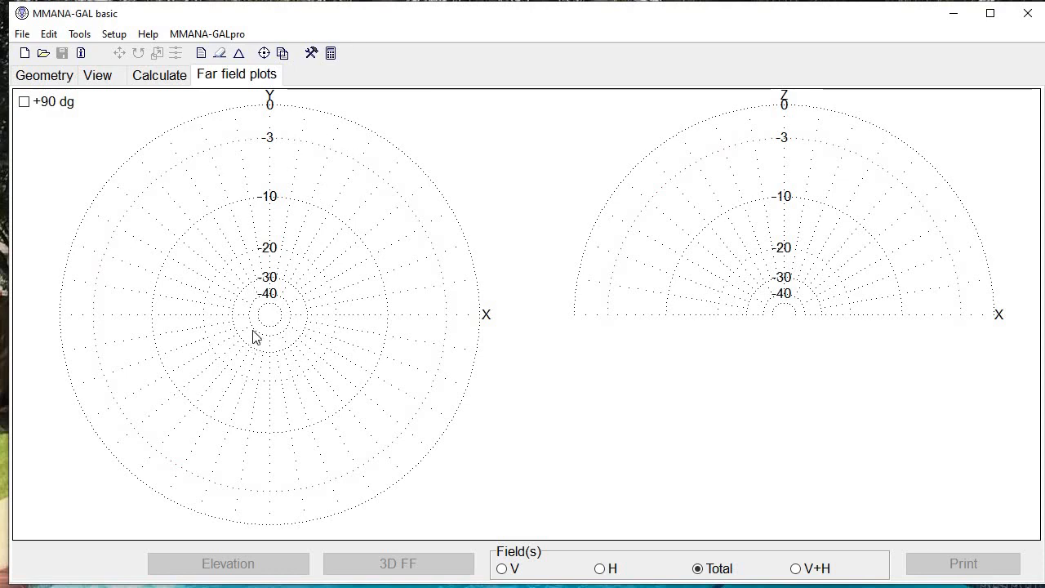
{"action": "mouse_move", "coordinate": [273, 350]}
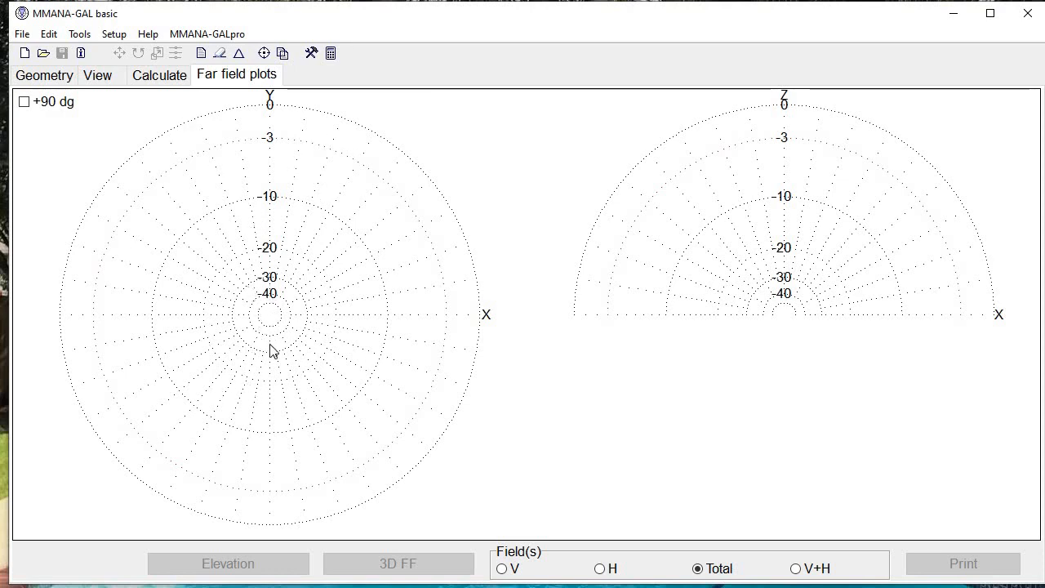
{"action": "mouse_move", "coordinate": [202, 238]}
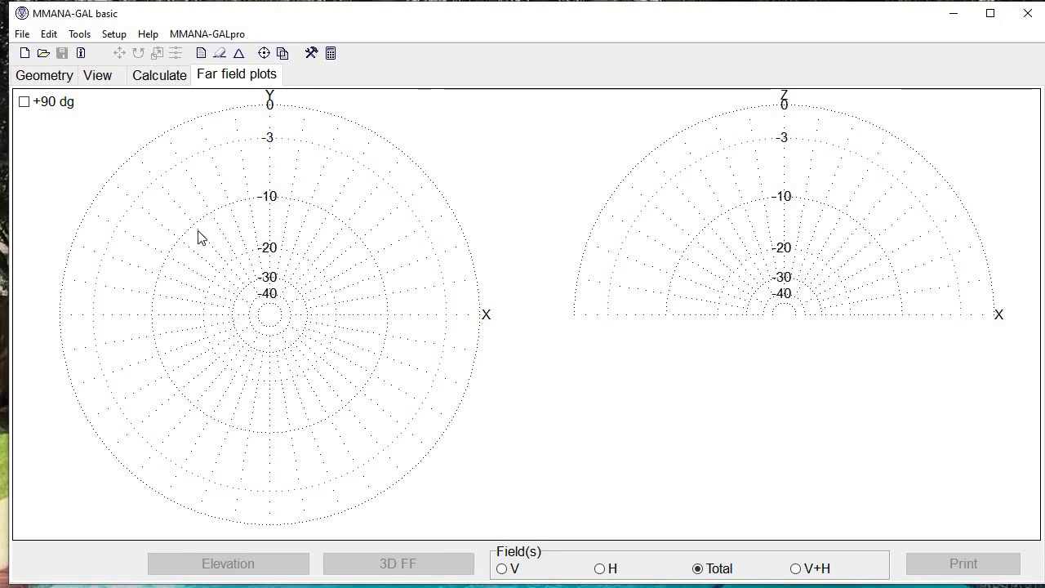
{"action": "mouse_move", "coordinate": [258, 382]}
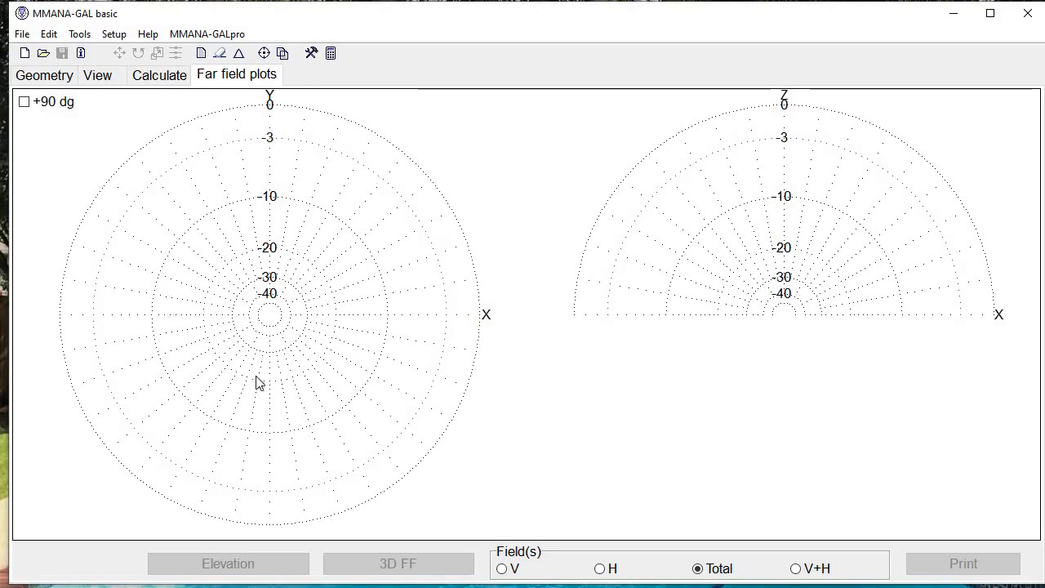
{"action": "mouse_move", "coordinate": [447, 310]}
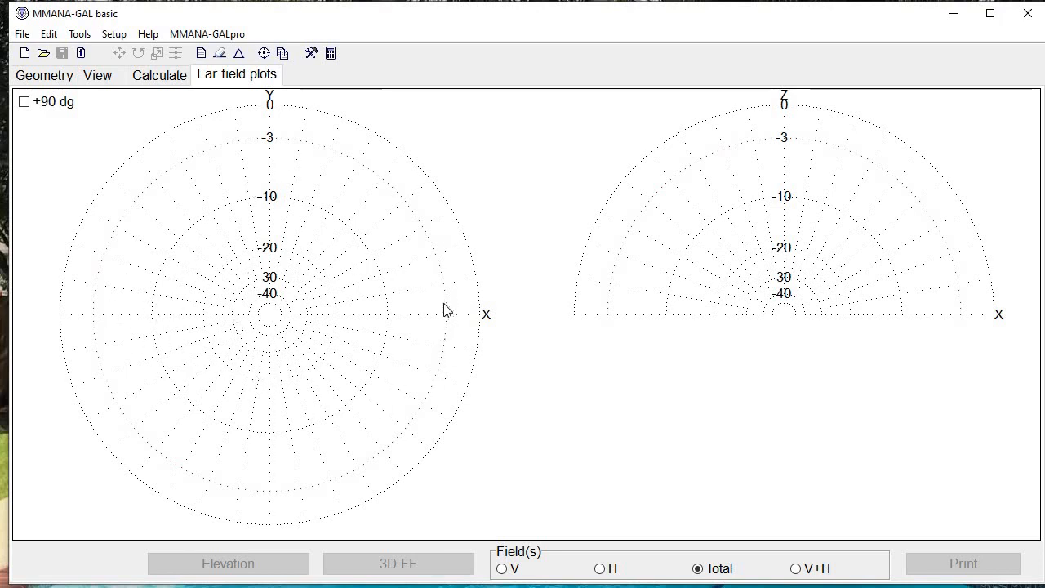
{"action": "mouse_move", "coordinate": [270, 328]}
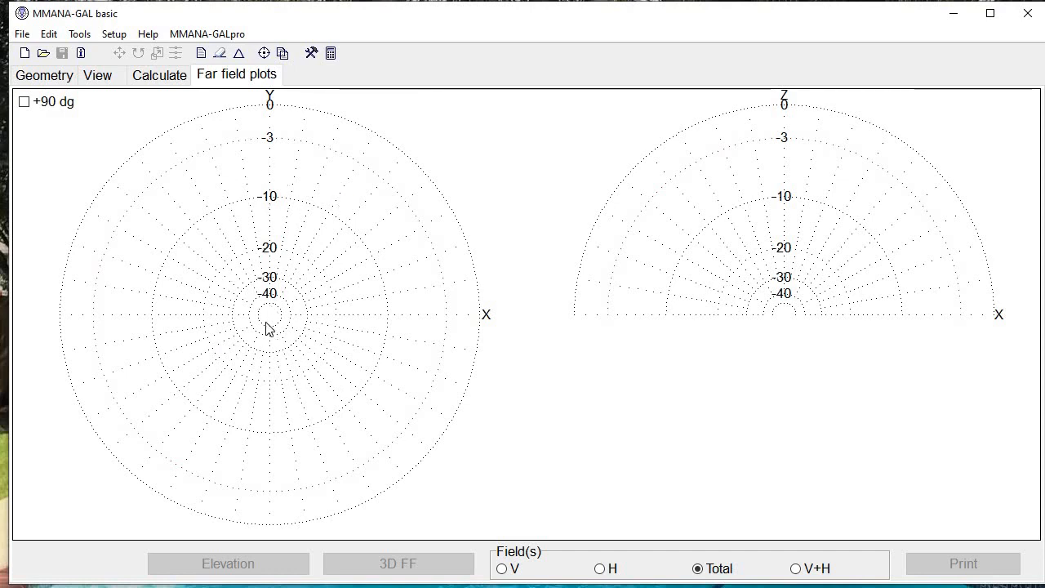
{"action": "mouse_move", "coordinate": [273, 334]}
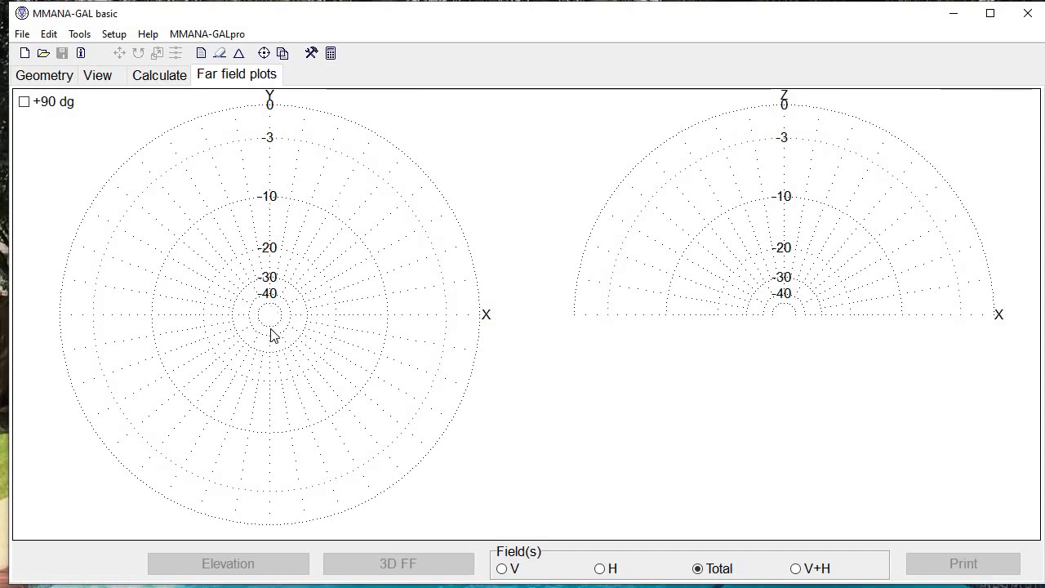
{"action": "mouse_move", "coordinate": [271, 304]}
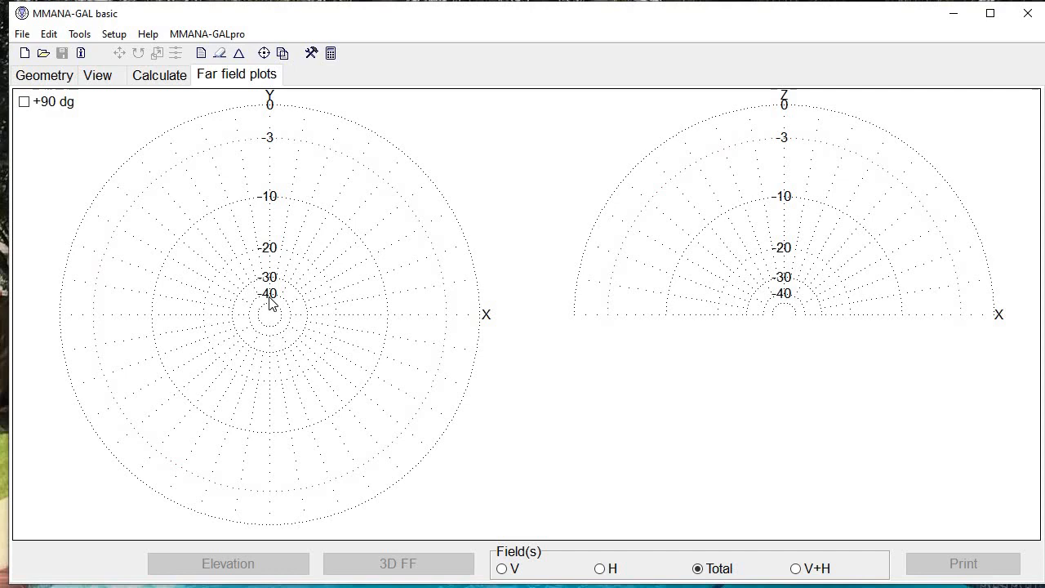
{"action": "mouse_move", "coordinate": [281, 151]}
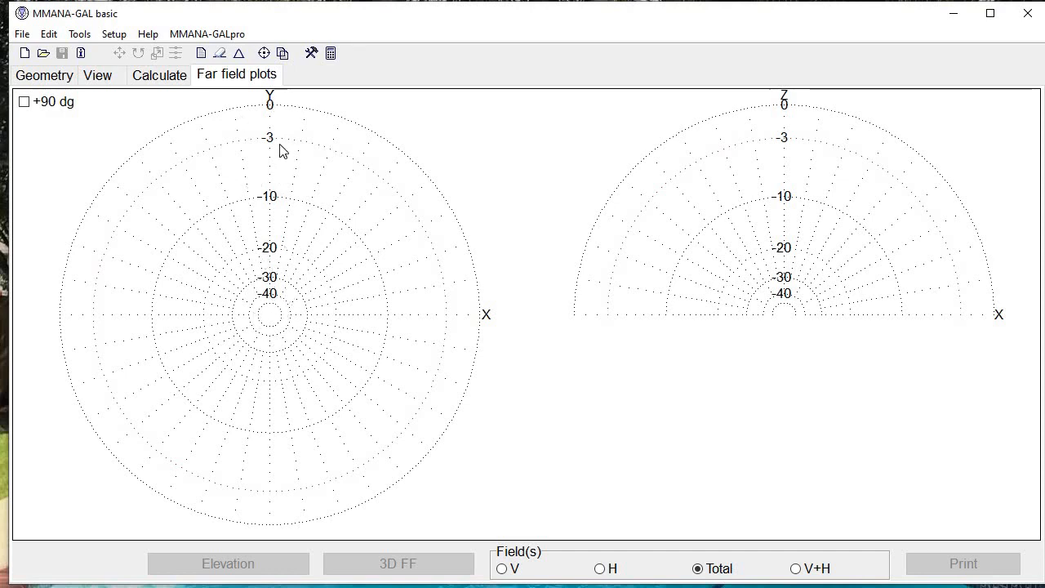
{"action": "mouse_move", "coordinate": [281, 272]}
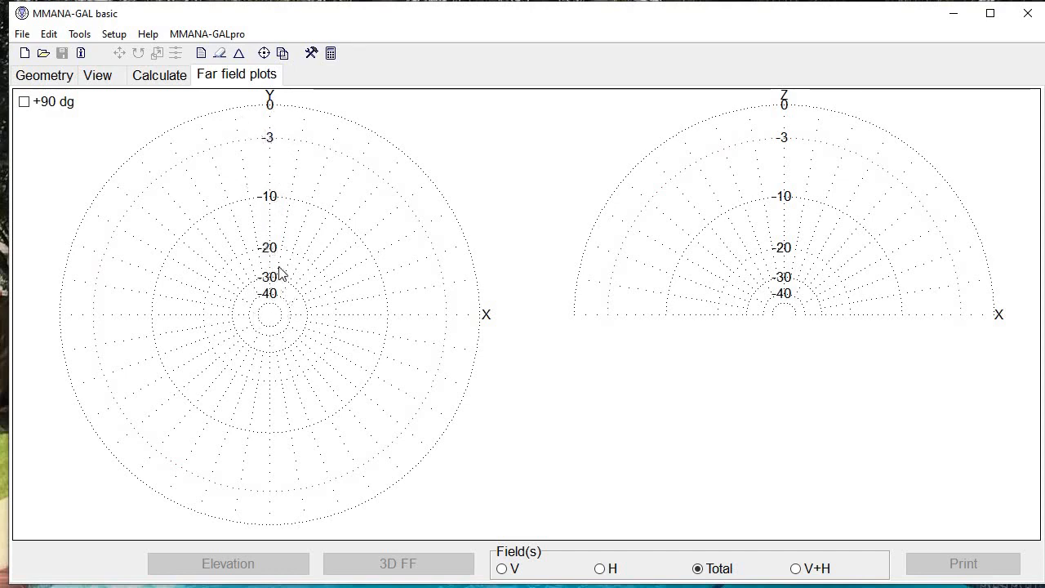
{"action": "mouse_move", "coordinate": [660, 261]}
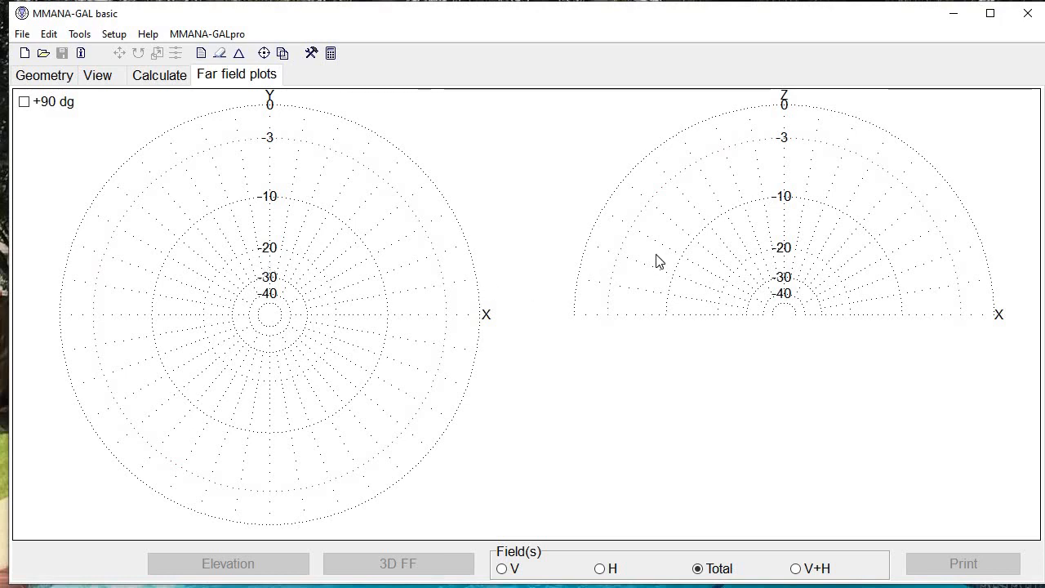
{"action": "mouse_move", "coordinate": [820, 227]}
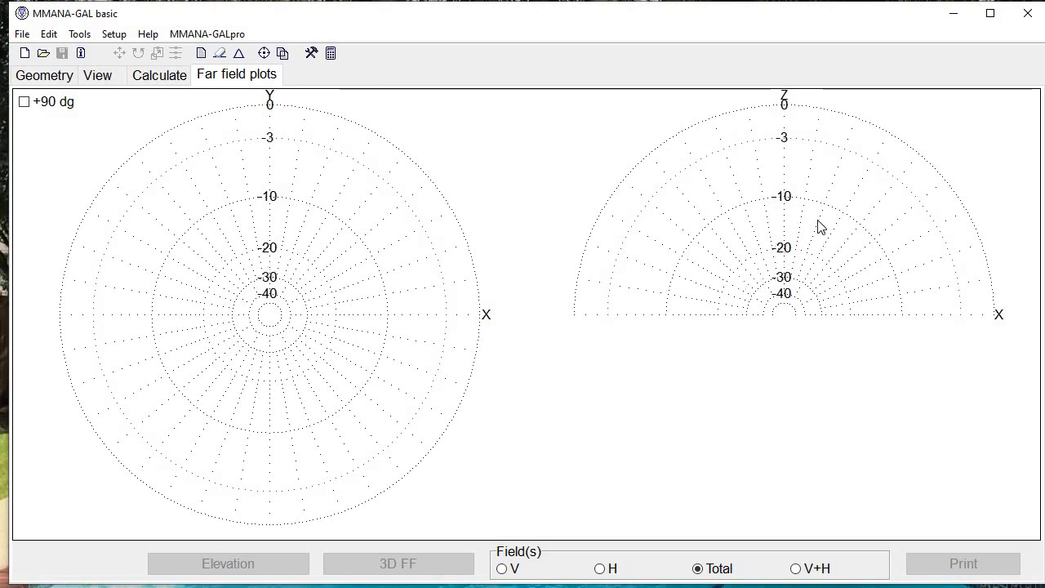
{"action": "mouse_move", "coordinate": [905, 332]}
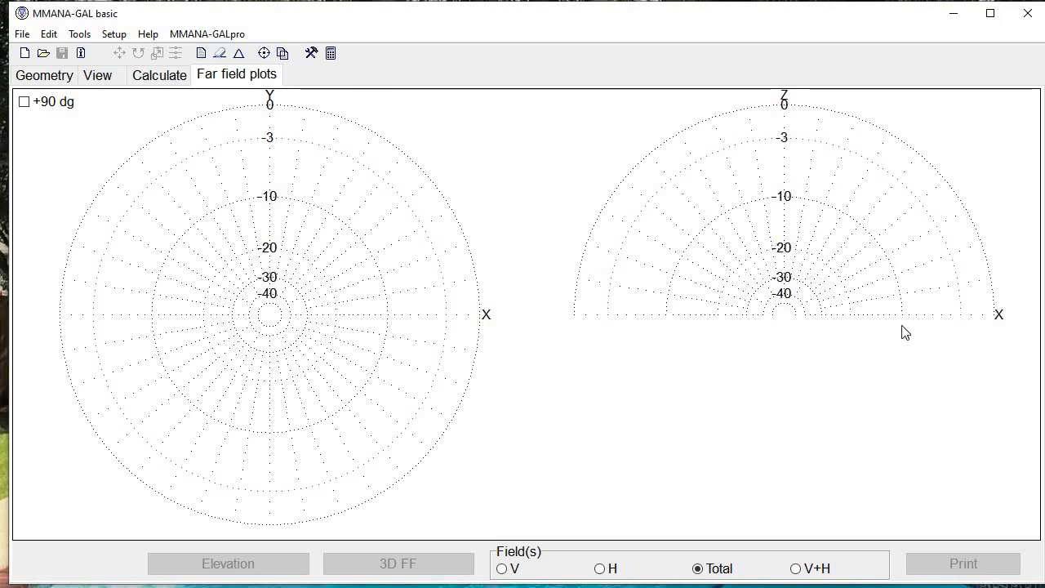
{"action": "mouse_move", "coordinate": [641, 202]}
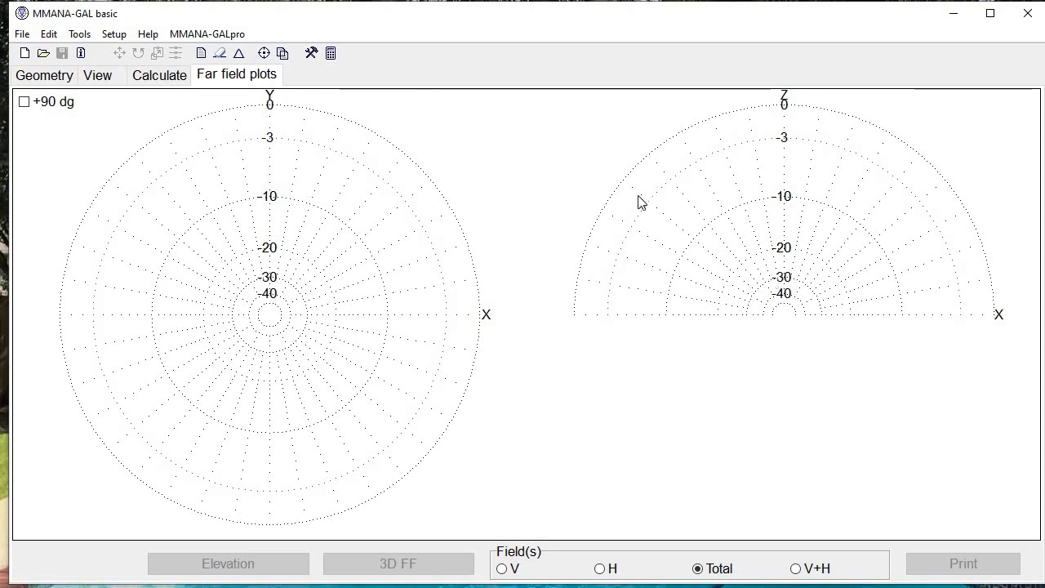
{"action": "mouse_move", "coordinate": [723, 270]}
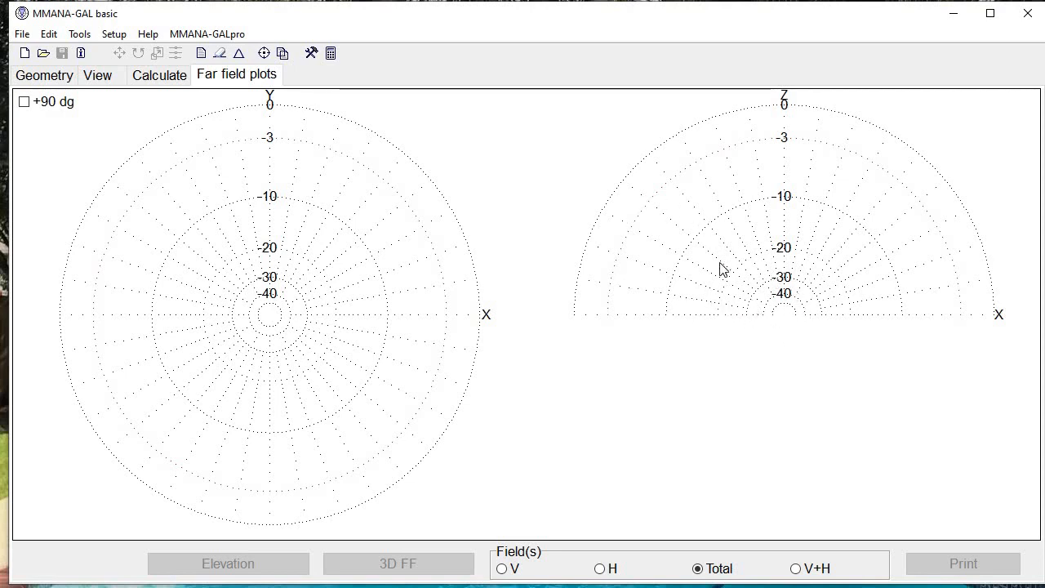
{"action": "mouse_move", "coordinate": [731, 281]}
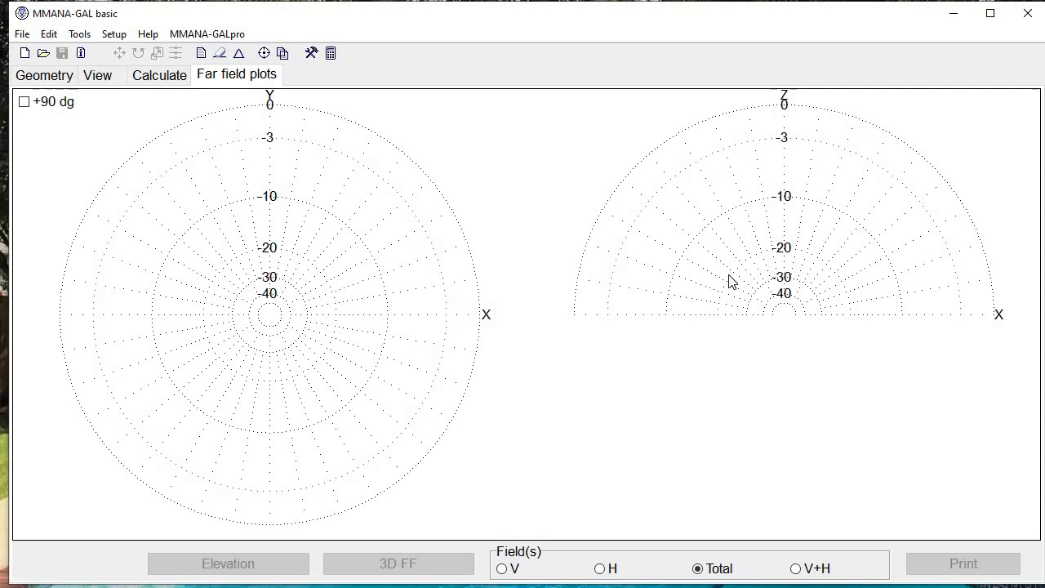
{"action": "mouse_move", "coordinate": [773, 312]}
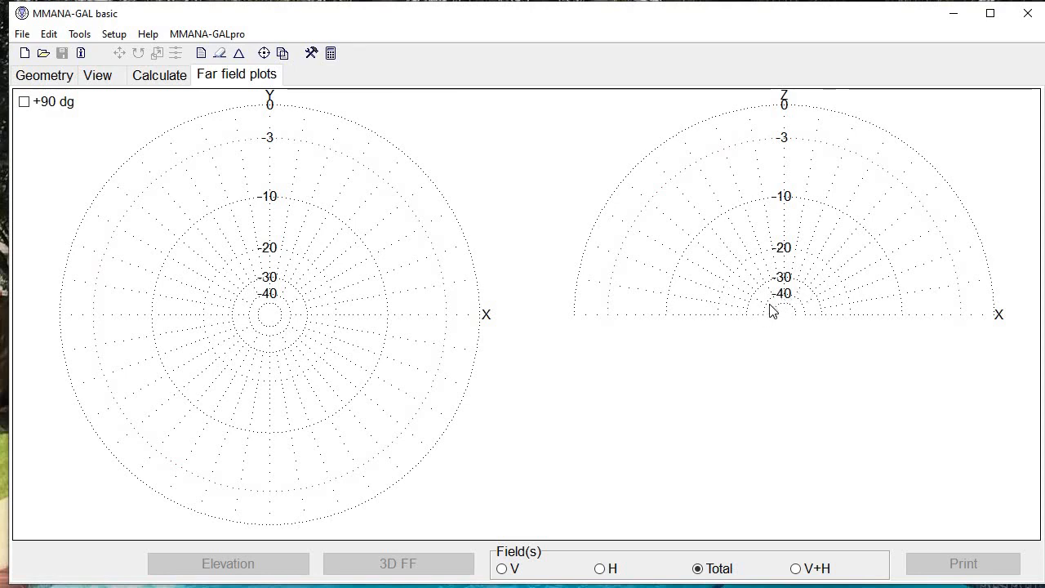
{"action": "mouse_move", "coordinate": [782, 310]}
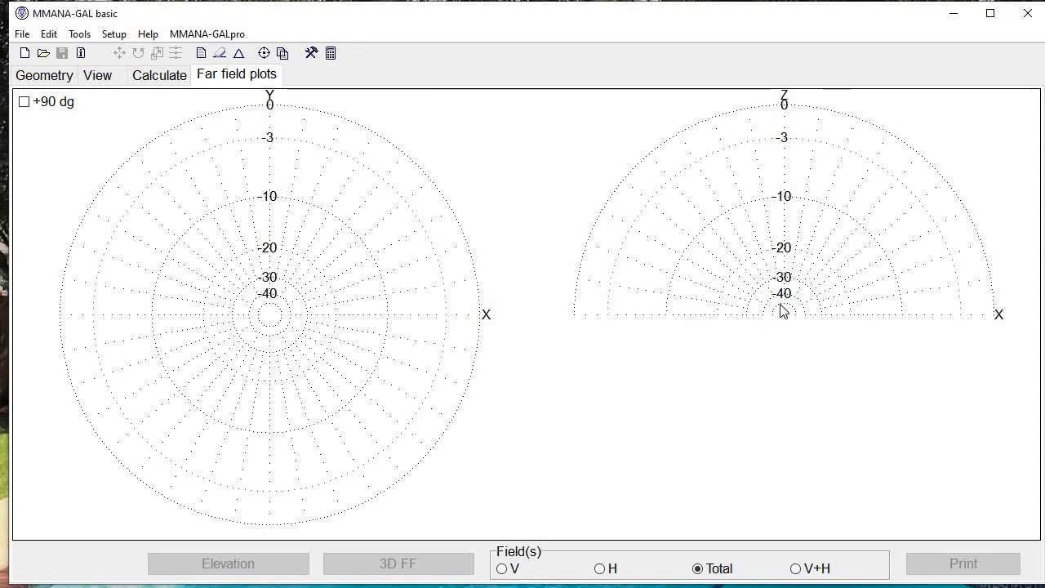
{"action": "mouse_move", "coordinate": [884, 284]}
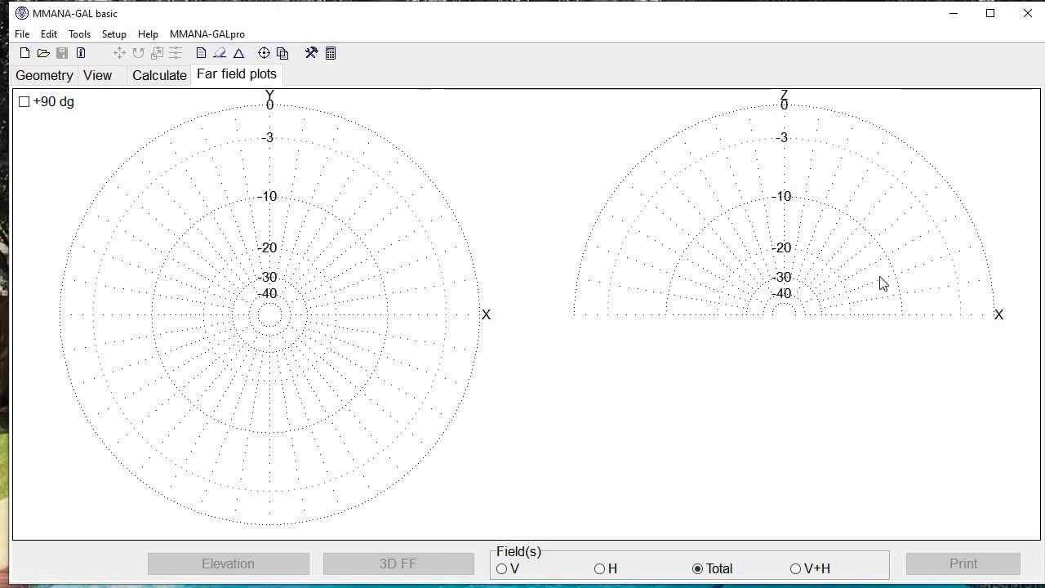
{"action": "mouse_move", "coordinate": [988, 247]}
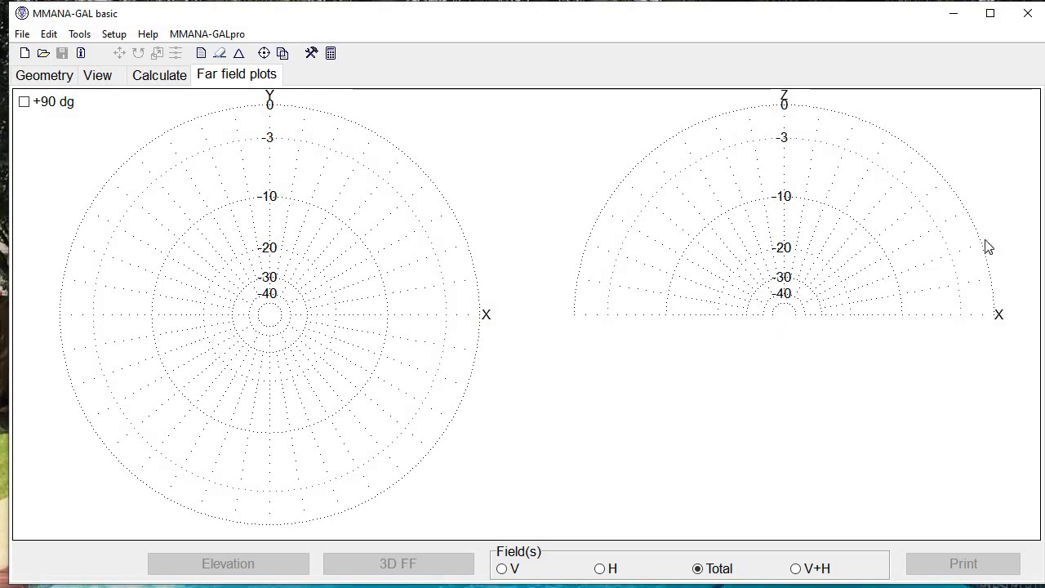
{"action": "mouse_move", "coordinate": [966, 252]}
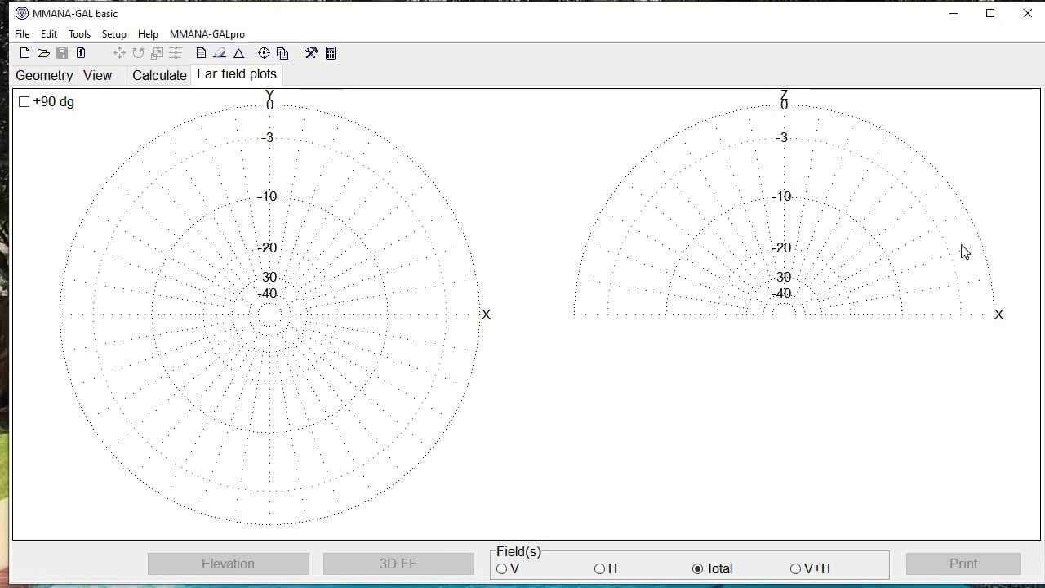
{"action": "mouse_move", "coordinate": [822, 322]}
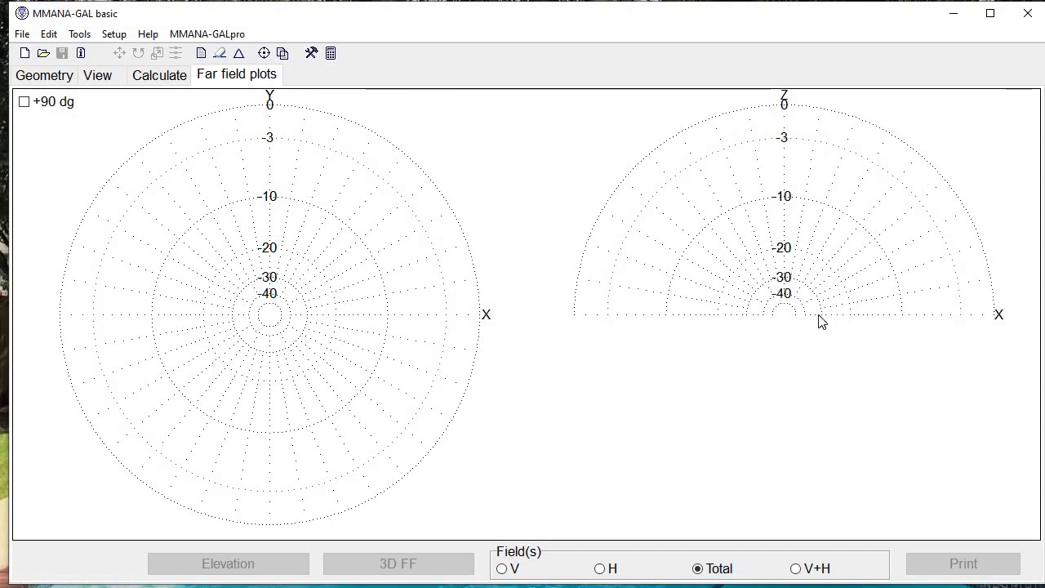
{"action": "mouse_move", "coordinate": [787, 317]}
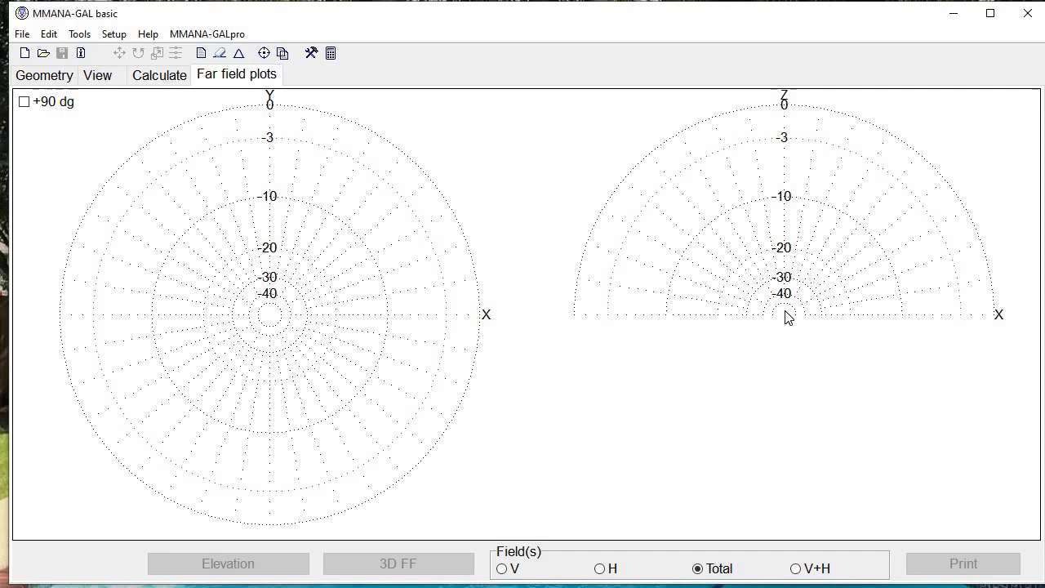
{"action": "mouse_move", "coordinate": [790, 320]}
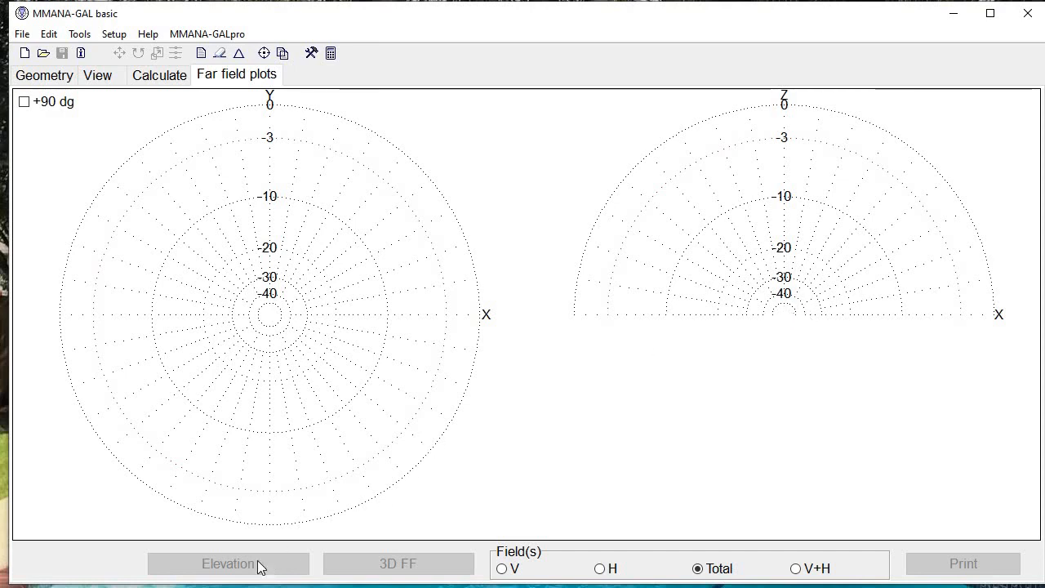
{"action": "mouse_move", "coordinate": [796, 316]}
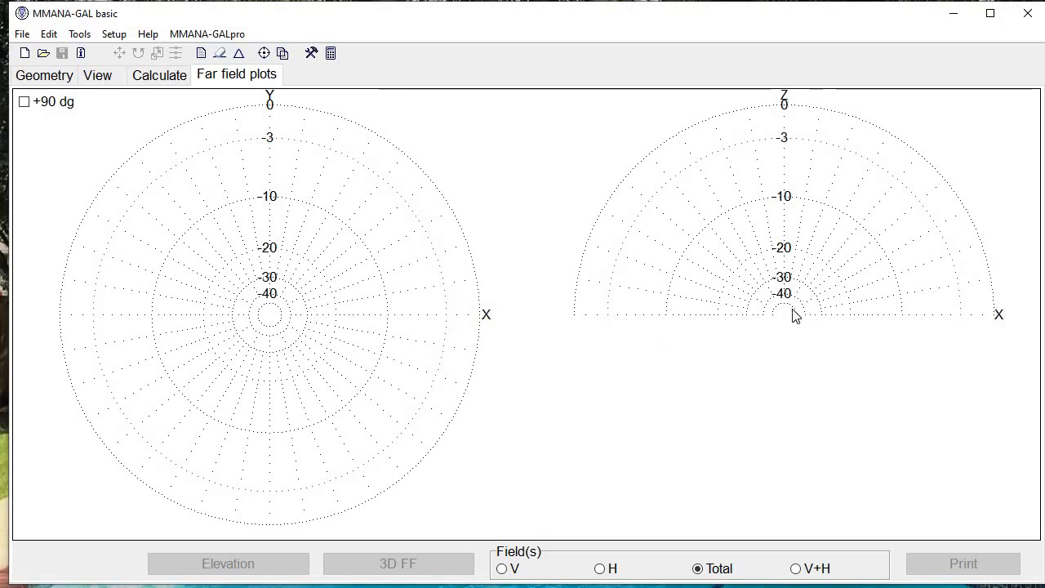
{"action": "mouse_move", "coordinate": [842, 310]}
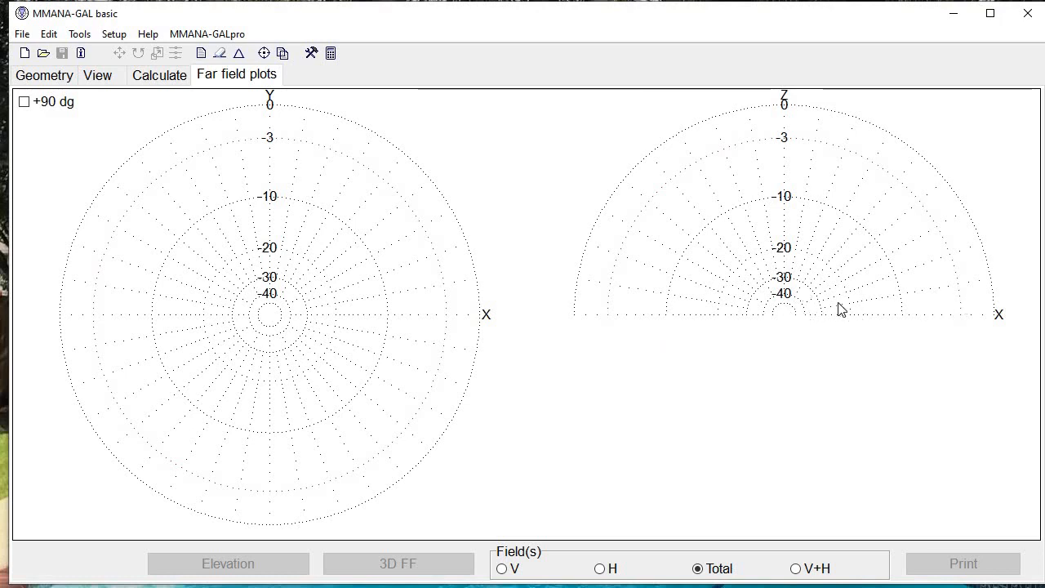
{"action": "mouse_move", "coordinate": [910, 306]}
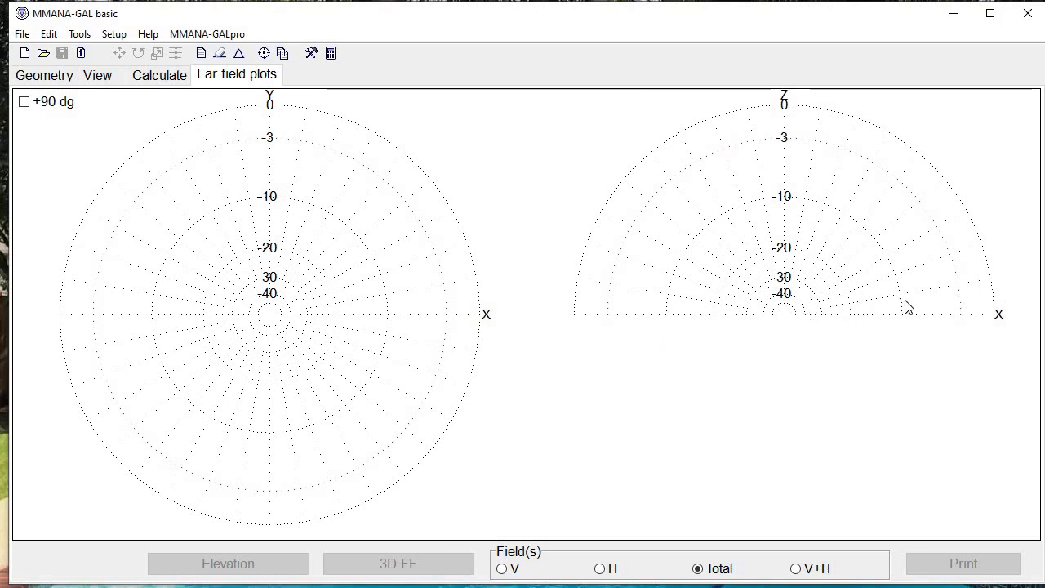
{"action": "mouse_move", "coordinate": [829, 318]}
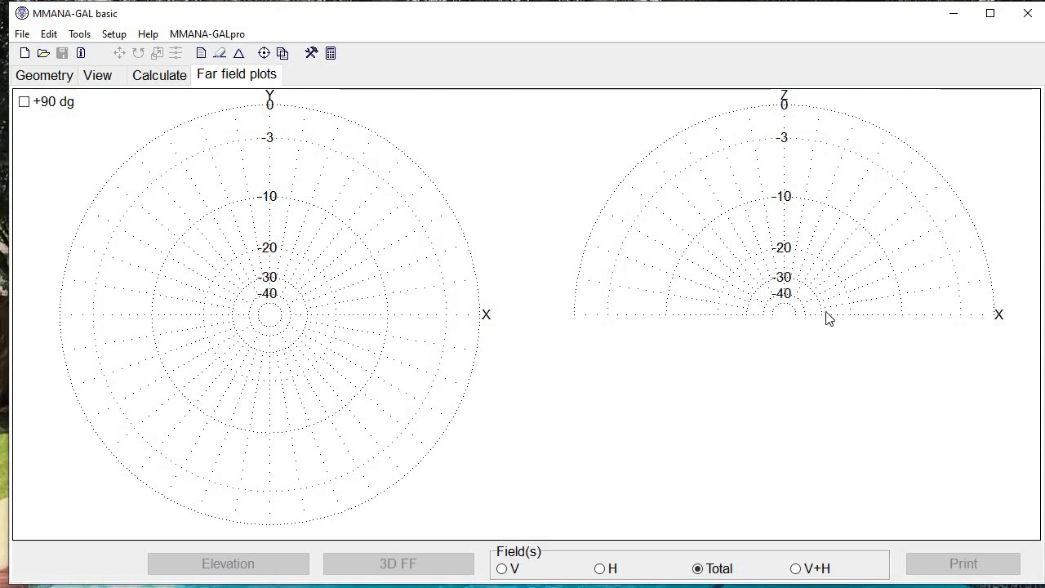
{"action": "mouse_move", "coordinate": [319, 181]}
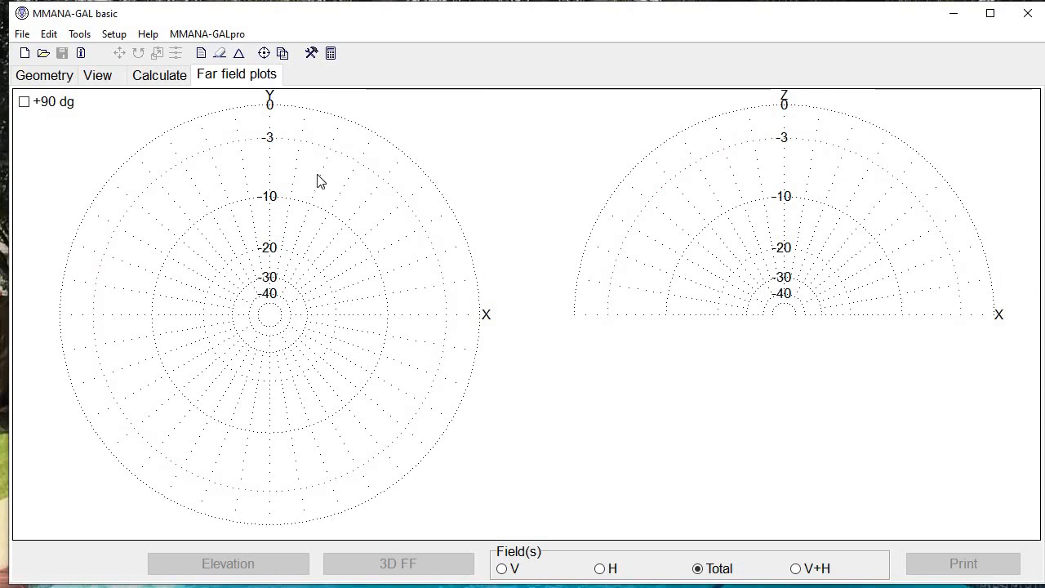
{"action": "mouse_move", "coordinate": [321, 191]}
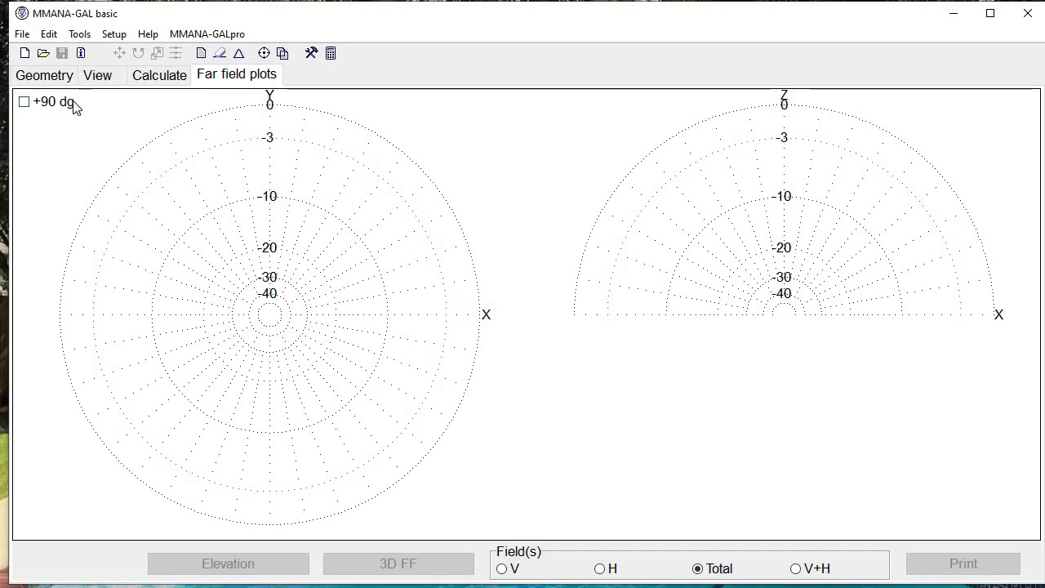
{"action": "mouse_move", "coordinate": [117, 150]}
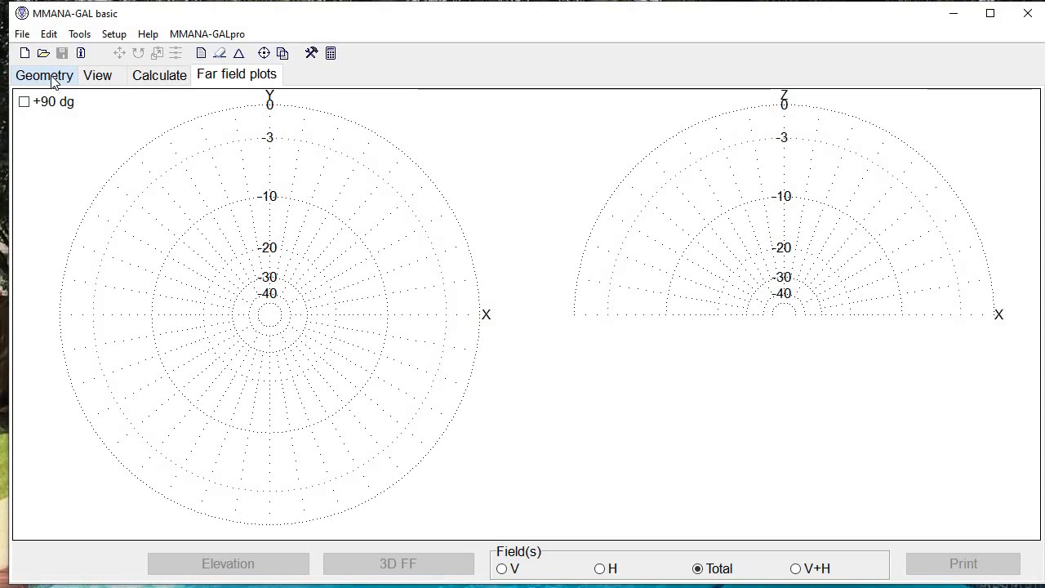
- Name the model 'Vertical antenna'
{"action": "left_click", "coordinate": [44, 75]}
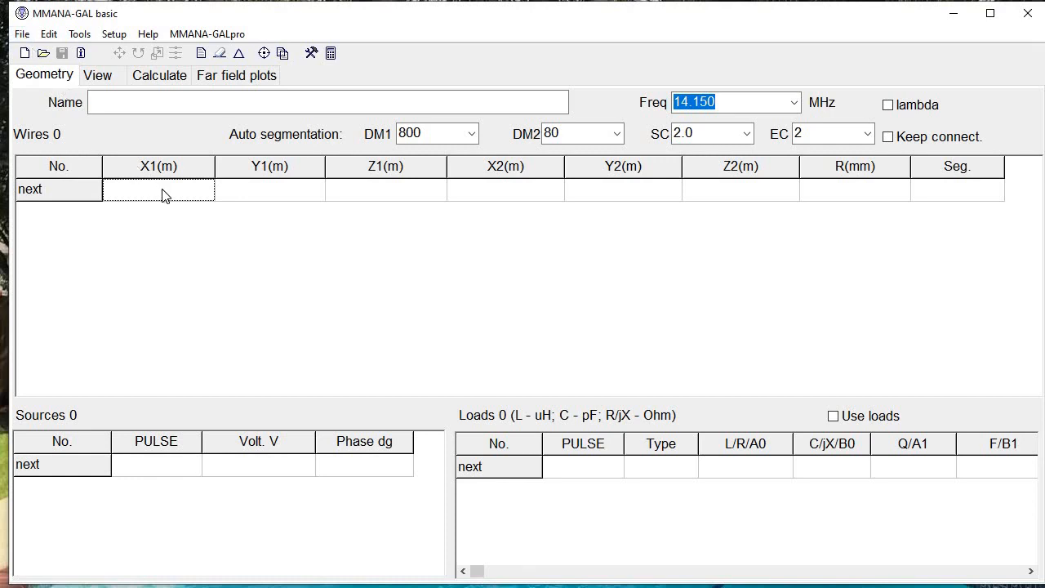
{"action": "left_click", "coordinate": [327, 102]}
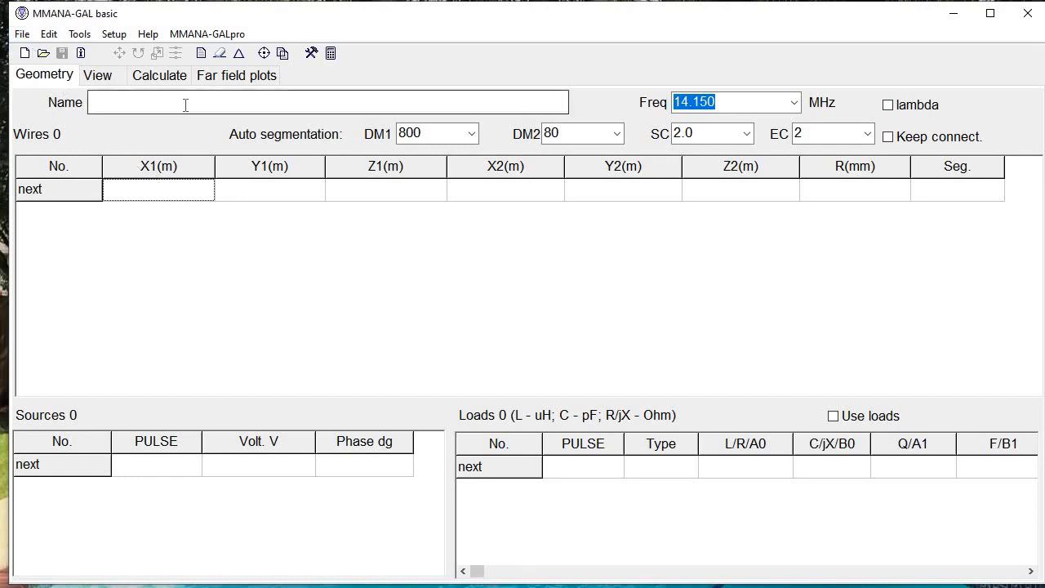
{"action": "type", "text": "Ve"}
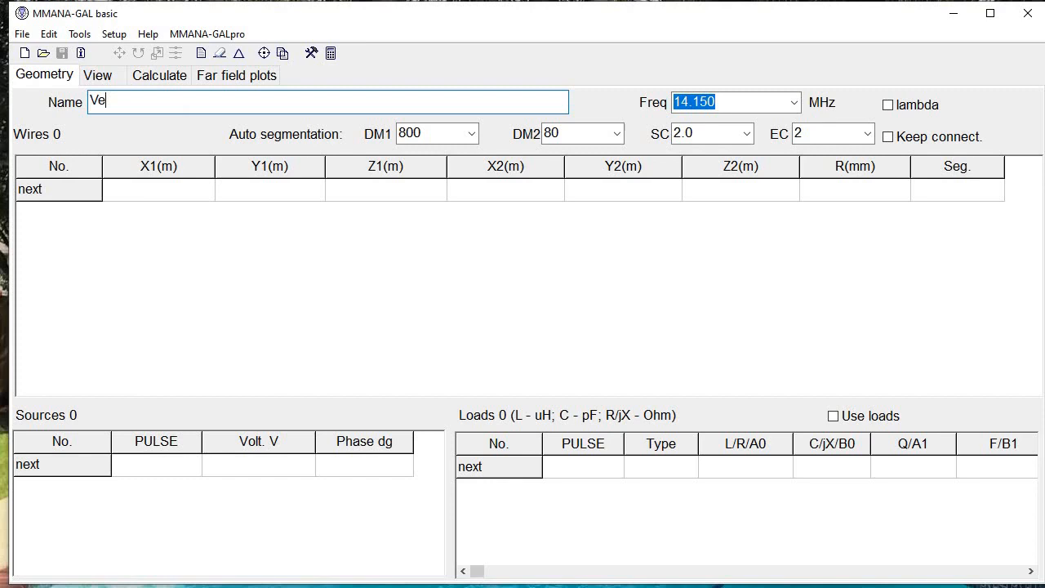
{"action": "type", "text": "rtical antenna"}
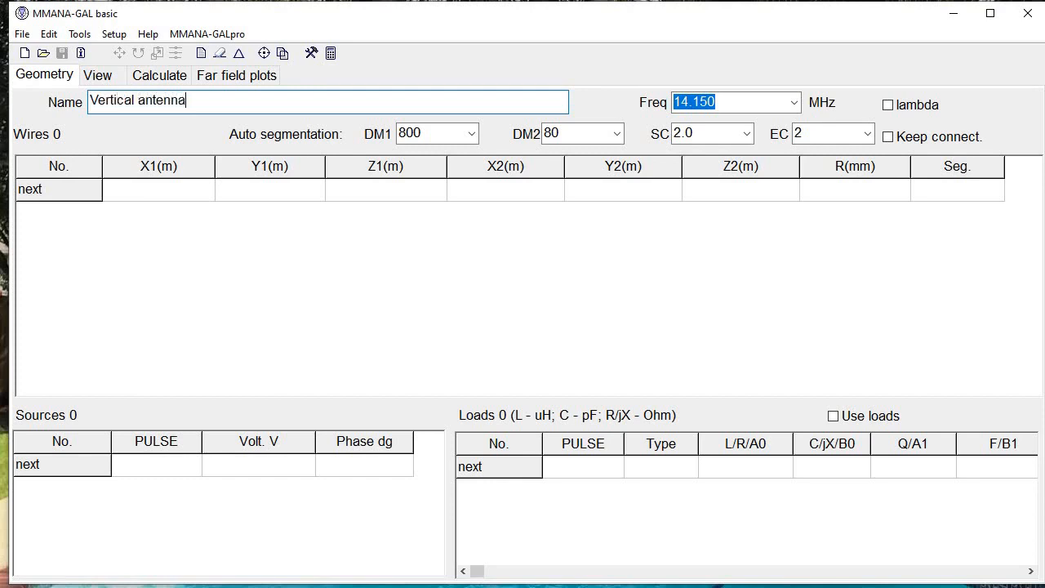
- Add wire 1 from the origin straight up to Z2 = 10 m
{"action": "left_click", "coordinate": [159, 189]}
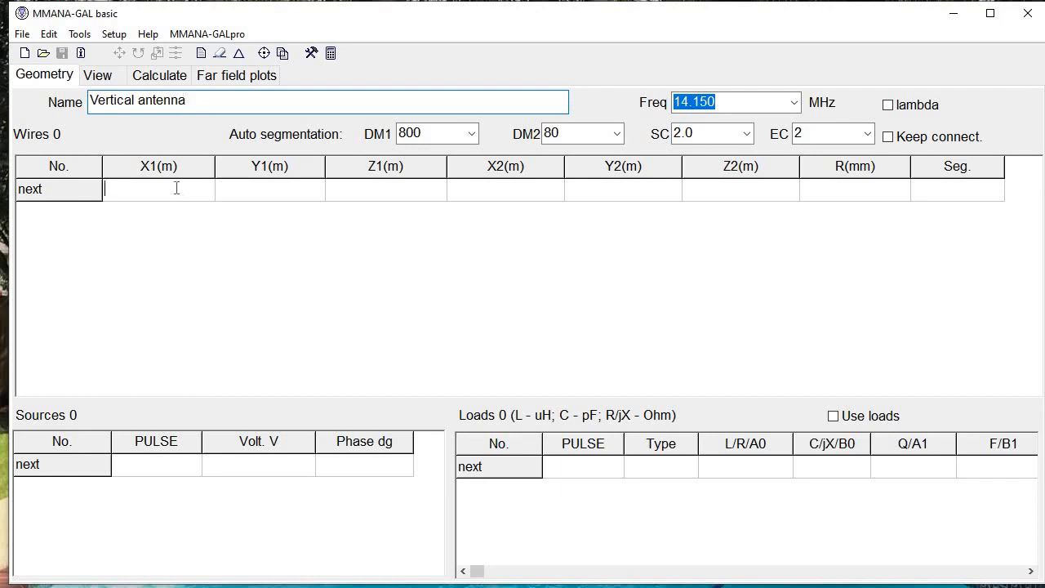
{"action": "type", "text": "0.0"}
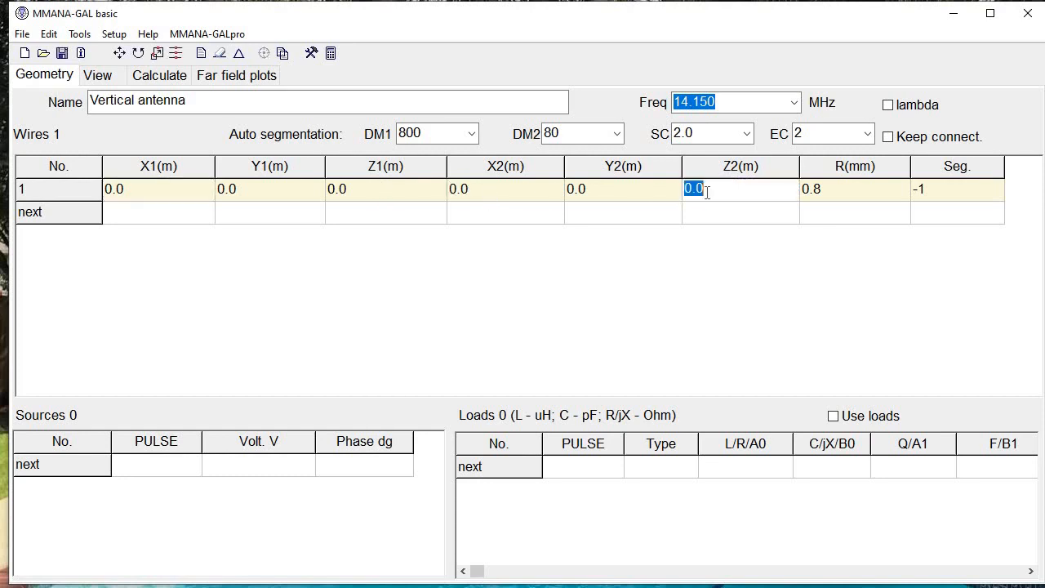
{"action": "type", "text": "10"}
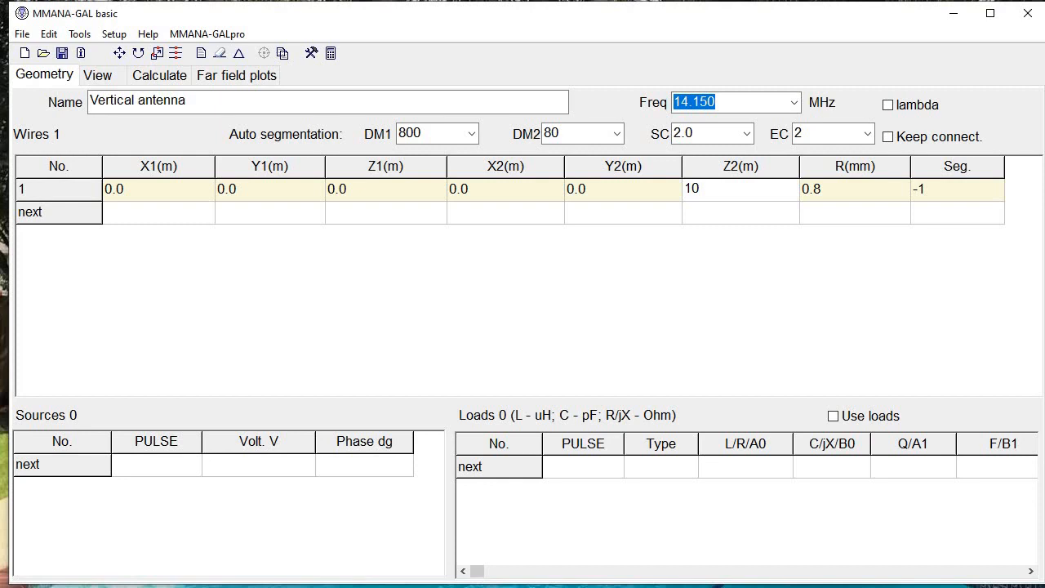
{"action": "mouse_move", "coordinate": [757, 183]}
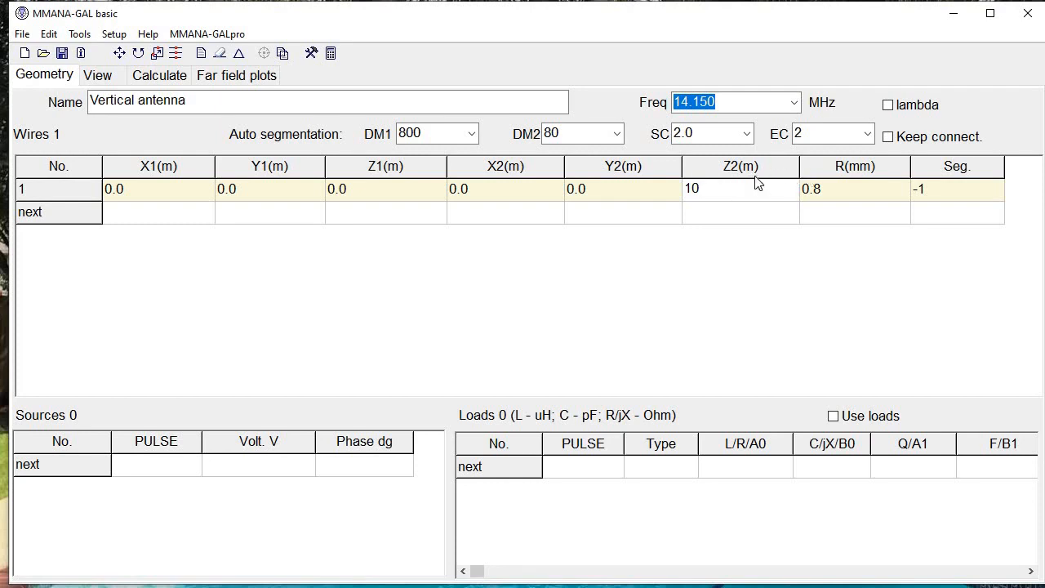
{"action": "left_click", "coordinate": [718, 189]}
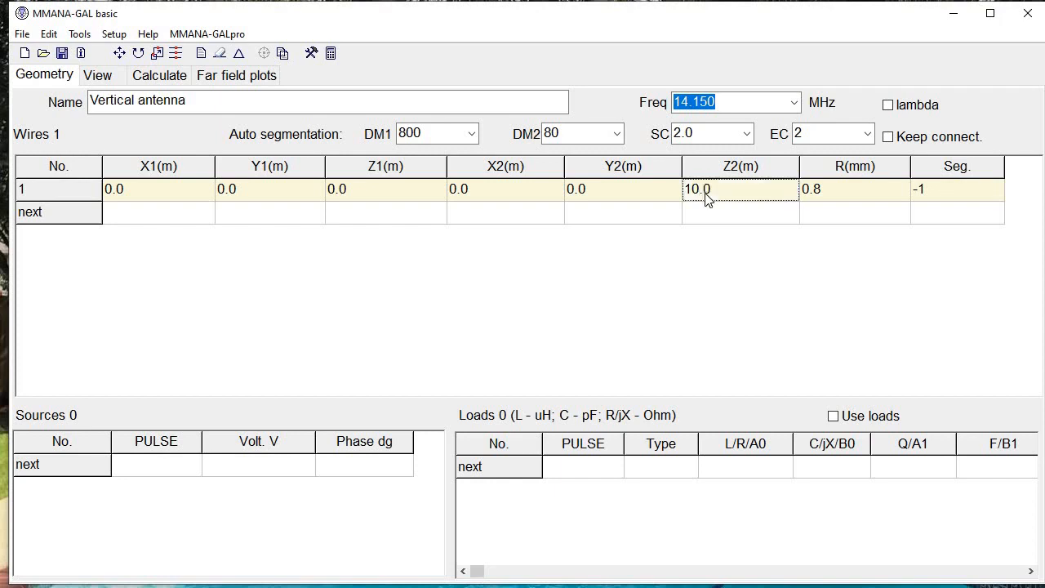
{"action": "mouse_move", "coordinate": [148, 477]}
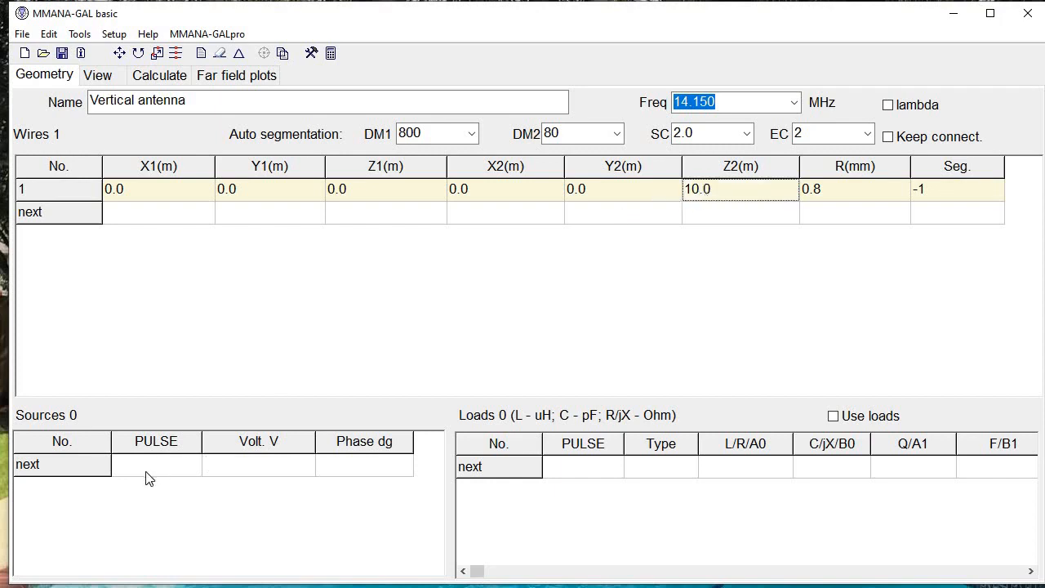
{"action": "mouse_move", "coordinate": [98, 471]}
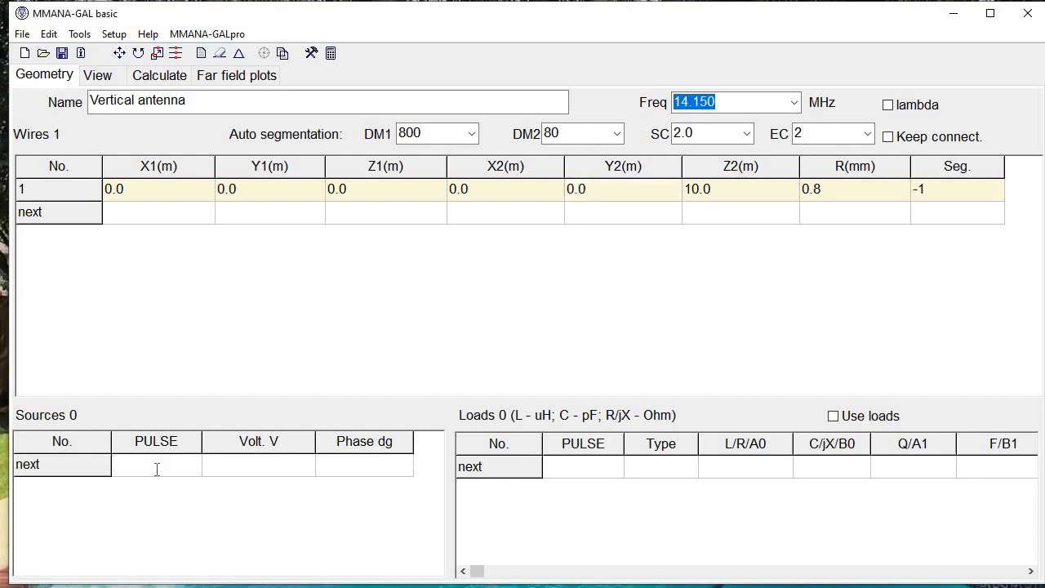
- Add a 1 V source at pulse w1c, the centre of wire 1
{"action": "type", "text": "w"}
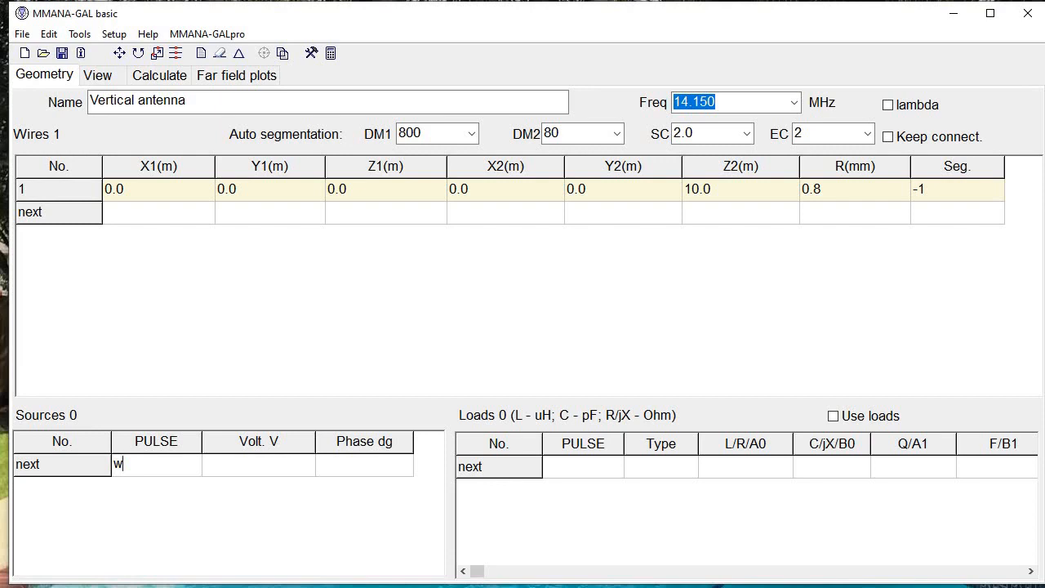
{"action": "type", "text": "1"}
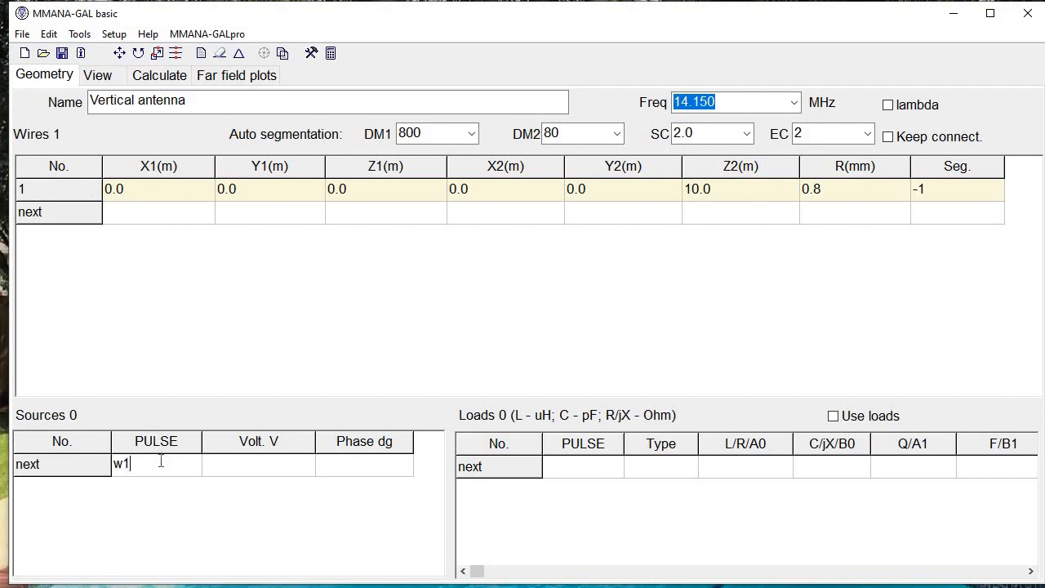
{"action": "type", "text": "c"}
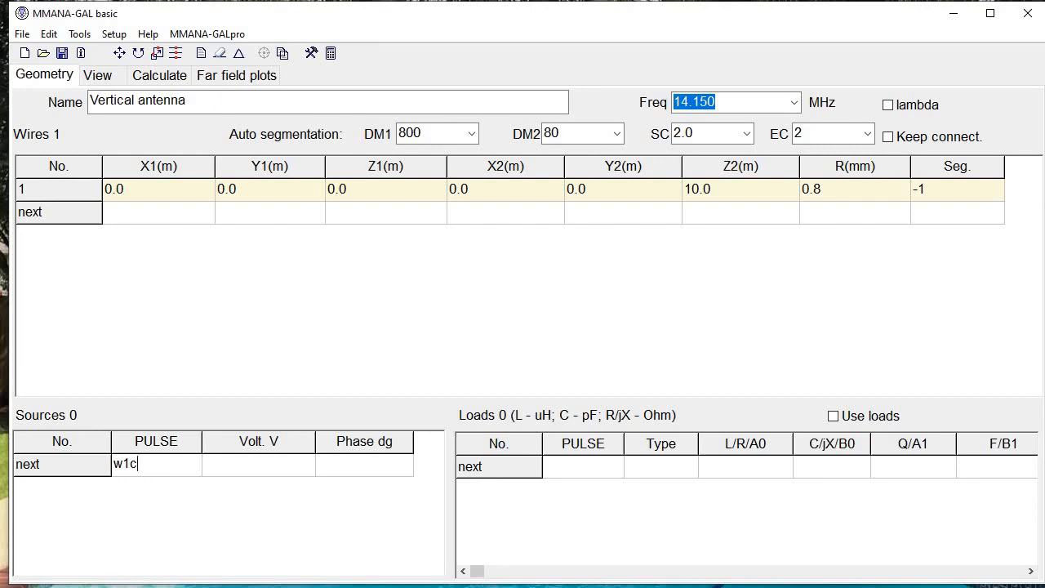
{"action": "key", "text": "Return"}
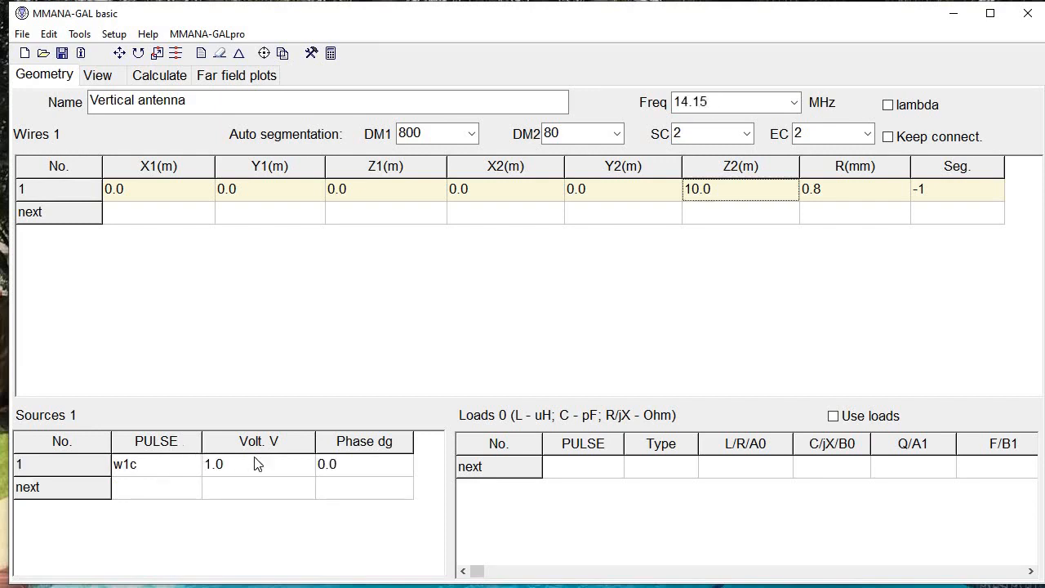
{"action": "mouse_move", "coordinate": [227, 441]}
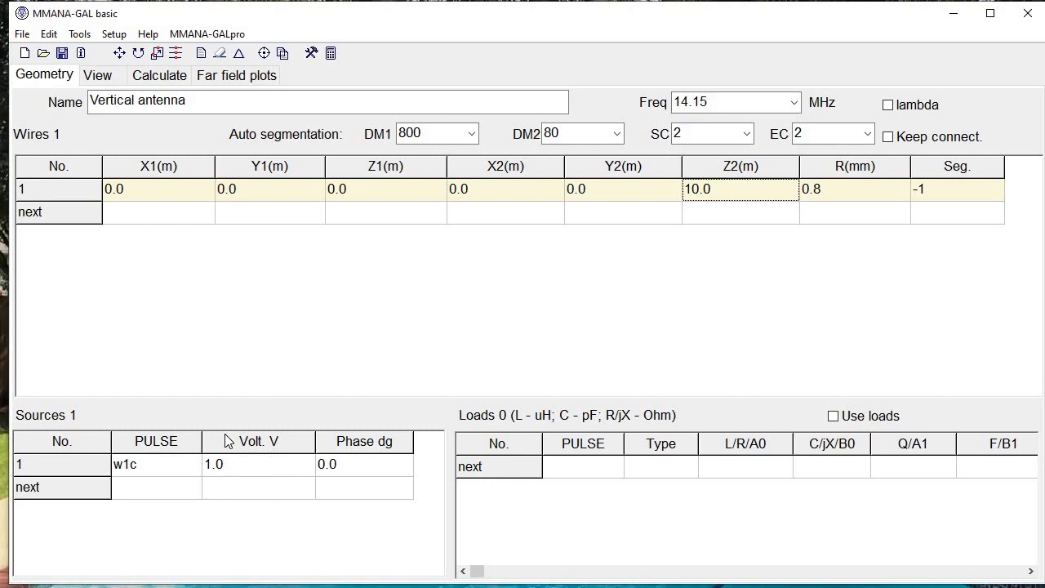
{"action": "mouse_move", "coordinate": [227, 347]}
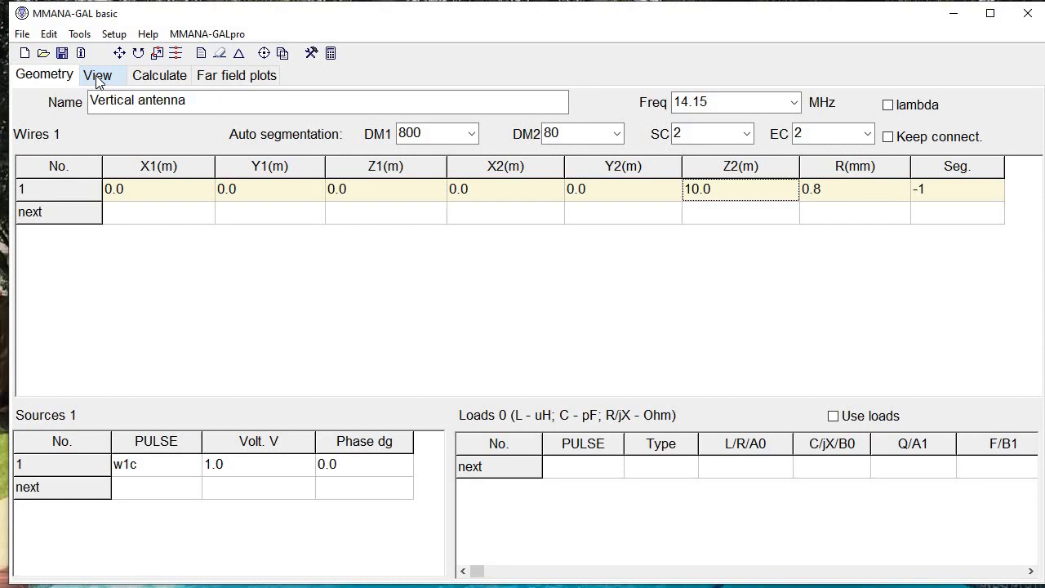
- Show the 10 m vertical wire in 3D and open its source's context options
{"action": "left_click", "coordinate": [97, 75]}
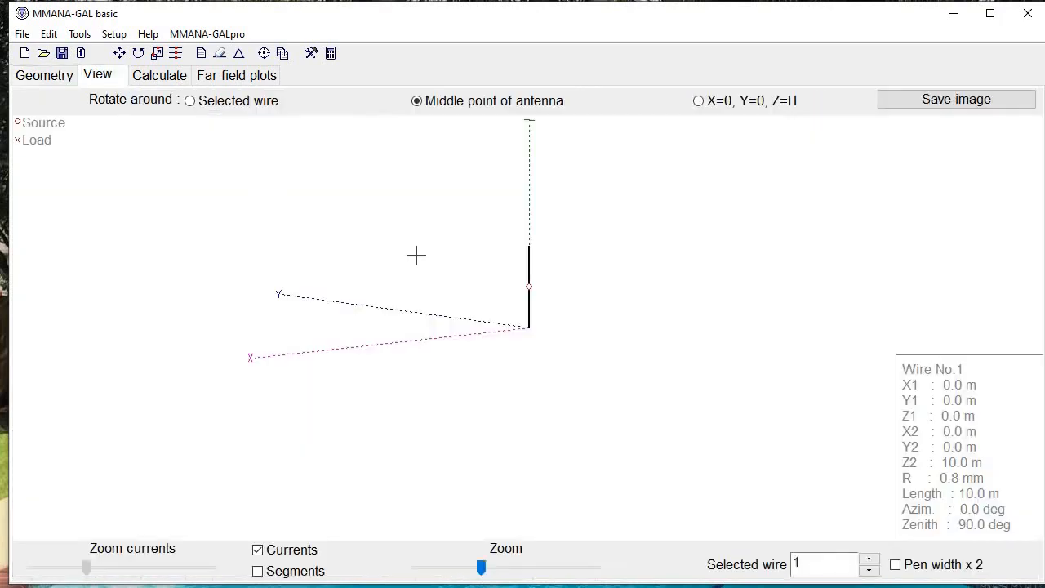
{"action": "mouse_move", "coordinate": [543, 303]}
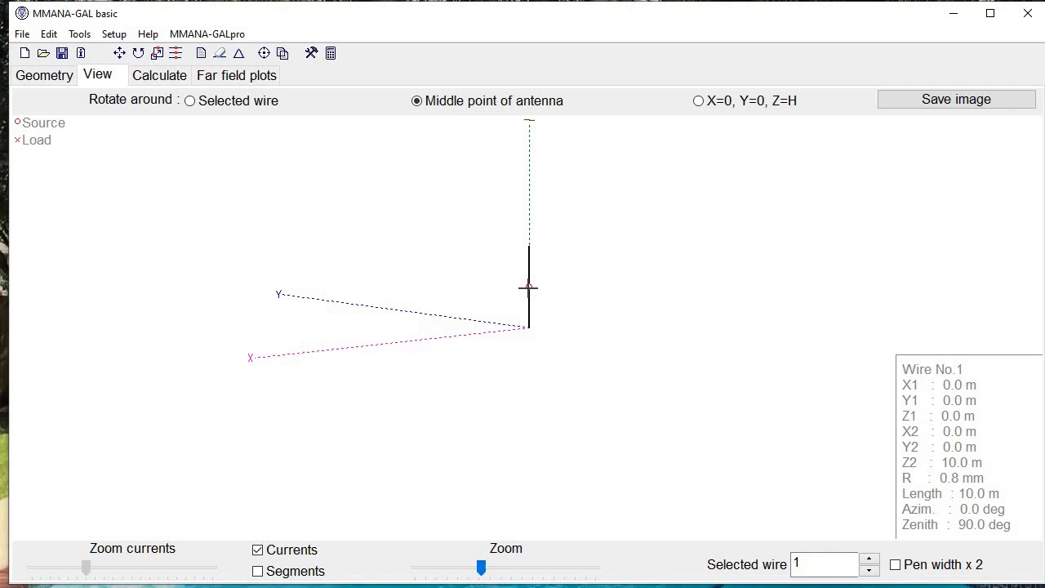
{"action": "mouse_move", "coordinate": [528, 288]}
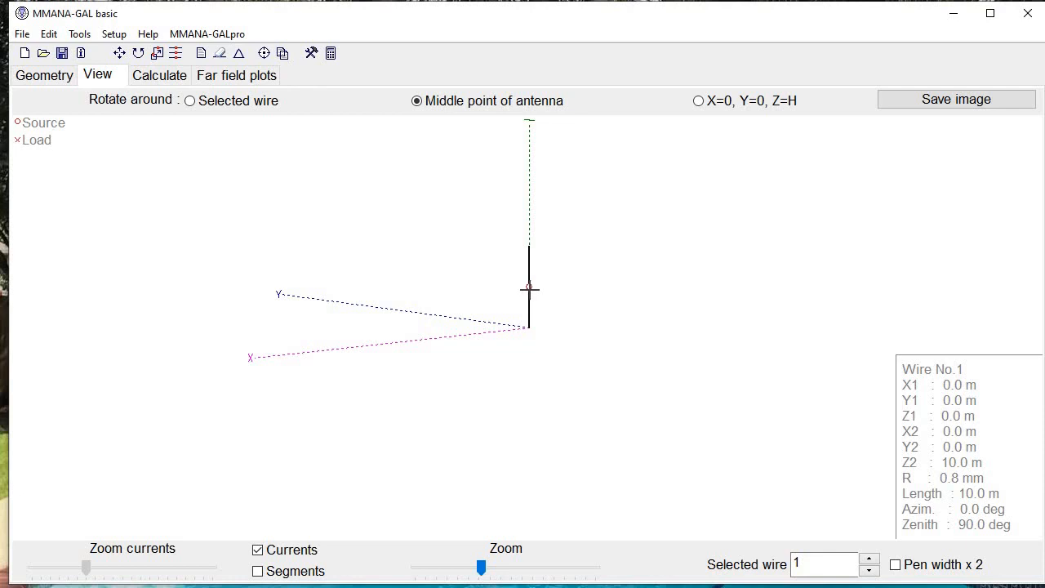
{"action": "right_click", "coordinate": [529, 288]}
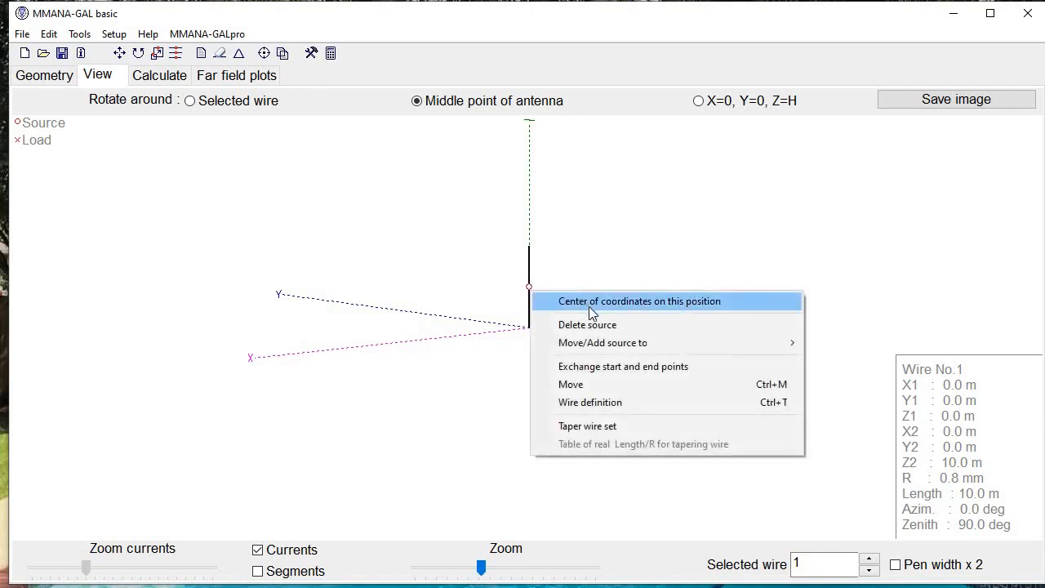
{"action": "mouse_move", "coordinate": [603, 342]}
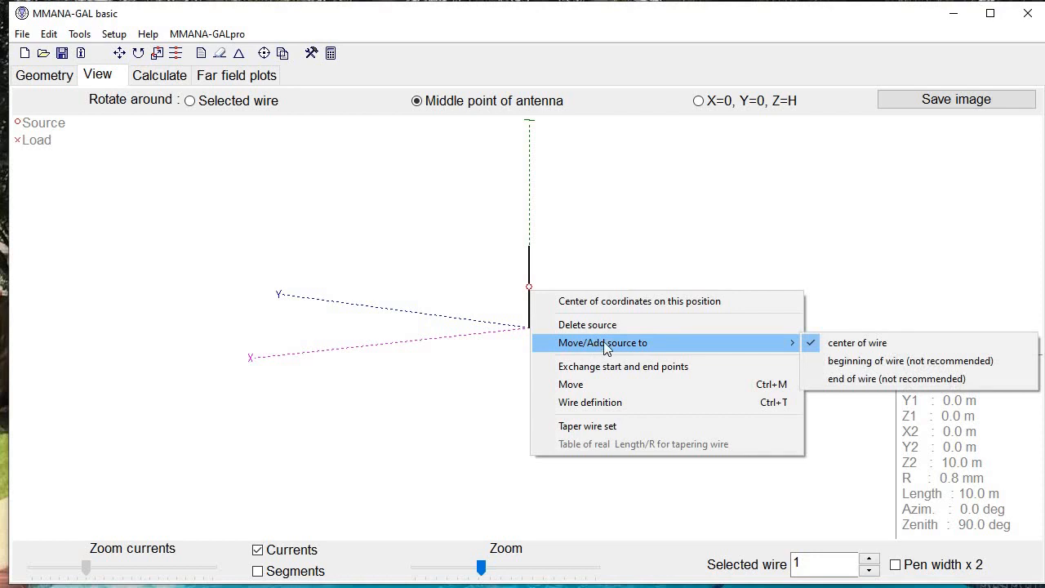
{"action": "mouse_move", "coordinate": [857, 342]}
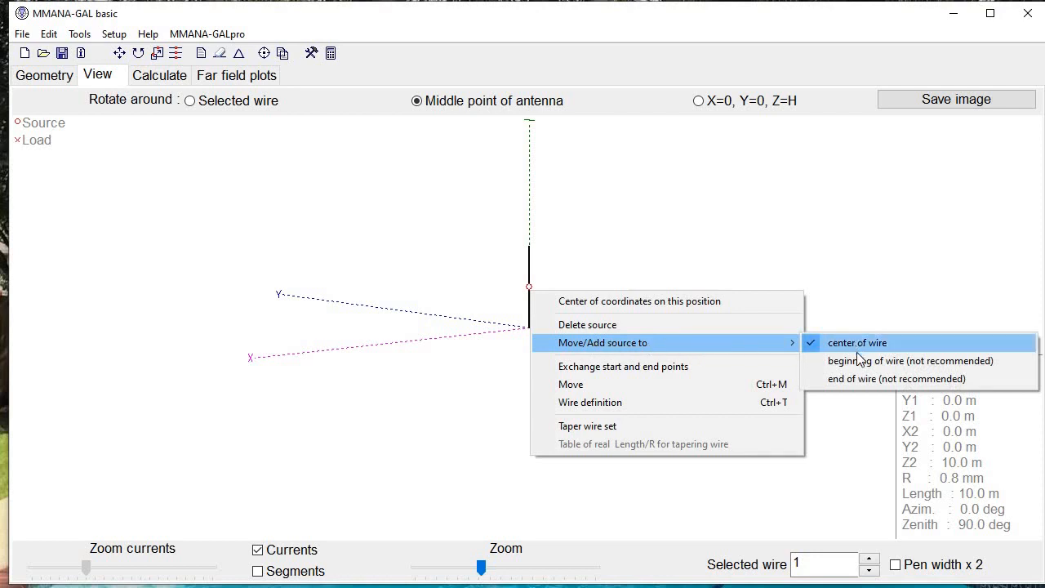
{"action": "mouse_move", "coordinate": [866, 361]}
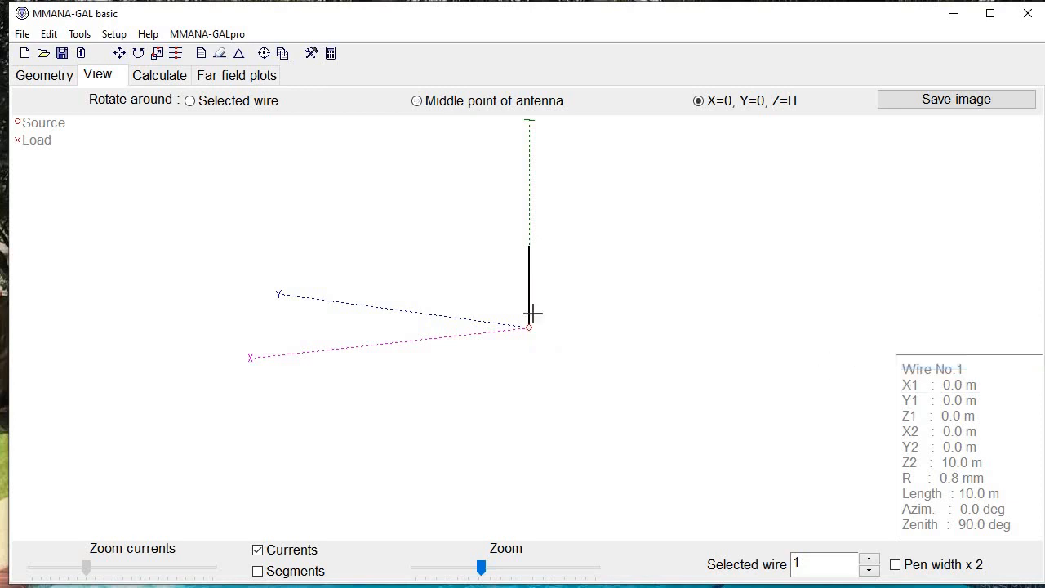
{"action": "mouse_move", "coordinate": [532, 327]}
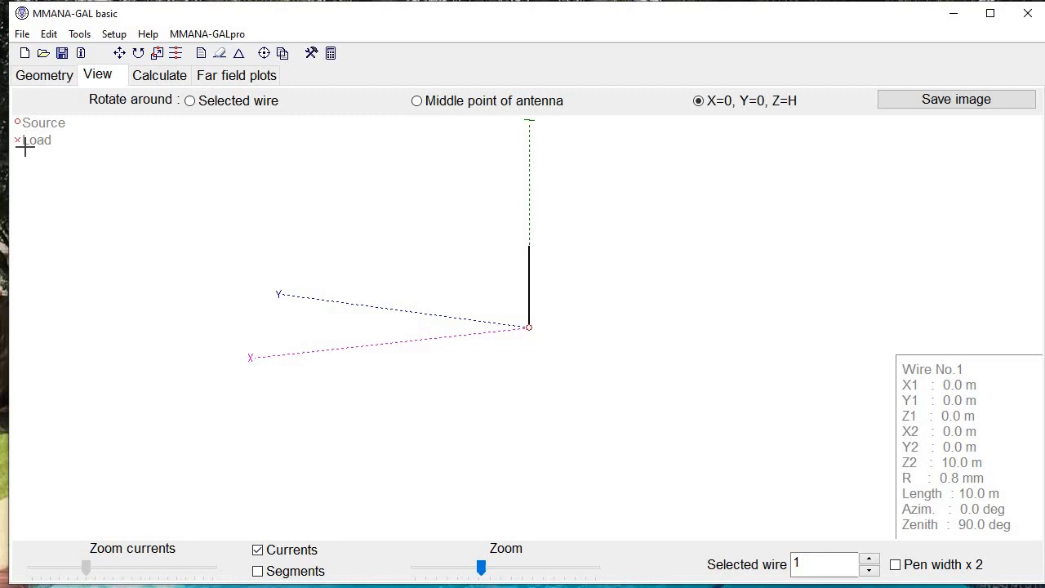
{"action": "mouse_move", "coordinate": [542, 249]}
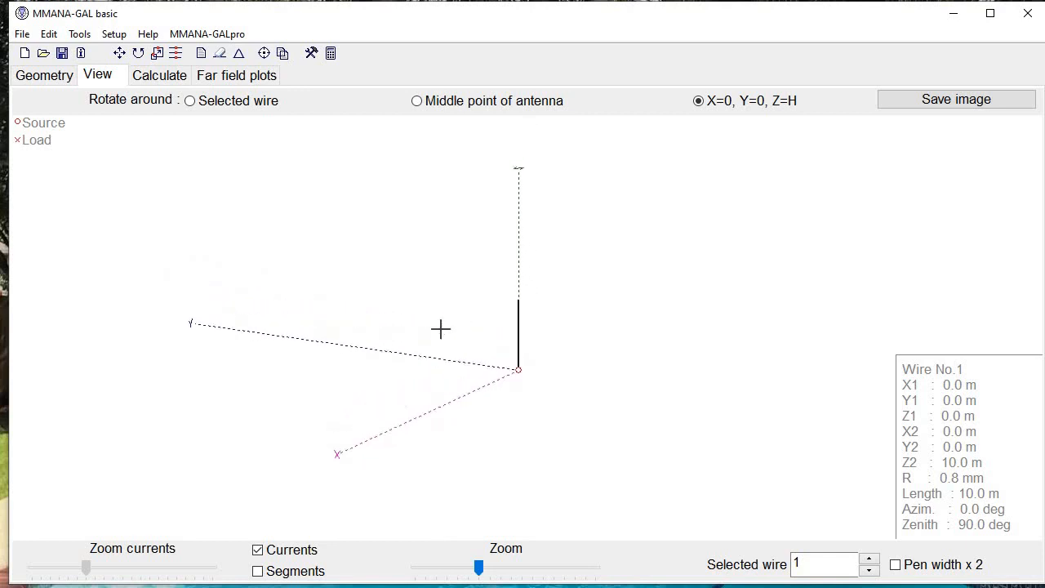
- Re-confirm the real ground settings and set the conductor material to Cu wire
{"action": "left_click", "coordinate": [158, 75]}
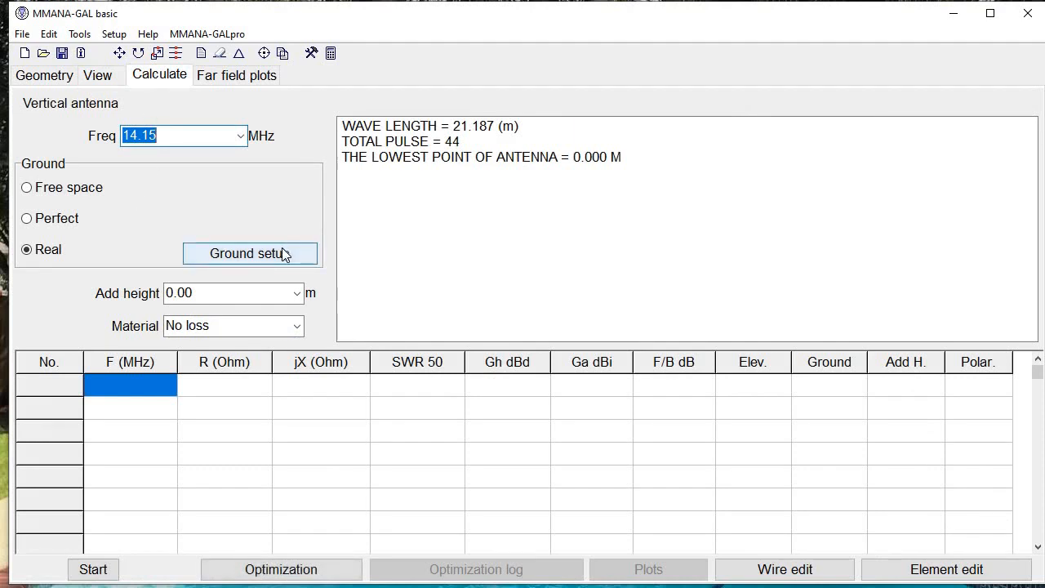
{"action": "left_click", "coordinate": [250, 253]}
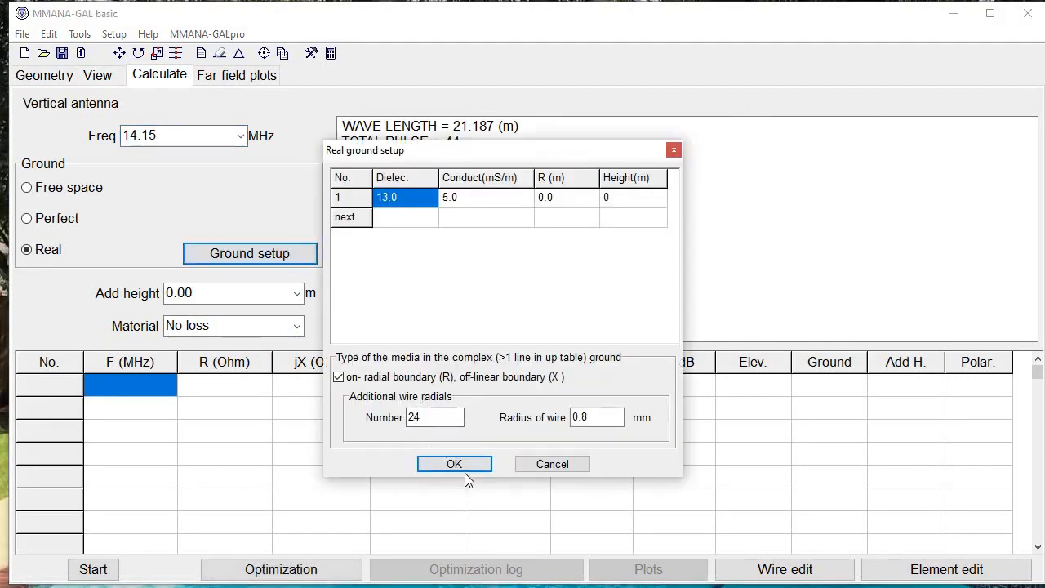
{"action": "left_click", "coordinate": [453, 464]}
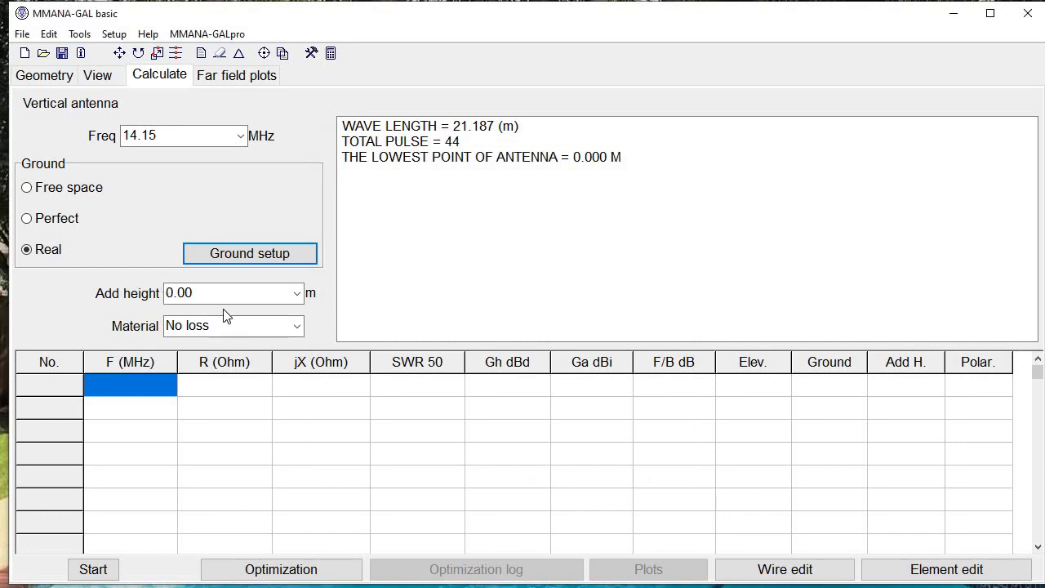
{"action": "left_click", "coordinate": [233, 293]}
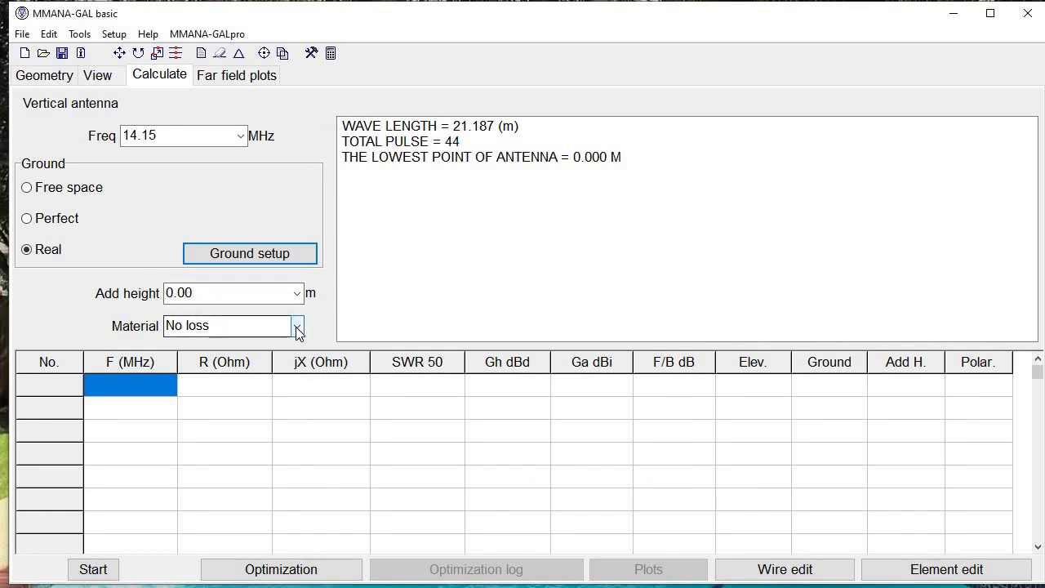
{"action": "left_click", "coordinate": [297, 325]}
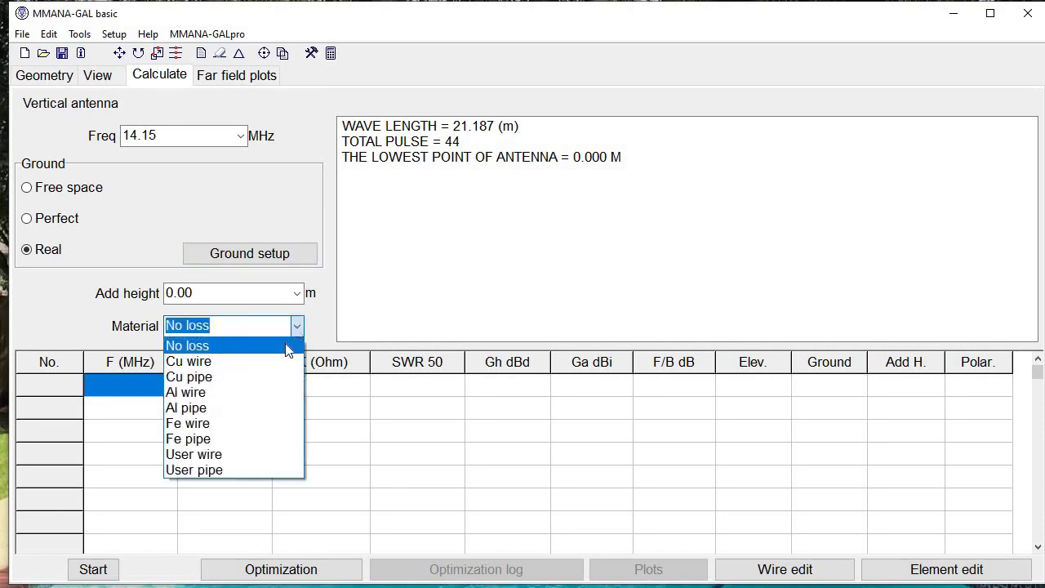
{"action": "mouse_move", "coordinate": [249, 376]}
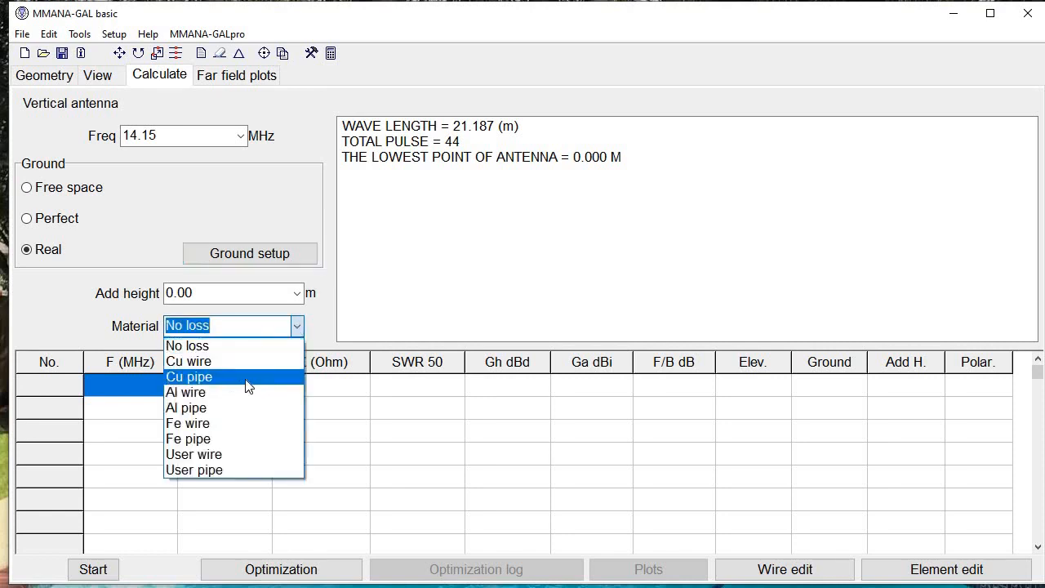
{"action": "left_click", "coordinate": [189, 361]}
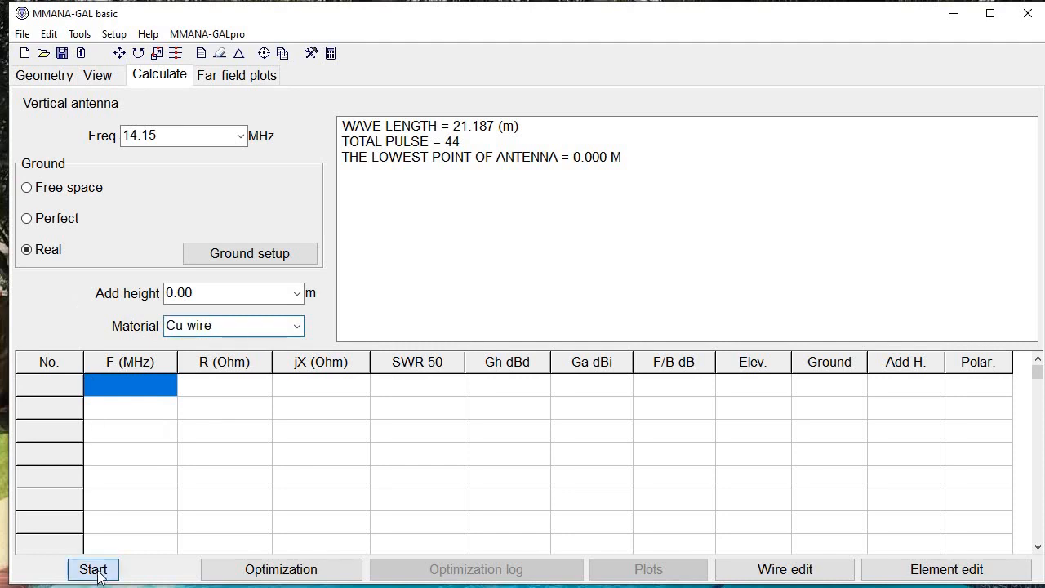
- Calculate at 14.15 MHz, giving 2499−j245.6 Ω, SWR 50.5 and 0.08 dBi gain
{"action": "left_click", "coordinate": [92, 569]}
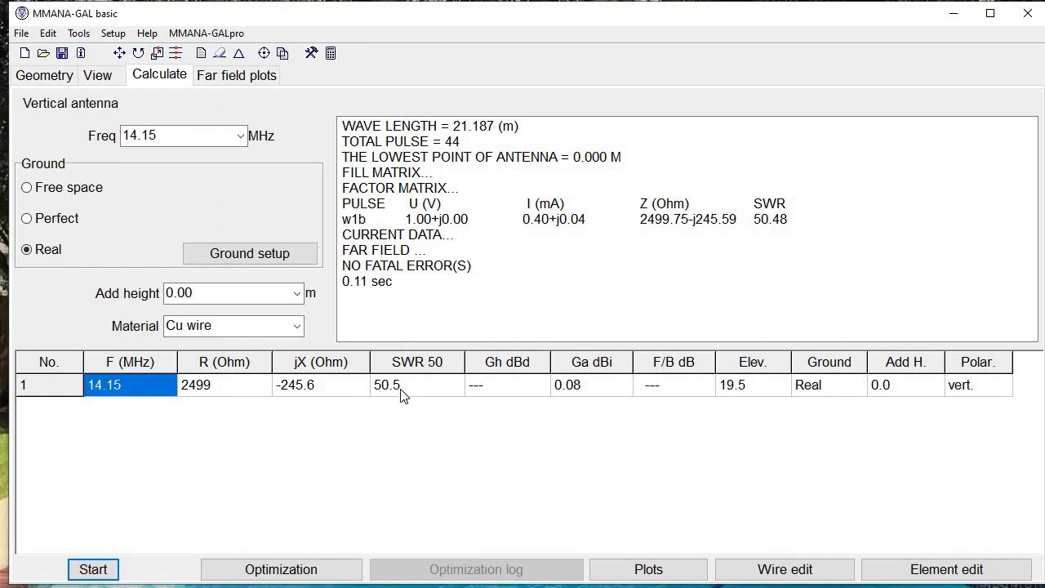
{"action": "mouse_move", "coordinate": [435, 377]}
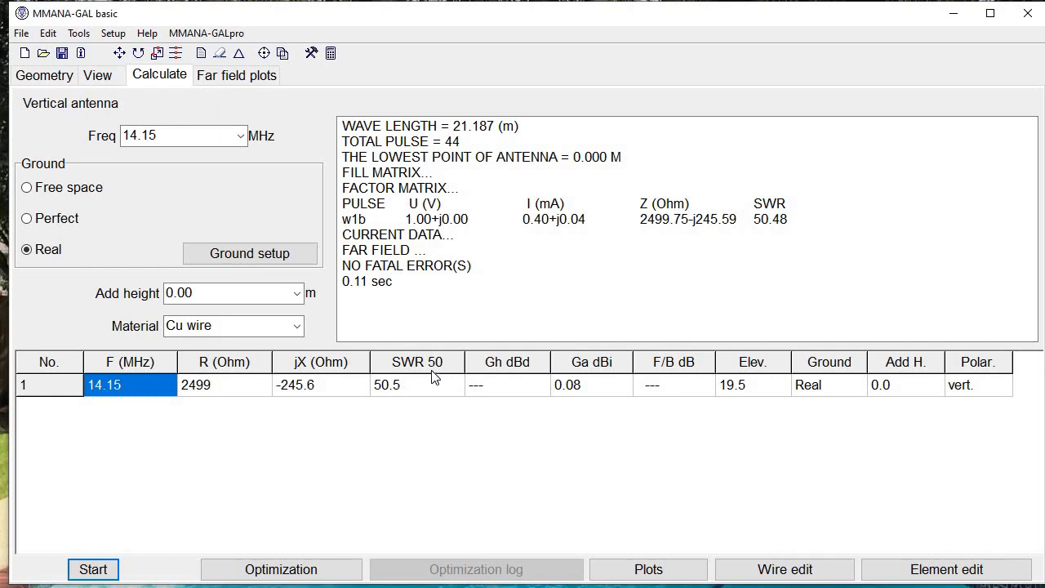
{"action": "mouse_move", "coordinate": [582, 397]}
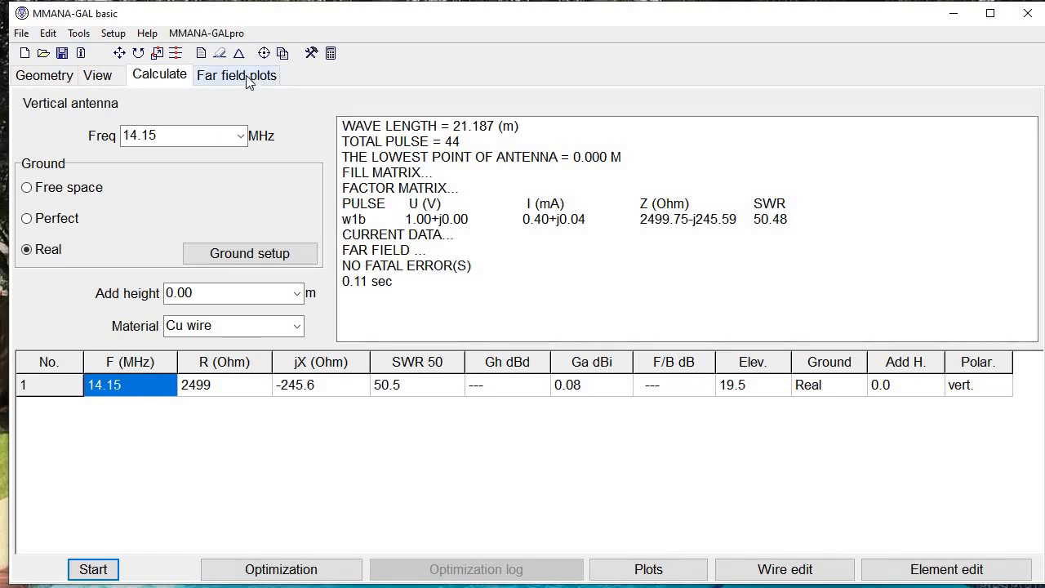
- Show the far-field plots and read the azimuth gain at 29°: 0.1 dB
{"action": "left_click", "coordinate": [237, 75]}
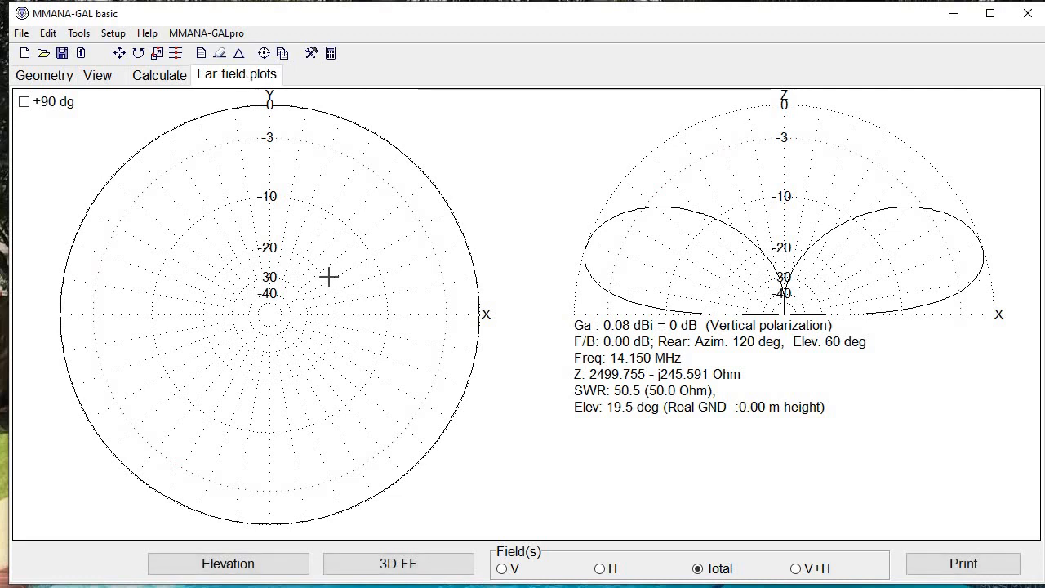
{"action": "mouse_move", "coordinate": [229, 186]}
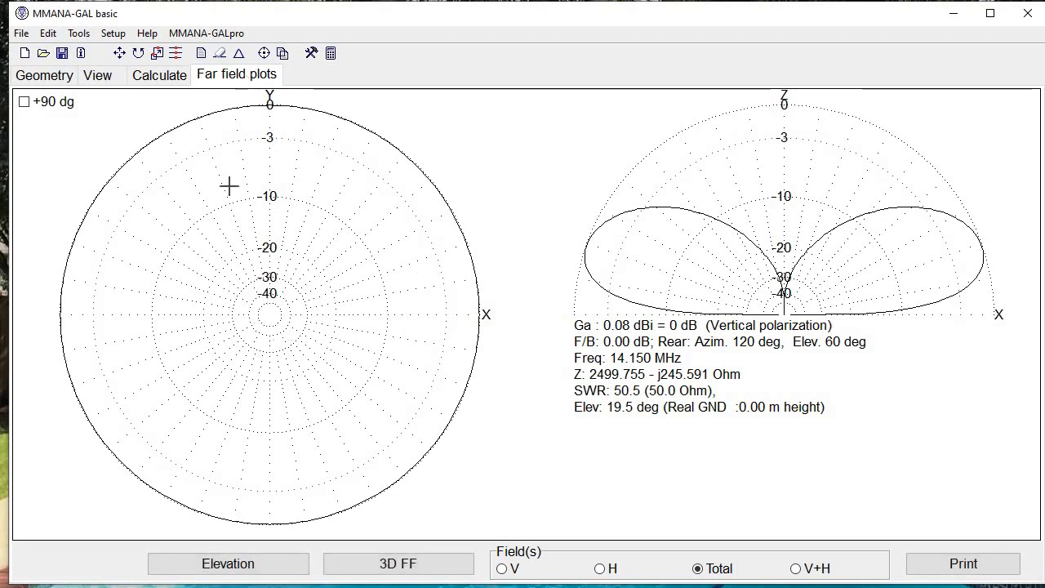
{"action": "mouse_move", "coordinate": [281, 316]}
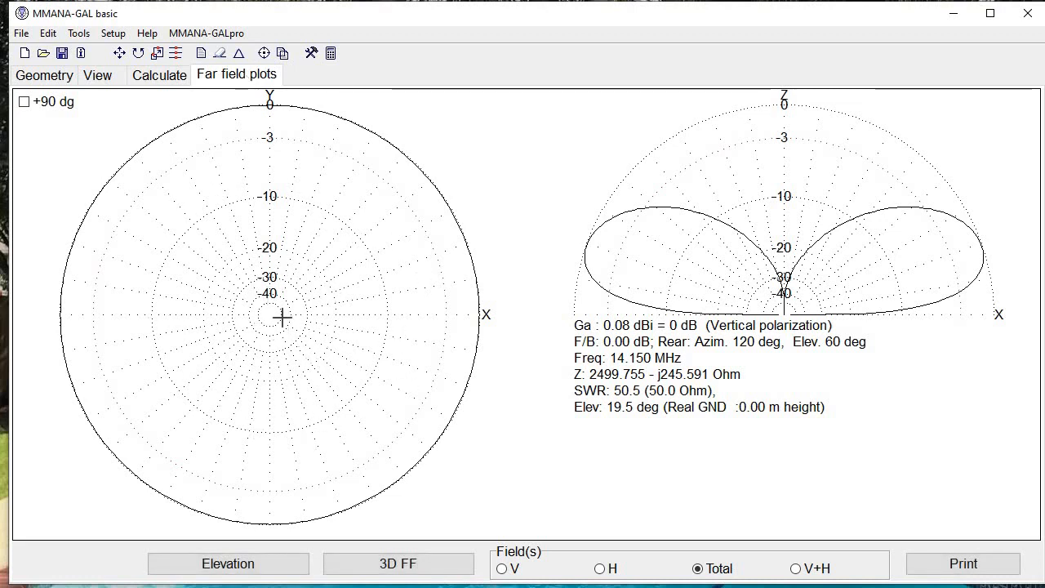
{"action": "mouse_move", "coordinate": [864, 308]}
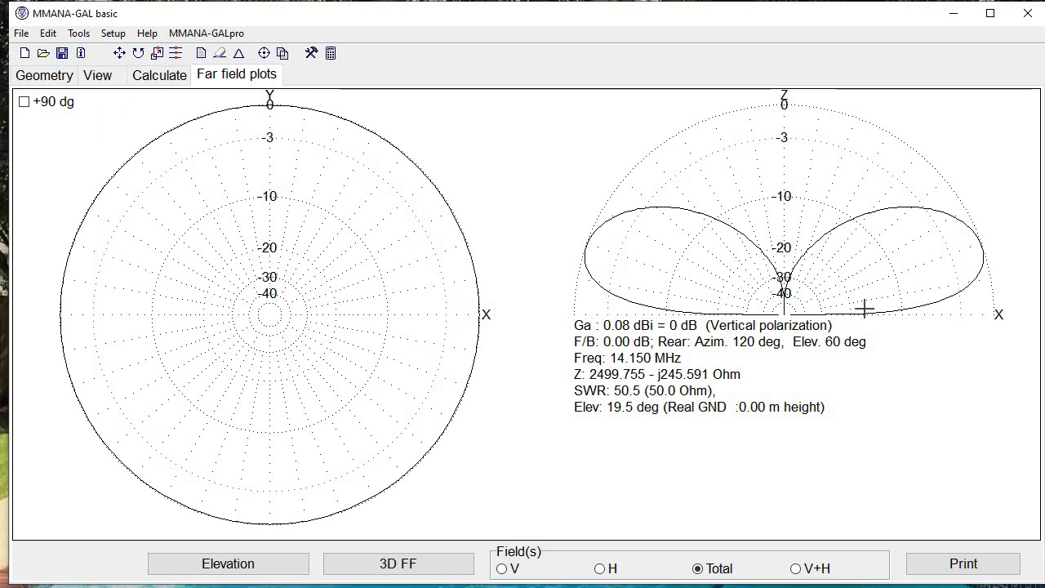
{"action": "mouse_move", "coordinate": [947, 263]}
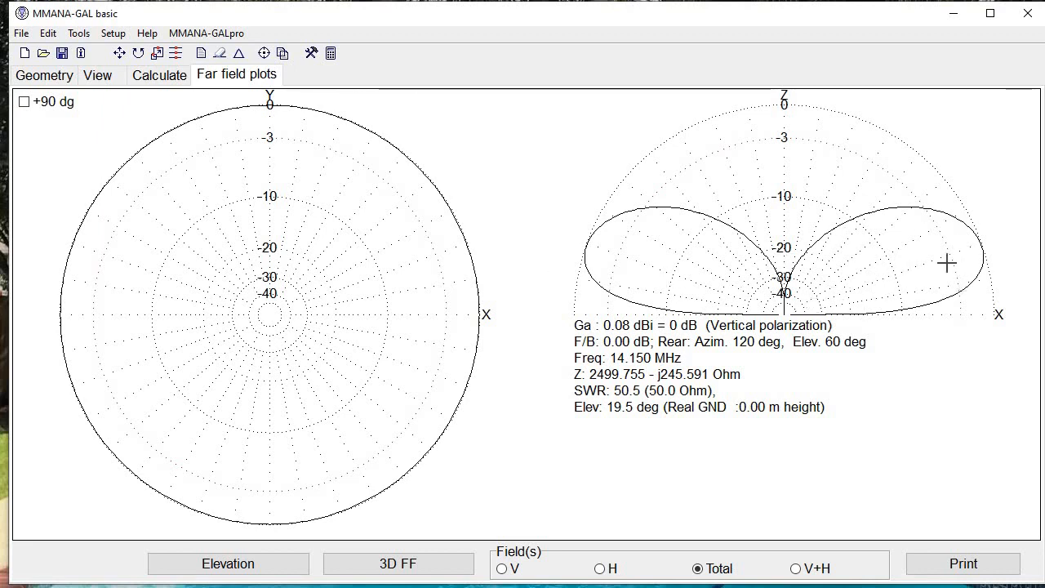
{"action": "mouse_move", "coordinate": [706, 278]}
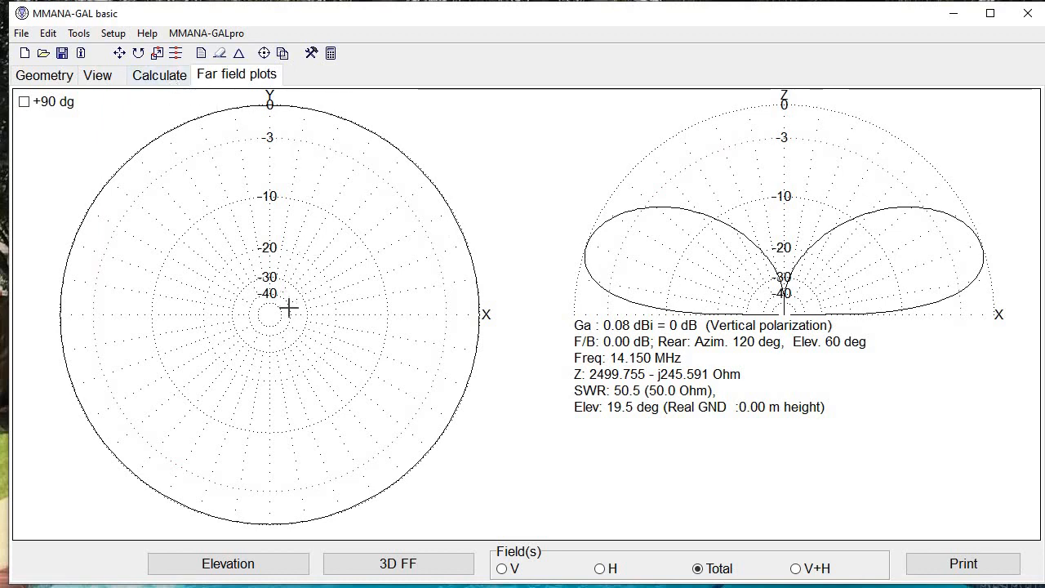
{"action": "left_click", "coordinate": [358, 125]}
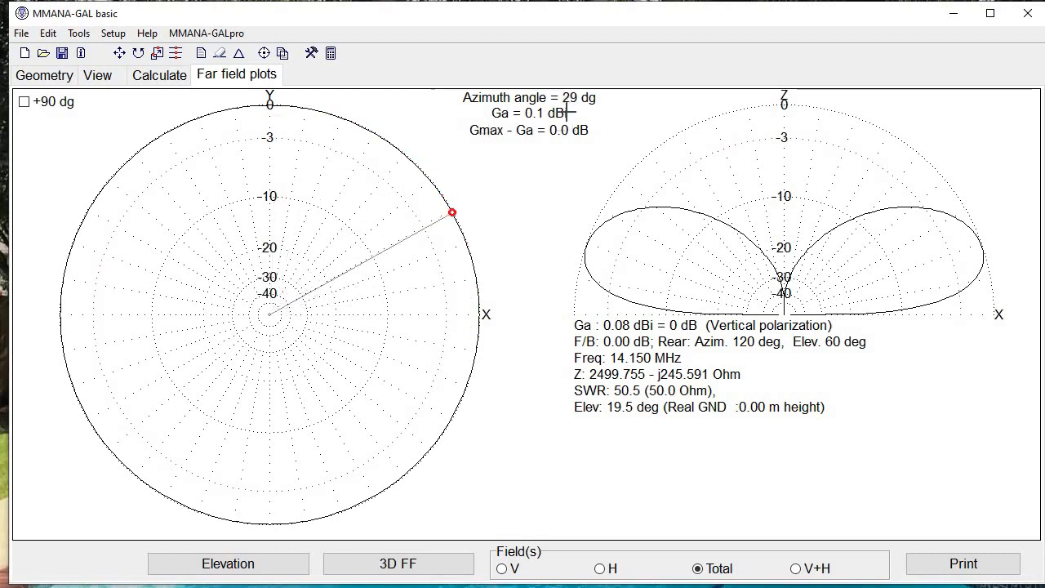
{"action": "mouse_move", "coordinate": [596, 120]}
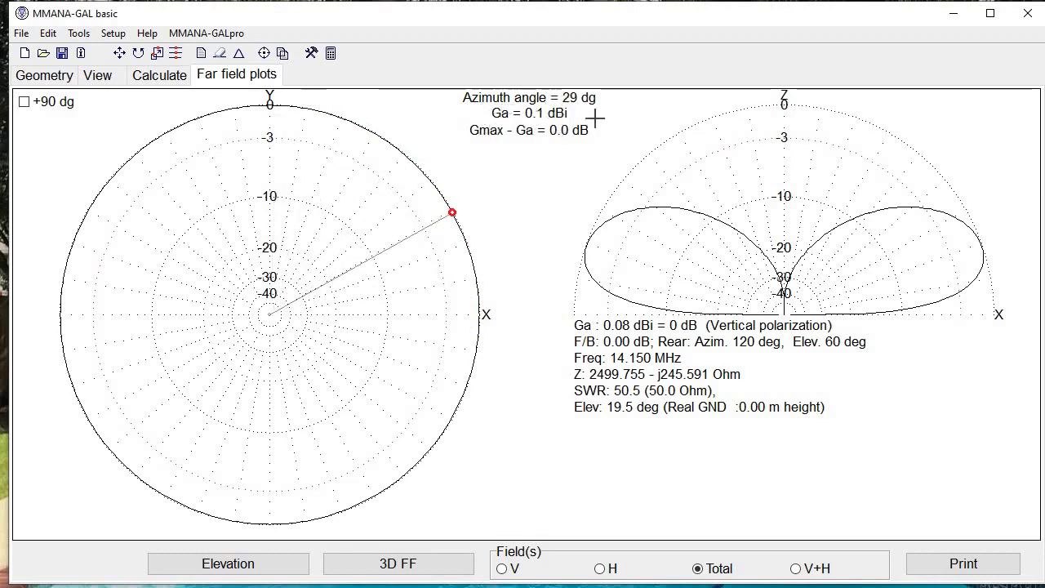
{"action": "mouse_move", "coordinate": [556, 168]}
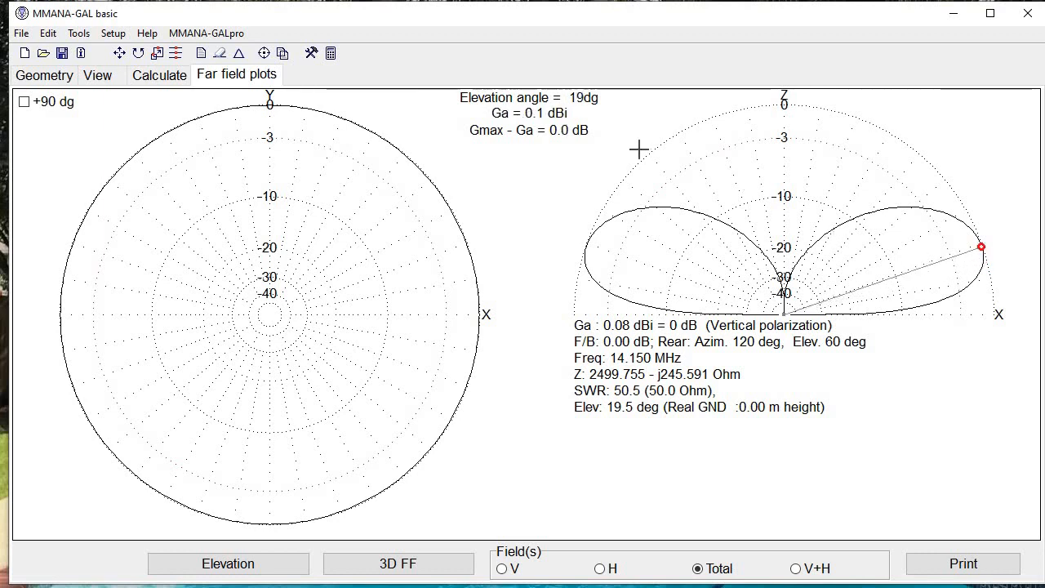
{"action": "mouse_move", "coordinate": [933, 257]}
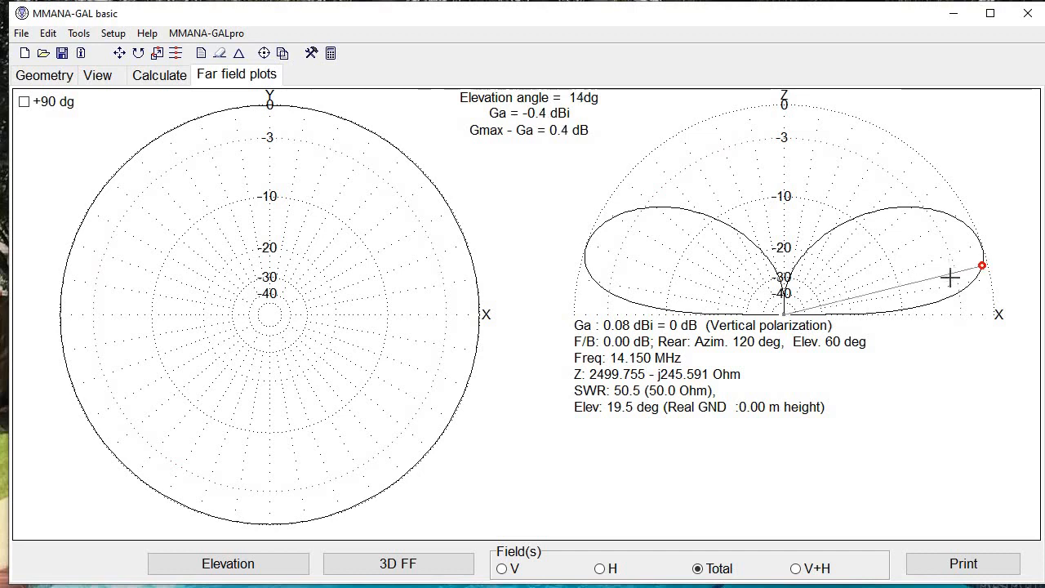
- Redraw the azimuth pattern at 5° elevation, read its −5.2 dBi peak, and return to Calculate
{"action": "left_click", "coordinate": [228, 563]}
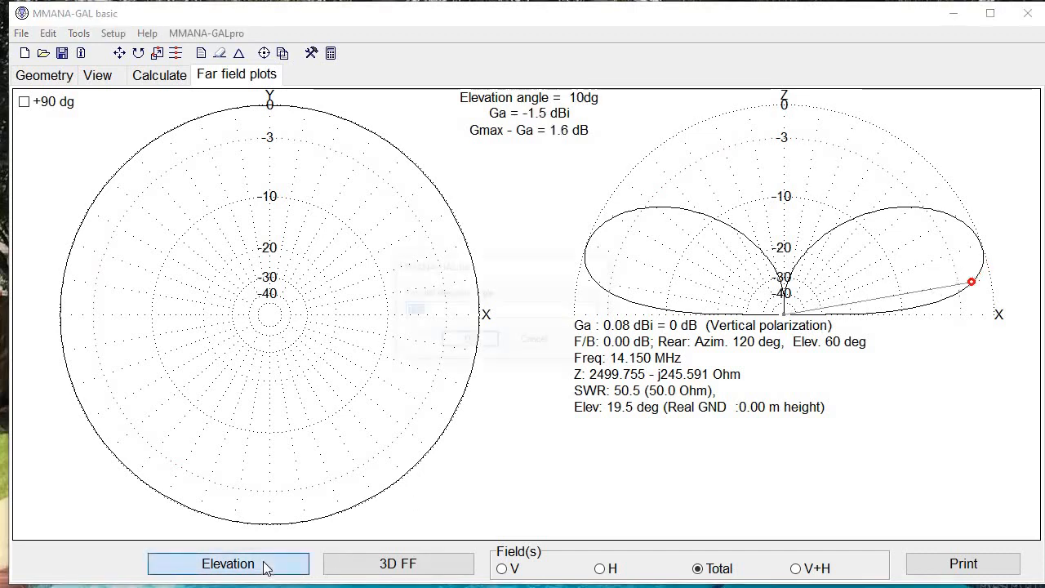
{"action": "left_click", "coordinate": [228, 564]}
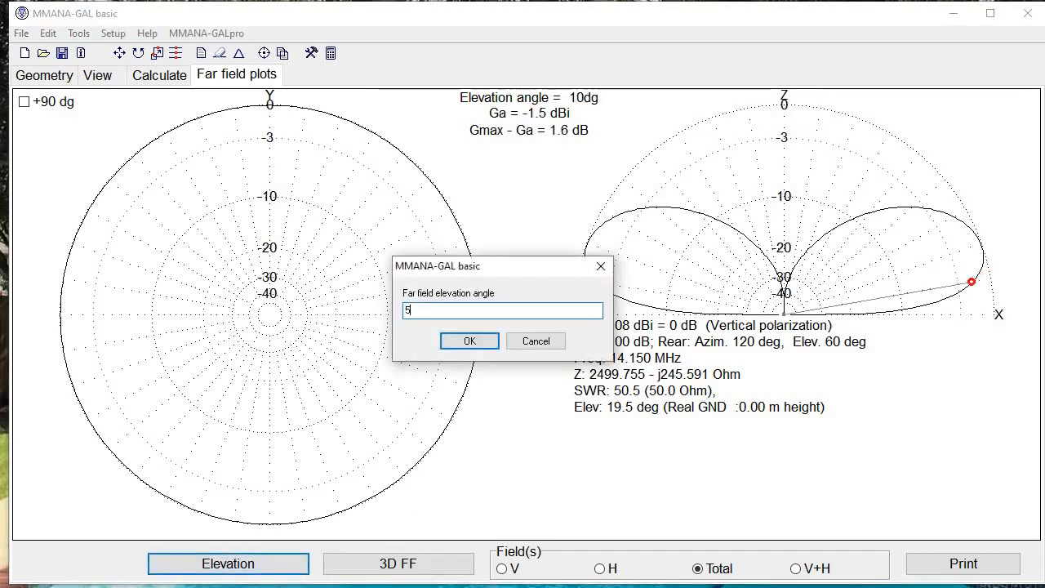
{"action": "left_click", "coordinate": [469, 340]}
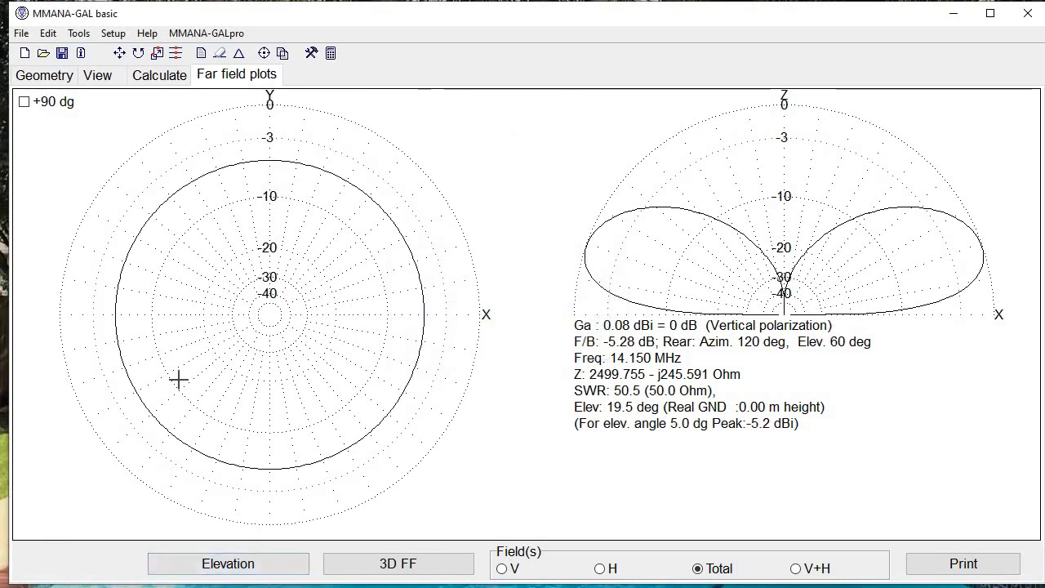
{"action": "mouse_move", "coordinate": [272, 312]}
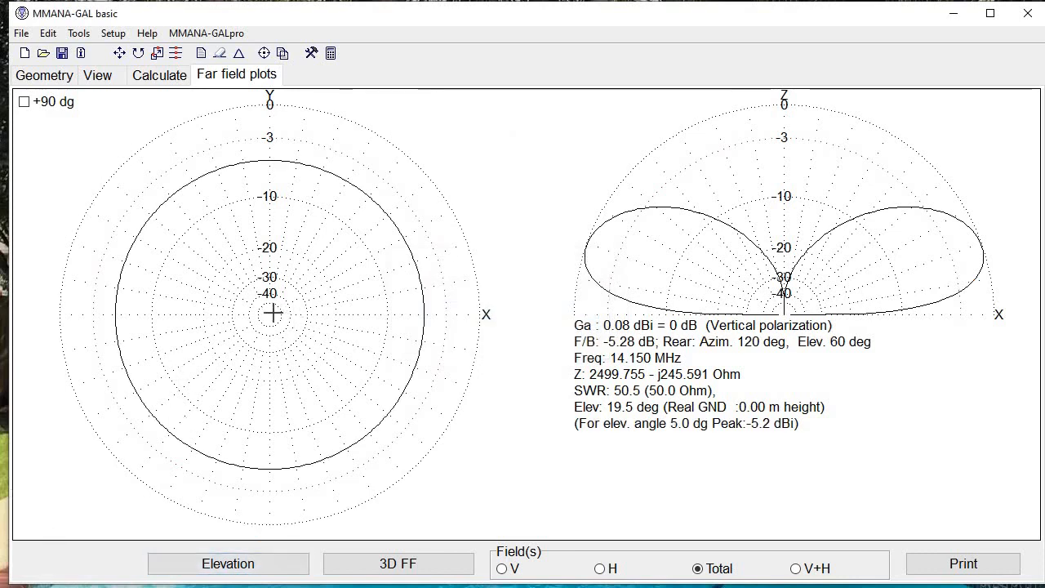
{"action": "left_click", "coordinate": [423, 317]}
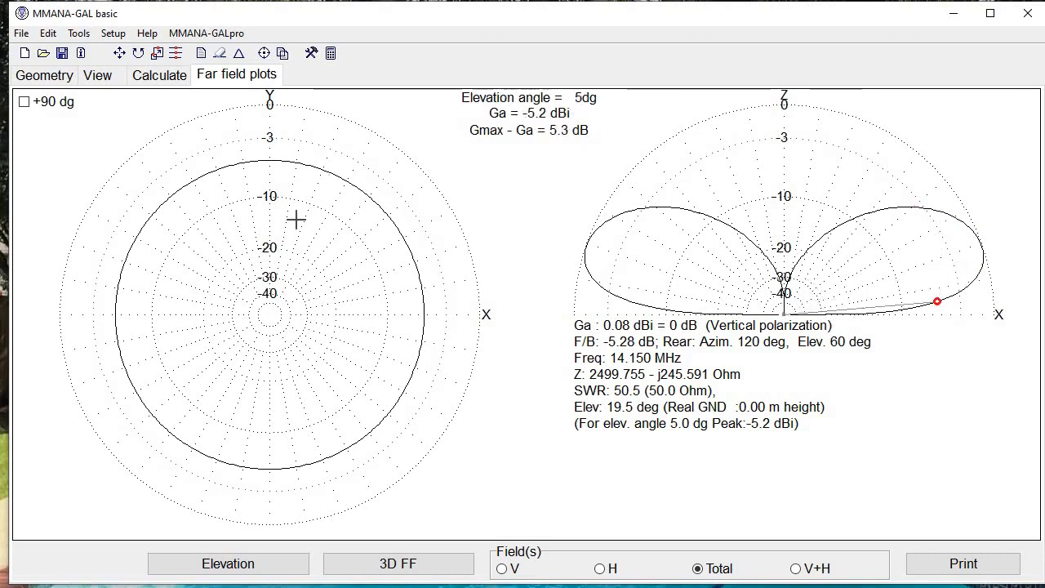
{"action": "left_click", "coordinate": [160, 74]}
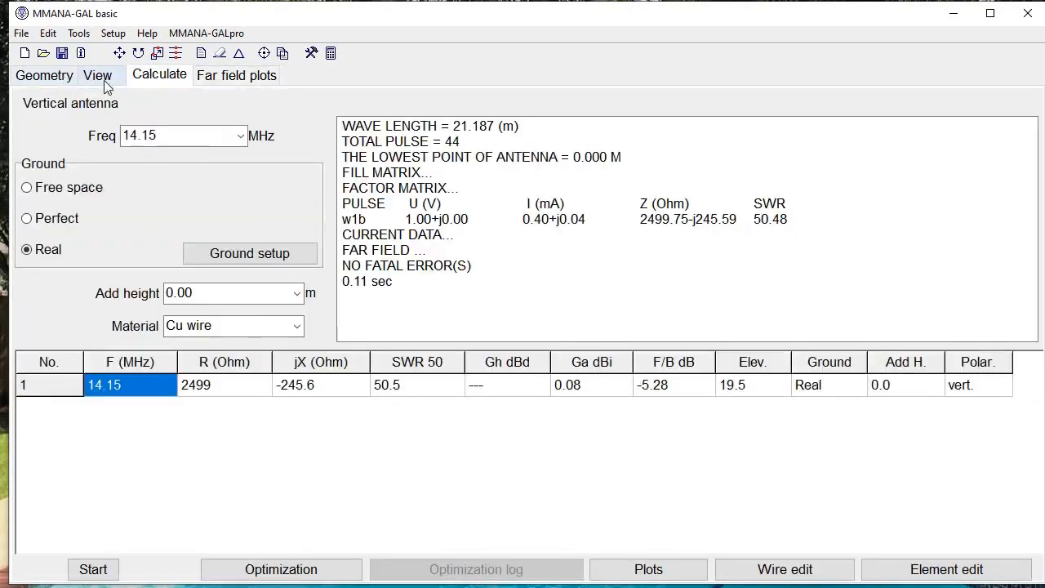
- Set the antenna's operating frequency to 7.150 MHz on the Geometry page
{"action": "left_click", "coordinate": [44, 75]}
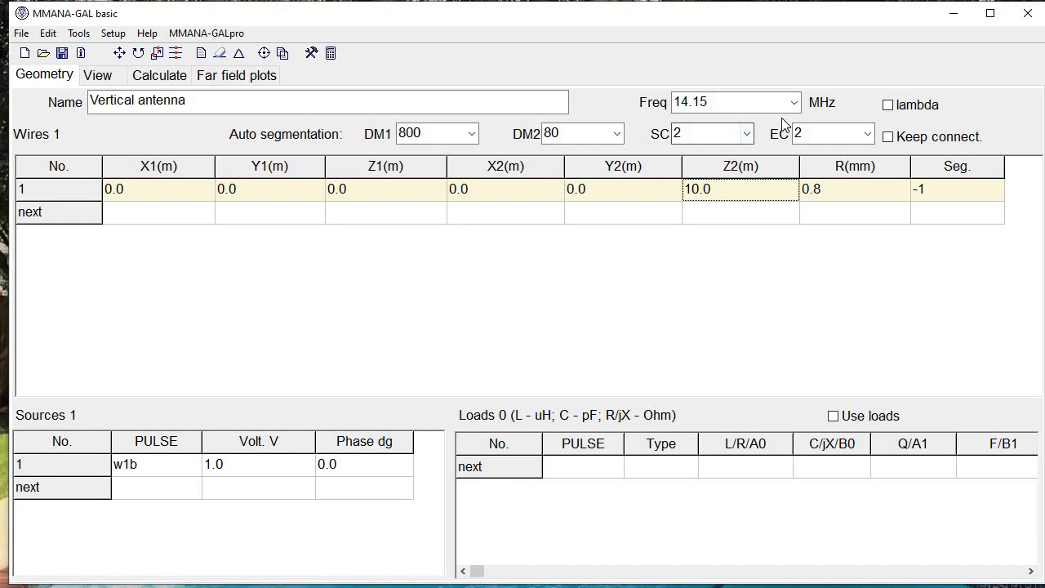
{"action": "left_click", "coordinate": [792, 102]}
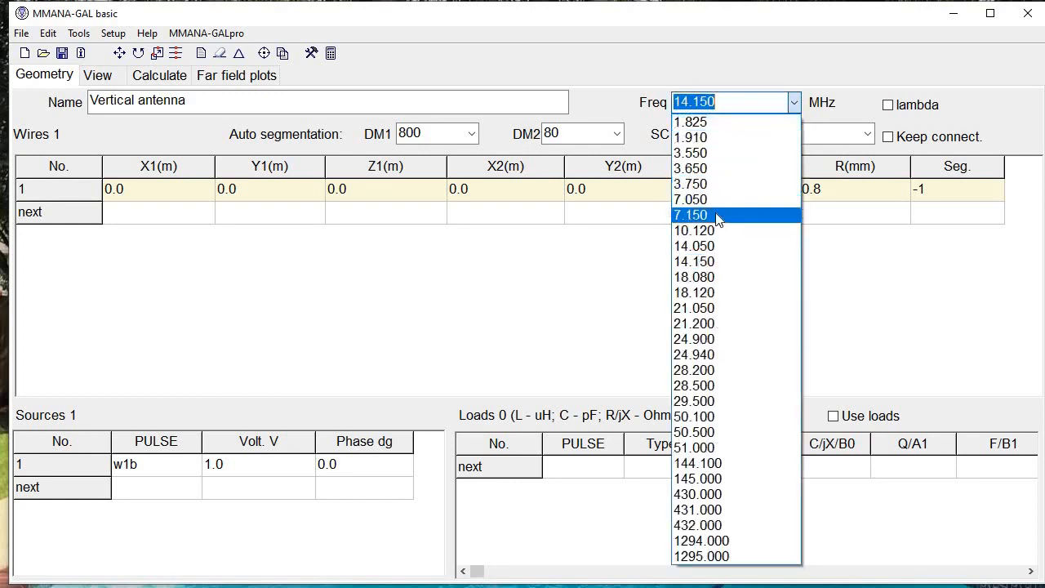
{"action": "left_click", "coordinate": [690, 215]}
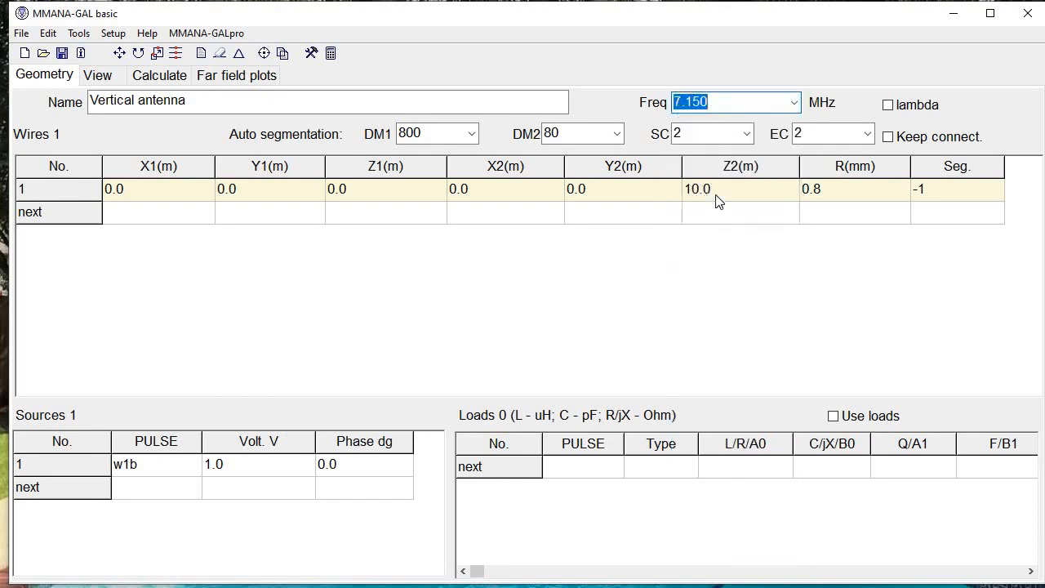
{"action": "mouse_move", "coordinate": [728, 200]}
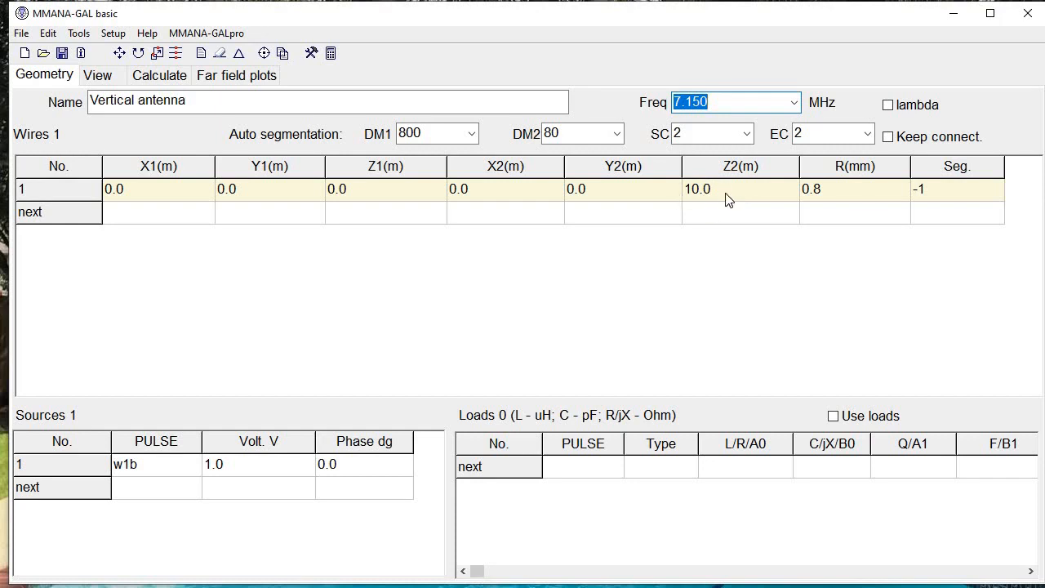
{"action": "mouse_move", "coordinate": [645, 181]}
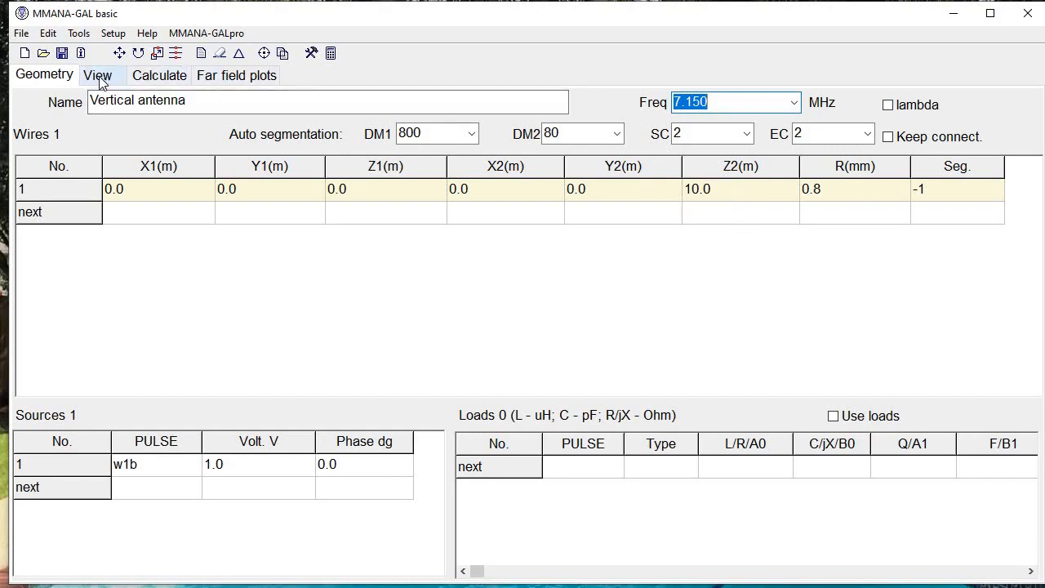
- Check the antenna drawing and run the calculation at 7.150 MHz
{"action": "left_click", "coordinate": [97, 75]}
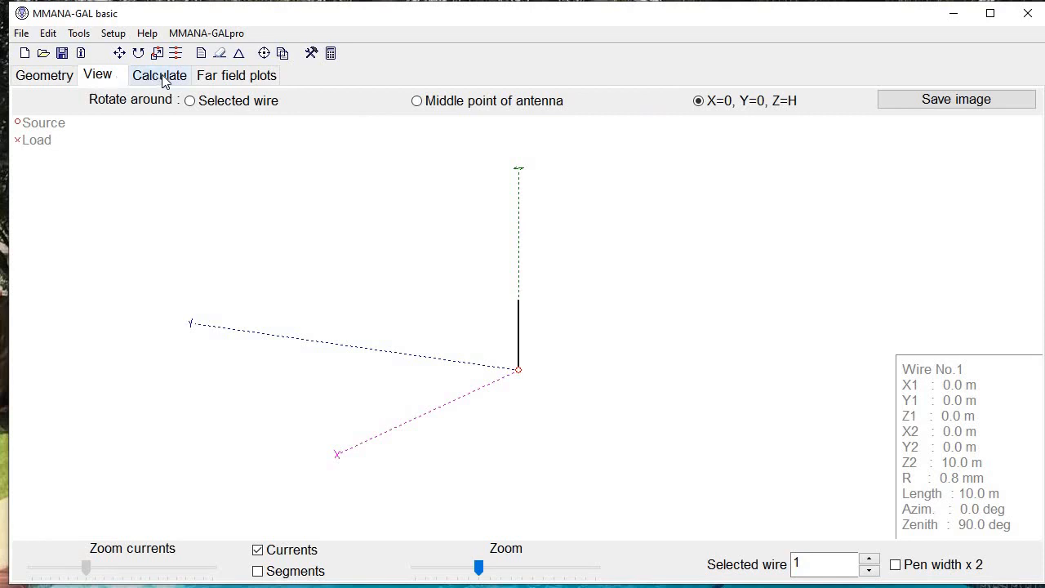
{"action": "left_click", "coordinate": [159, 75]}
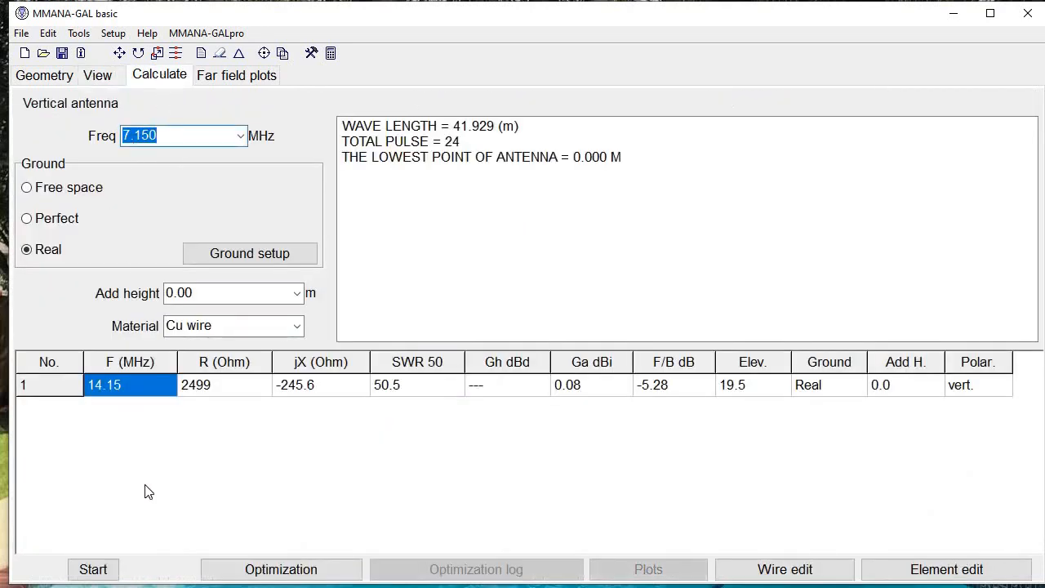
{"action": "left_click", "coordinate": [93, 569]}
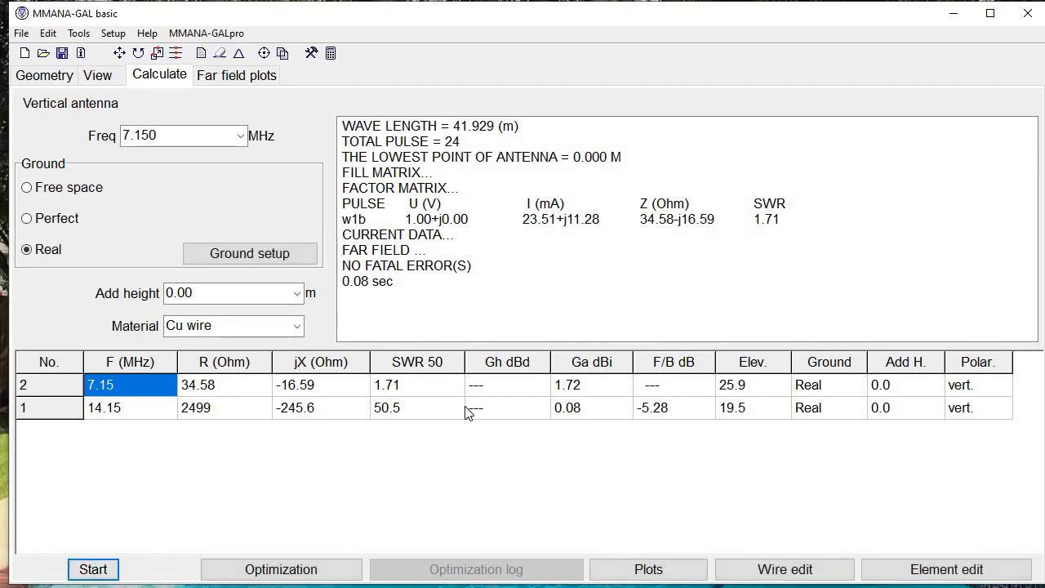
{"action": "mouse_move", "coordinate": [387, 398]}
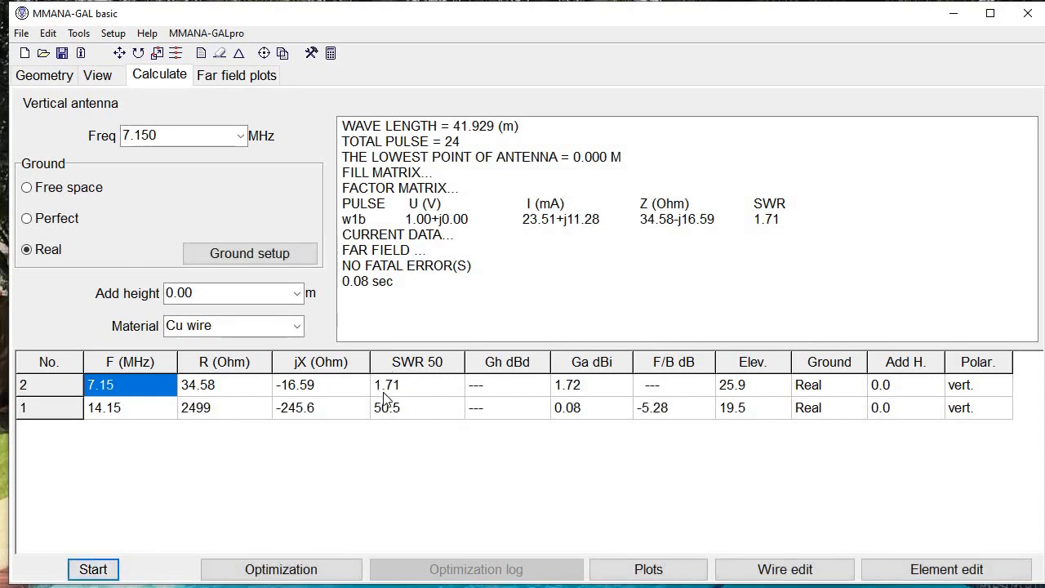
{"action": "mouse_move", "coordinate": [199, 384]}
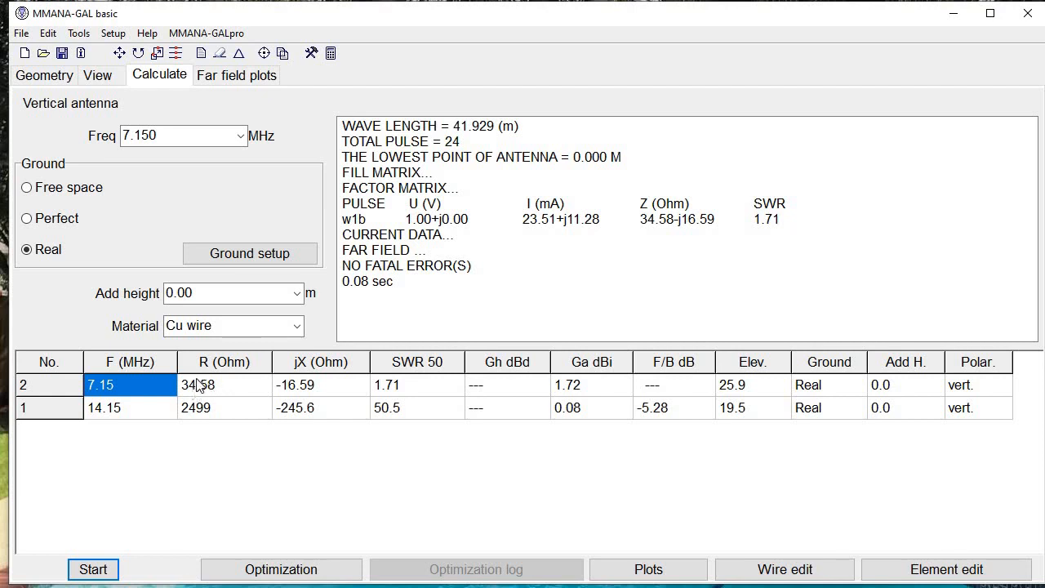
{"action": "mouse_move", "coordinate": [572, 396]}
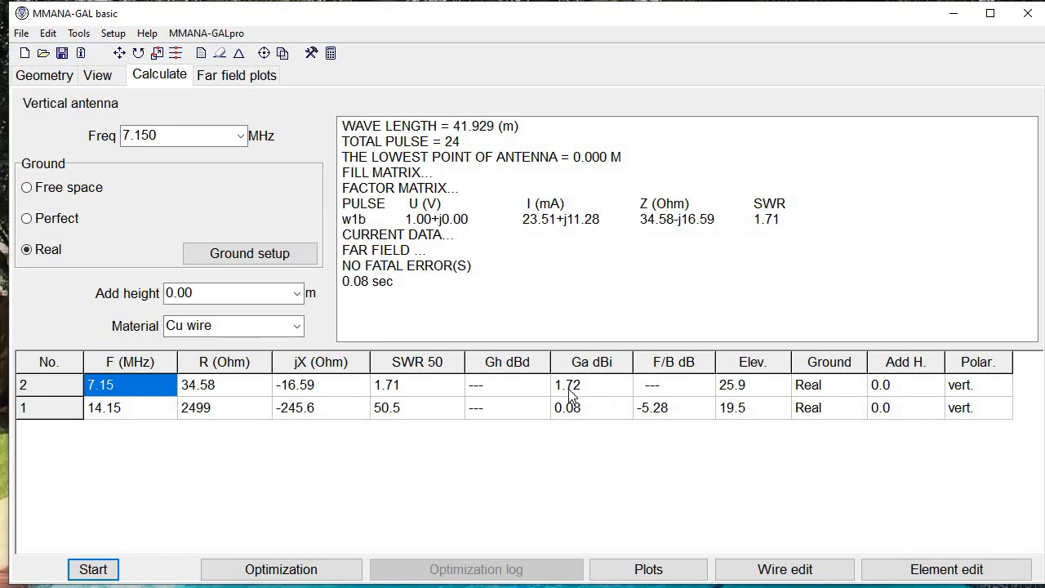
{"action": "mouse_move", "coordinate": [625, 394]}
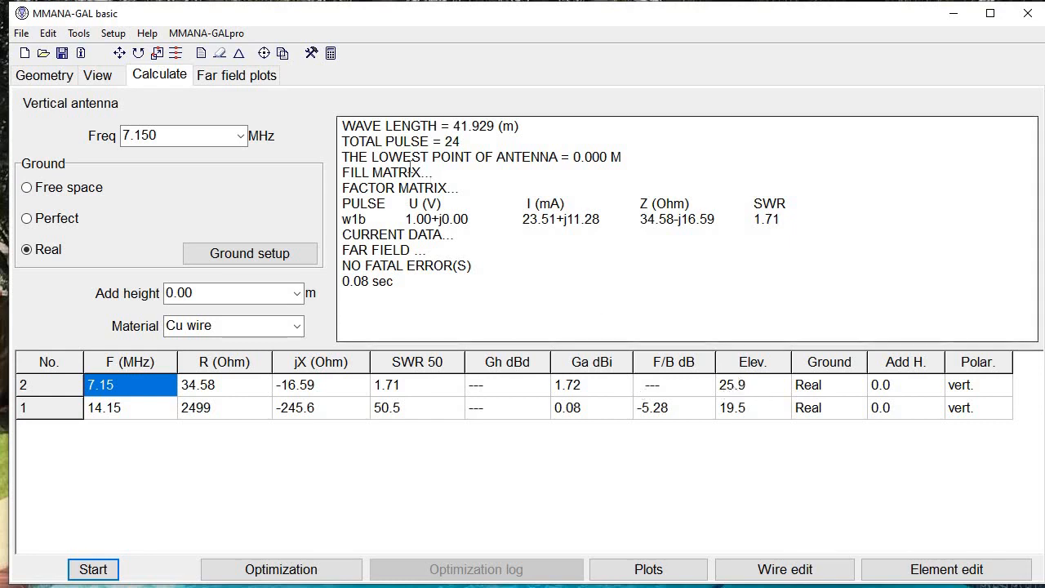
{"action": "mouse_move", "coordinate": [229, 79]}
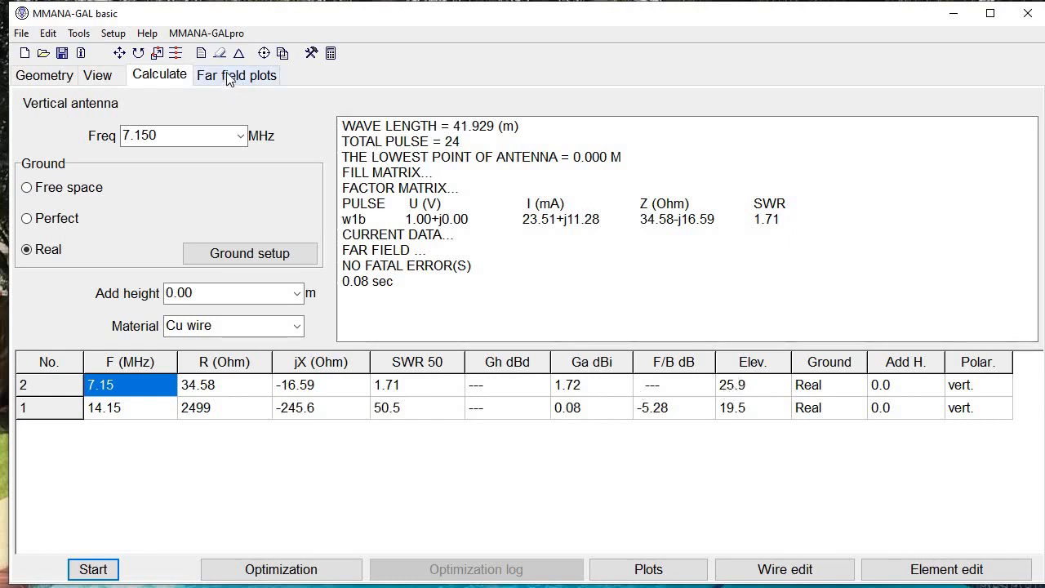
- Plot the 7.150 MHz azimuth pattern at 5° elevation (peak −5.0 dBi), then return to results
{"action": "left_click", "coordinate": [236, 75]}
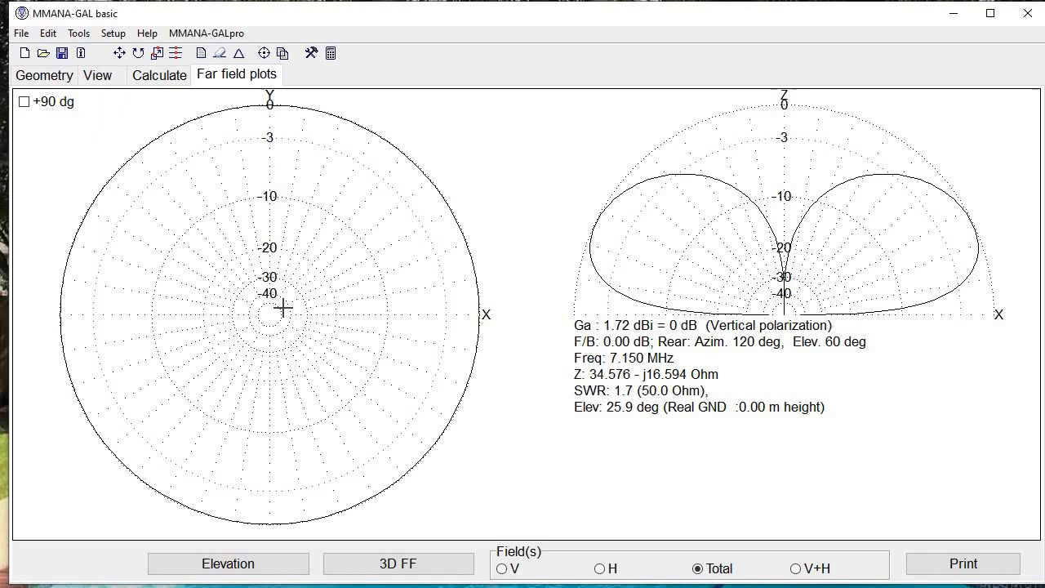
{"action": "left_click", "coordinate": [478, 305]}
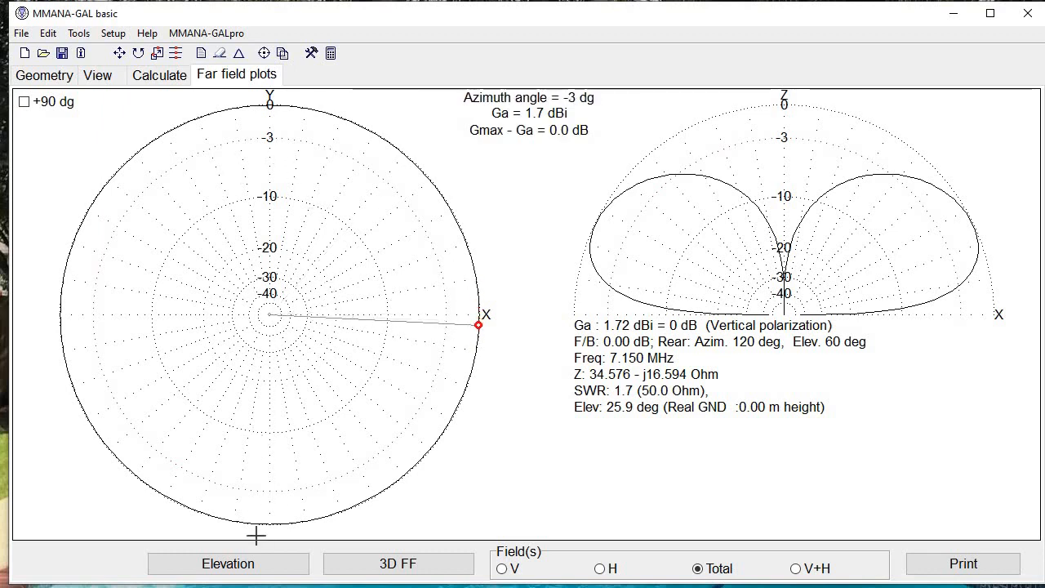
{"action": "left_click", "coordinate": [228, 564]}
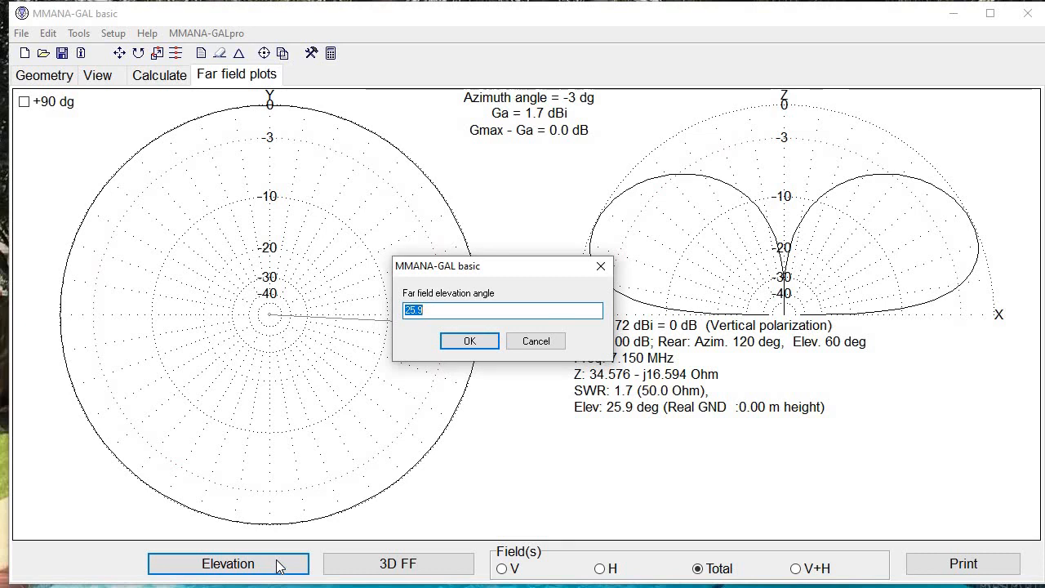
{"action": "left_click", "coordinate": [468, 341]}
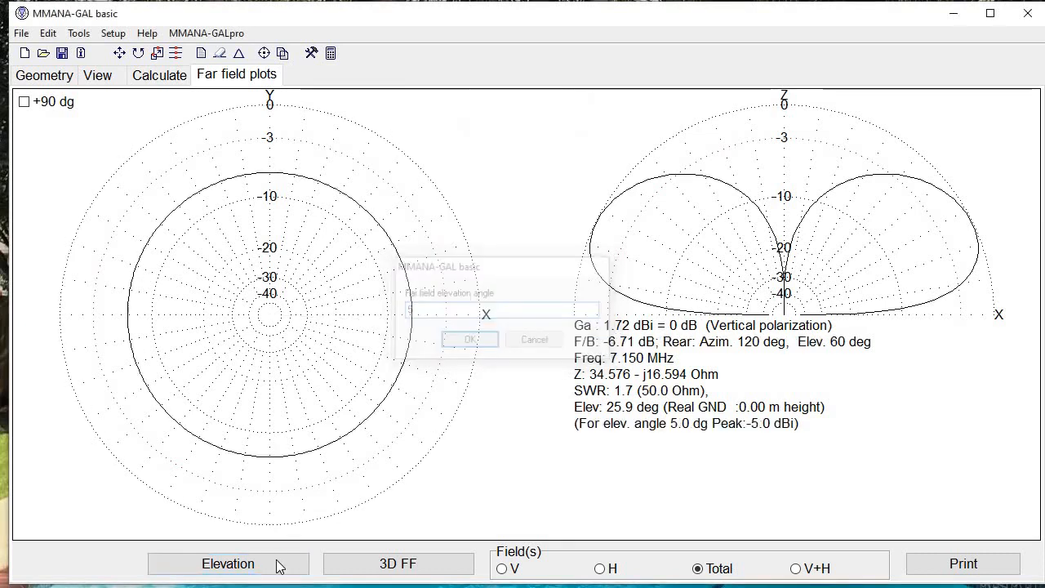
{"action": "left_click", "coordinate": [470, 339]}
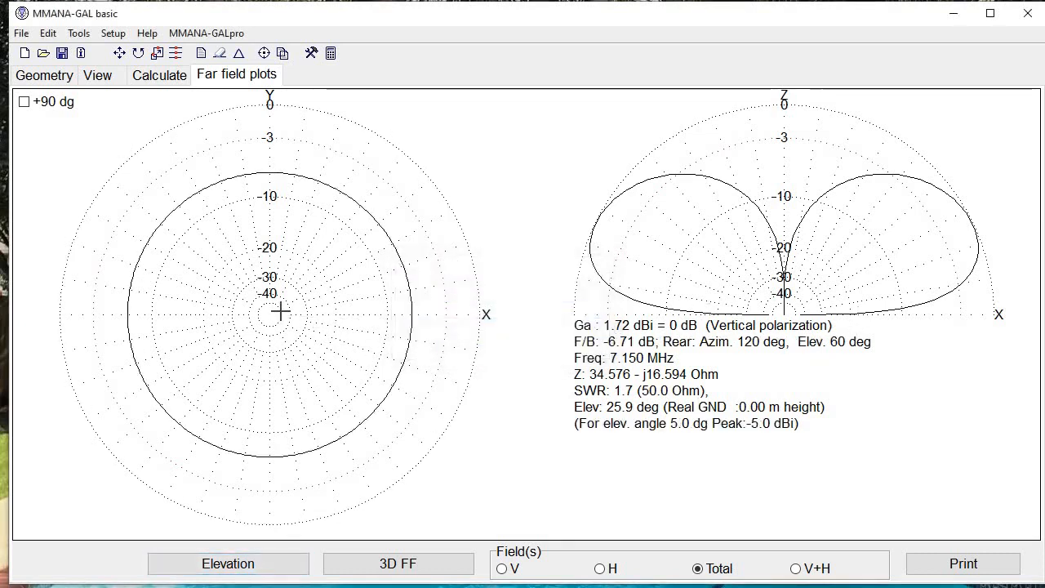
{"action": "left_click", "coordinate": [411, 307]}
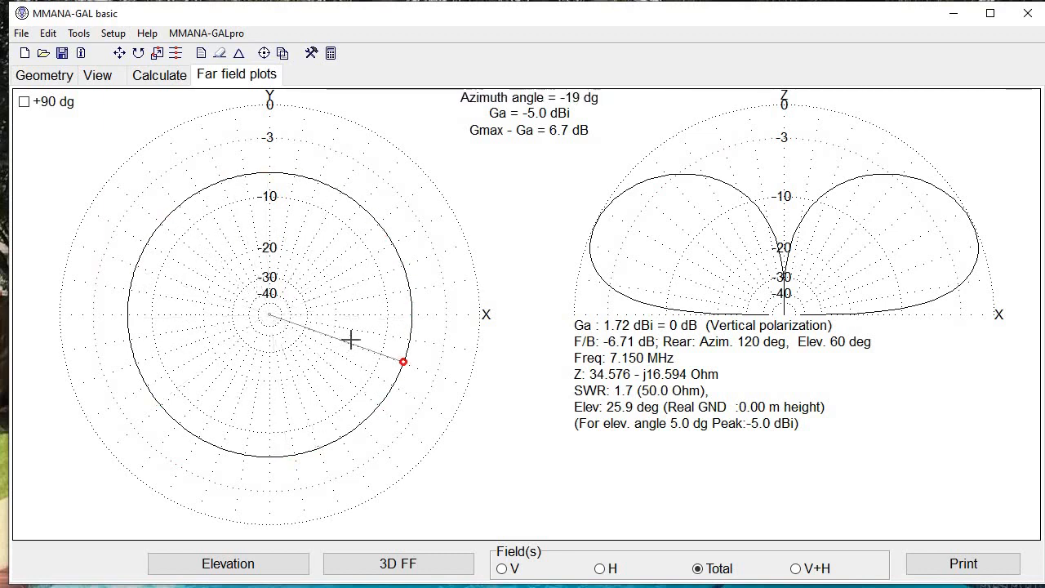
{"action": "left_click", "coordinate": [158, 75]}
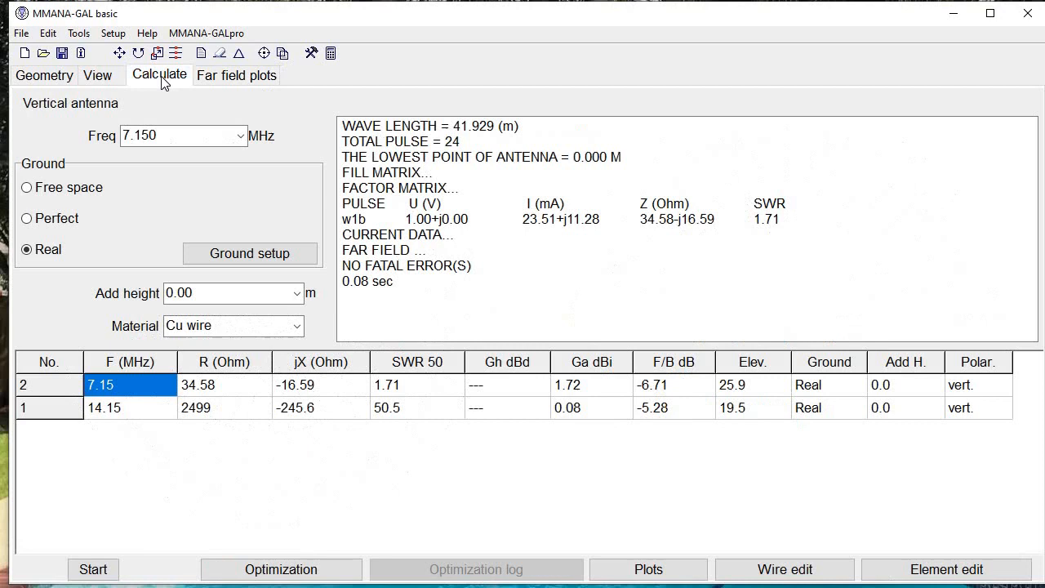
{"action": "mouse_move", "coordinate": [158, 113]}
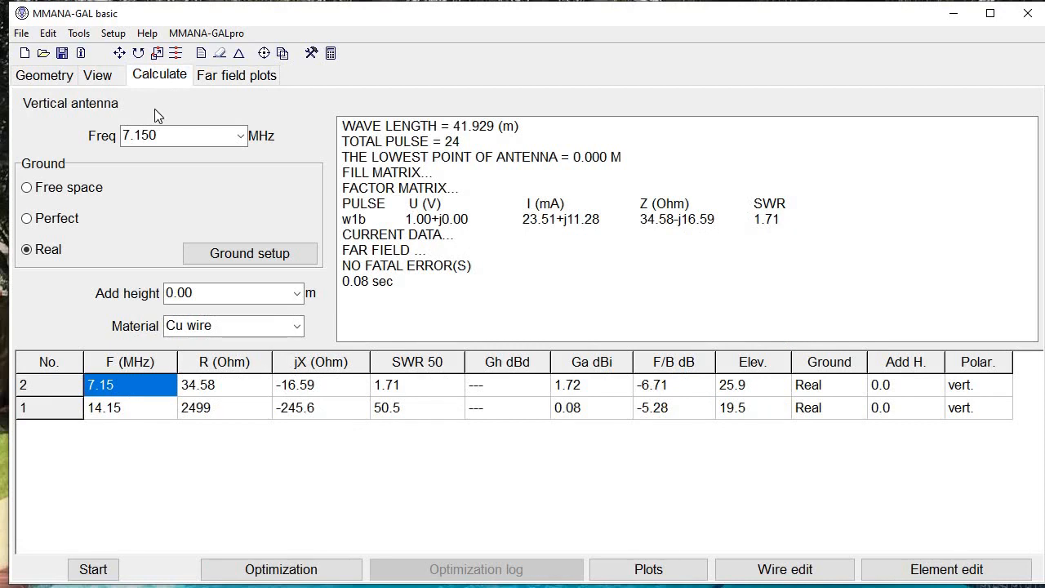
{"action": "mouse_move", "coordinate": [332, 547]}
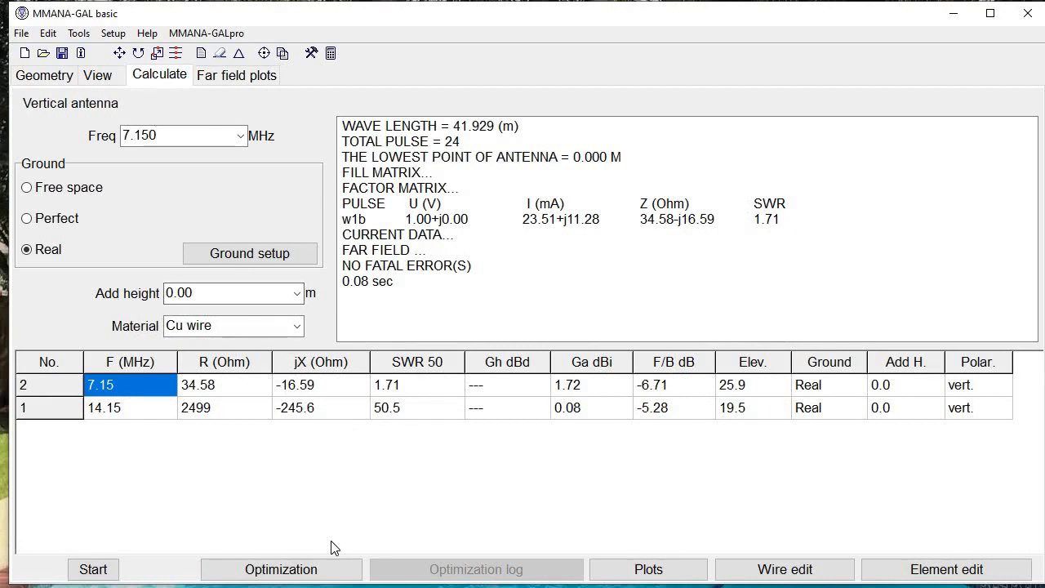
{"action": "mouse_move", "coordinate": [490, 529]}
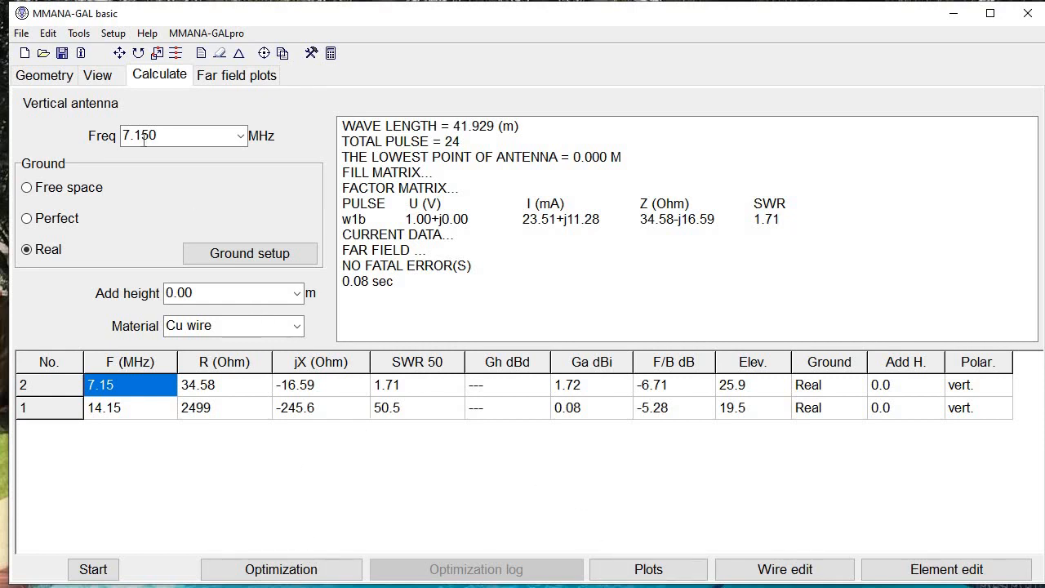
- Show the Geometry table with the single 10 m wire at 7.150 MHz
{"action": "left_click", "coordinate": [44, 75]}
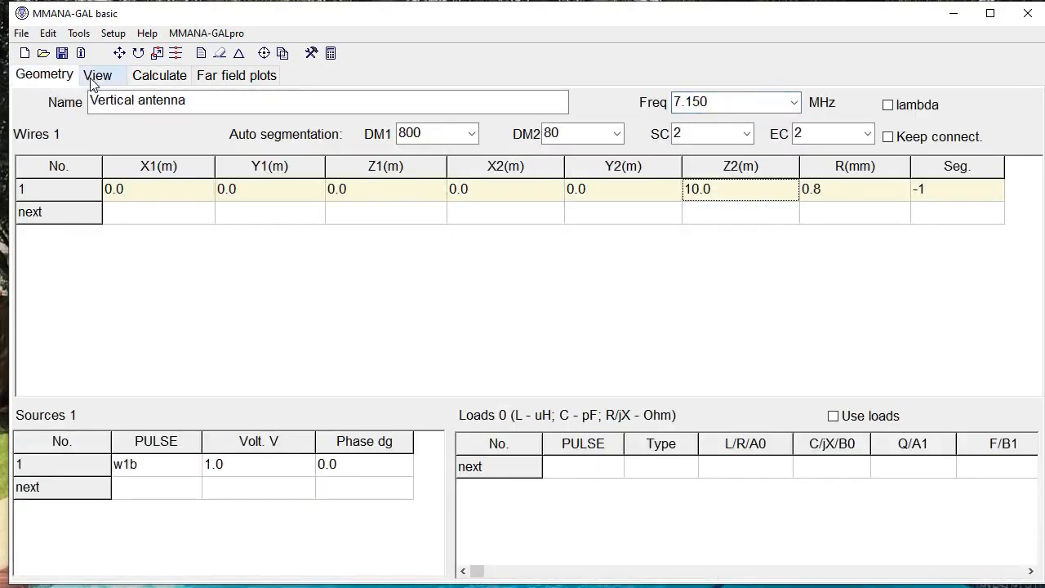